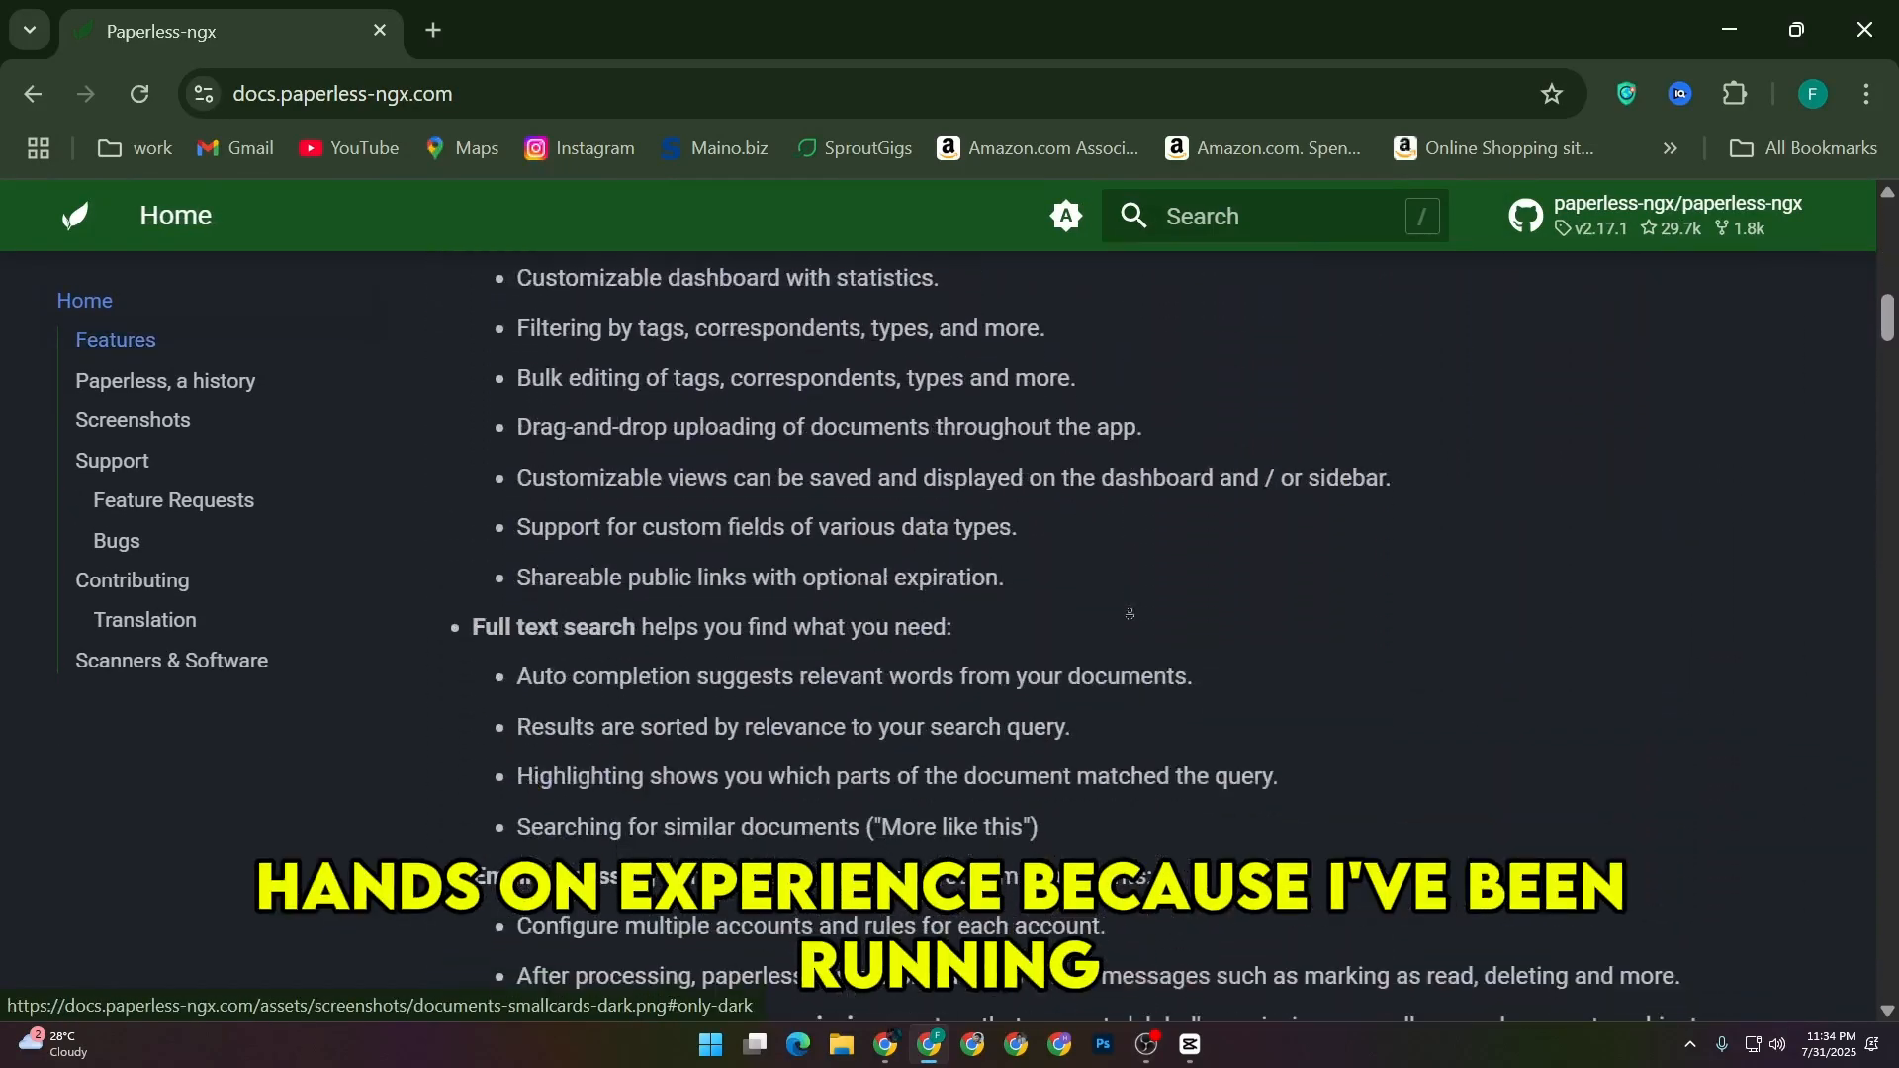
Scroll the Home page through Features, history and Screenshots to the mobile app screenshots
scroll(down, 3)
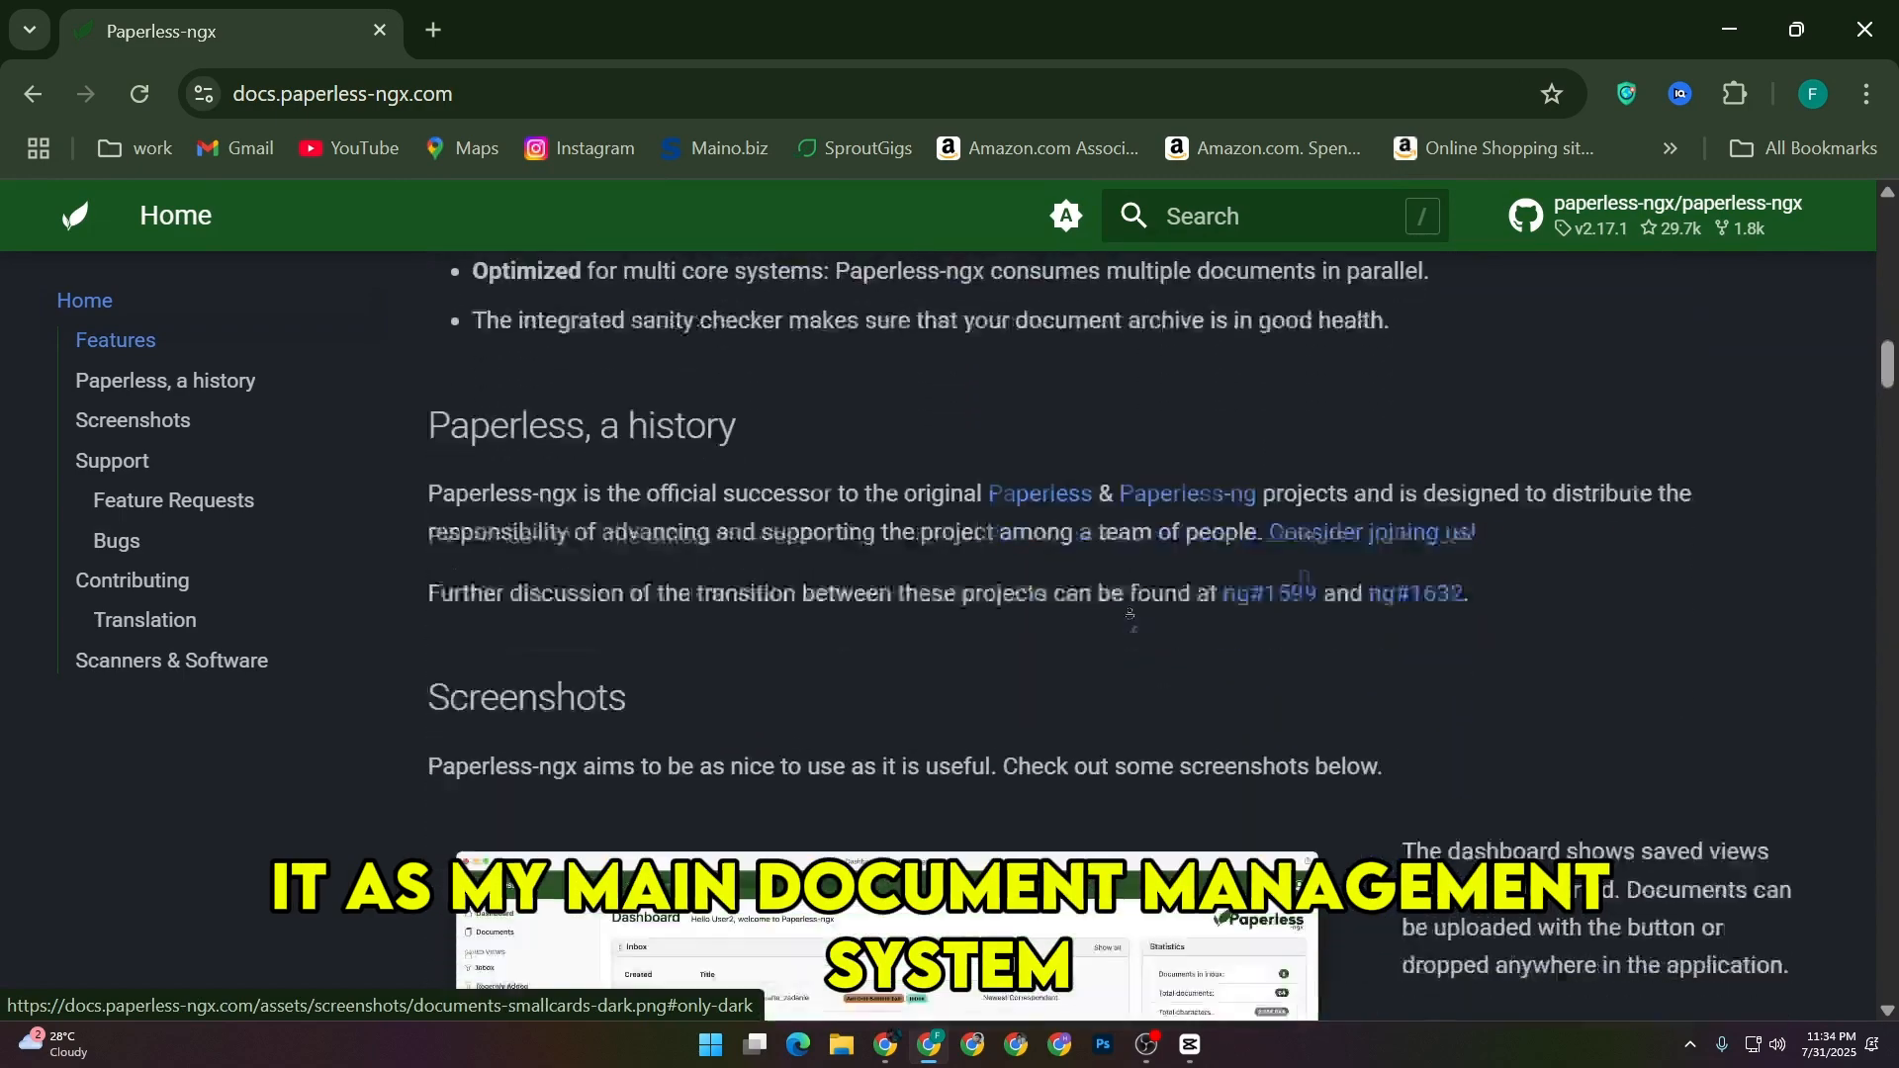
scroll(down, 3)
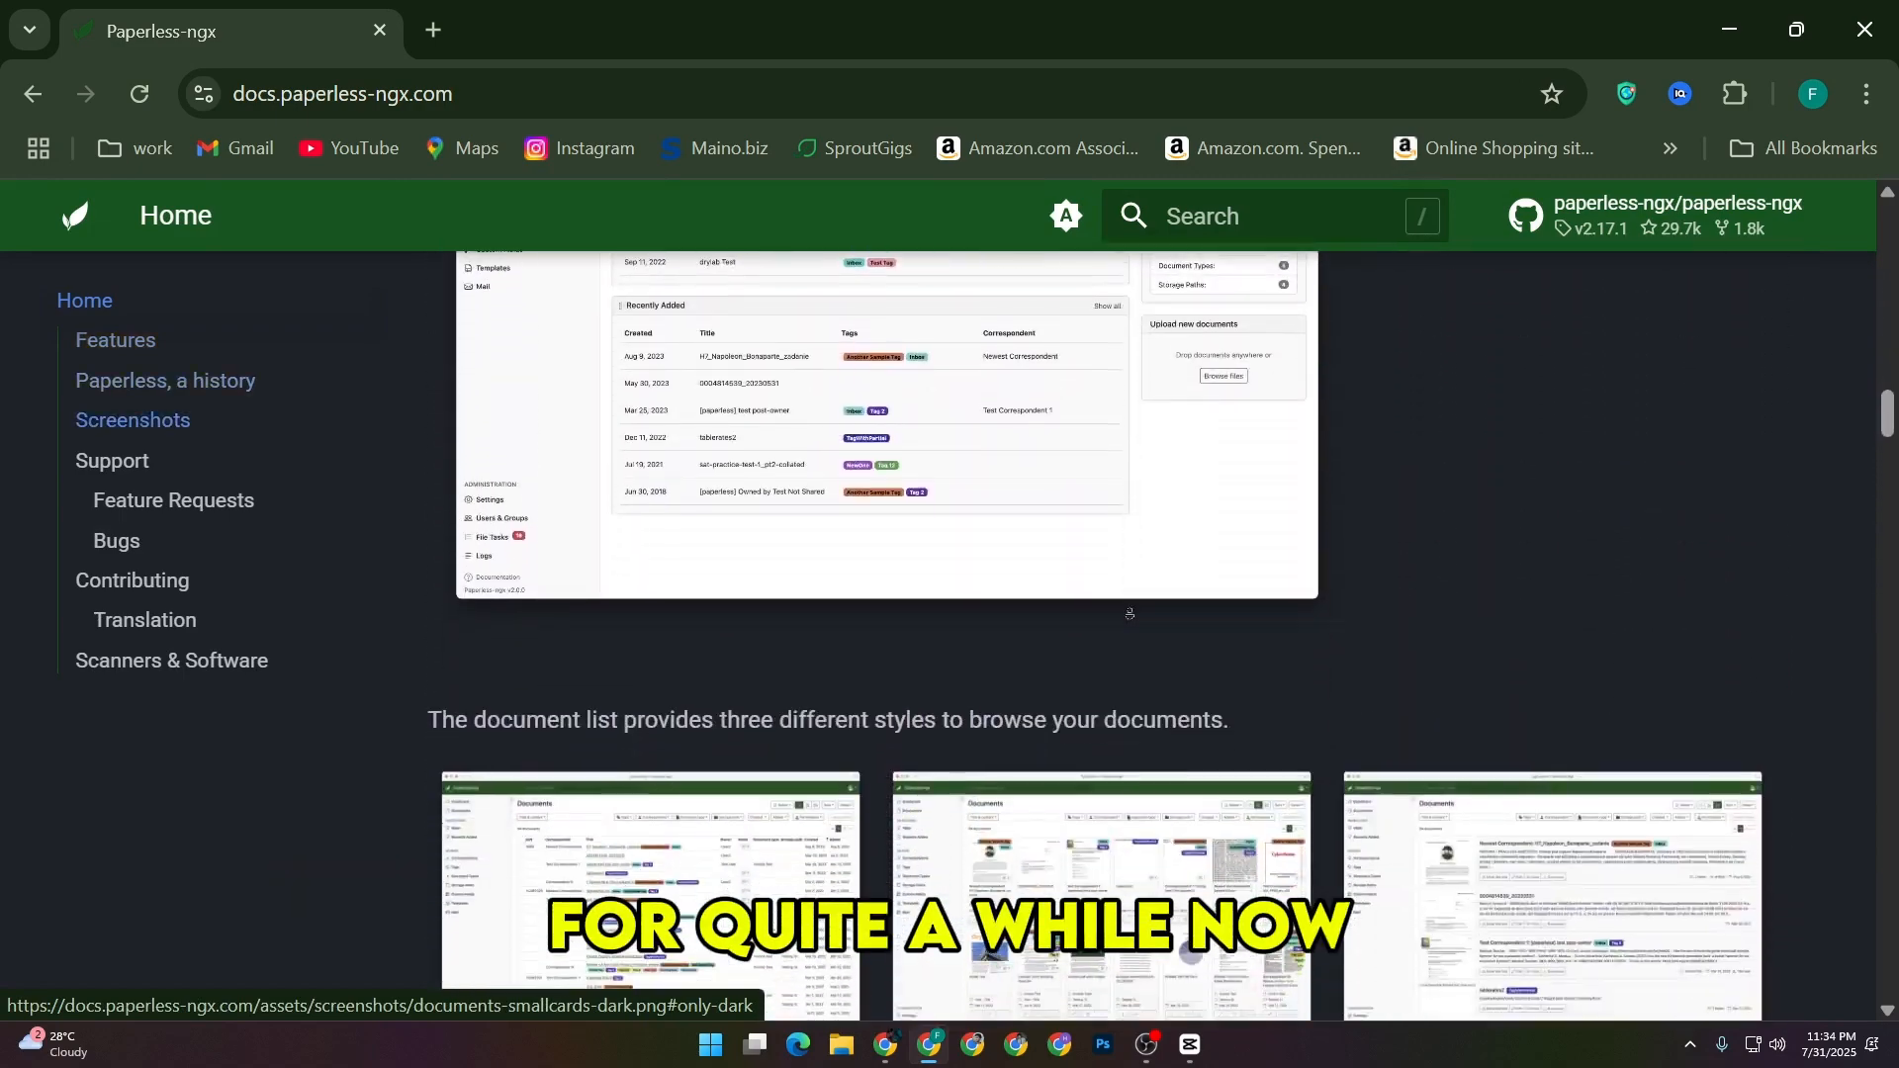
scroll(down, 3)
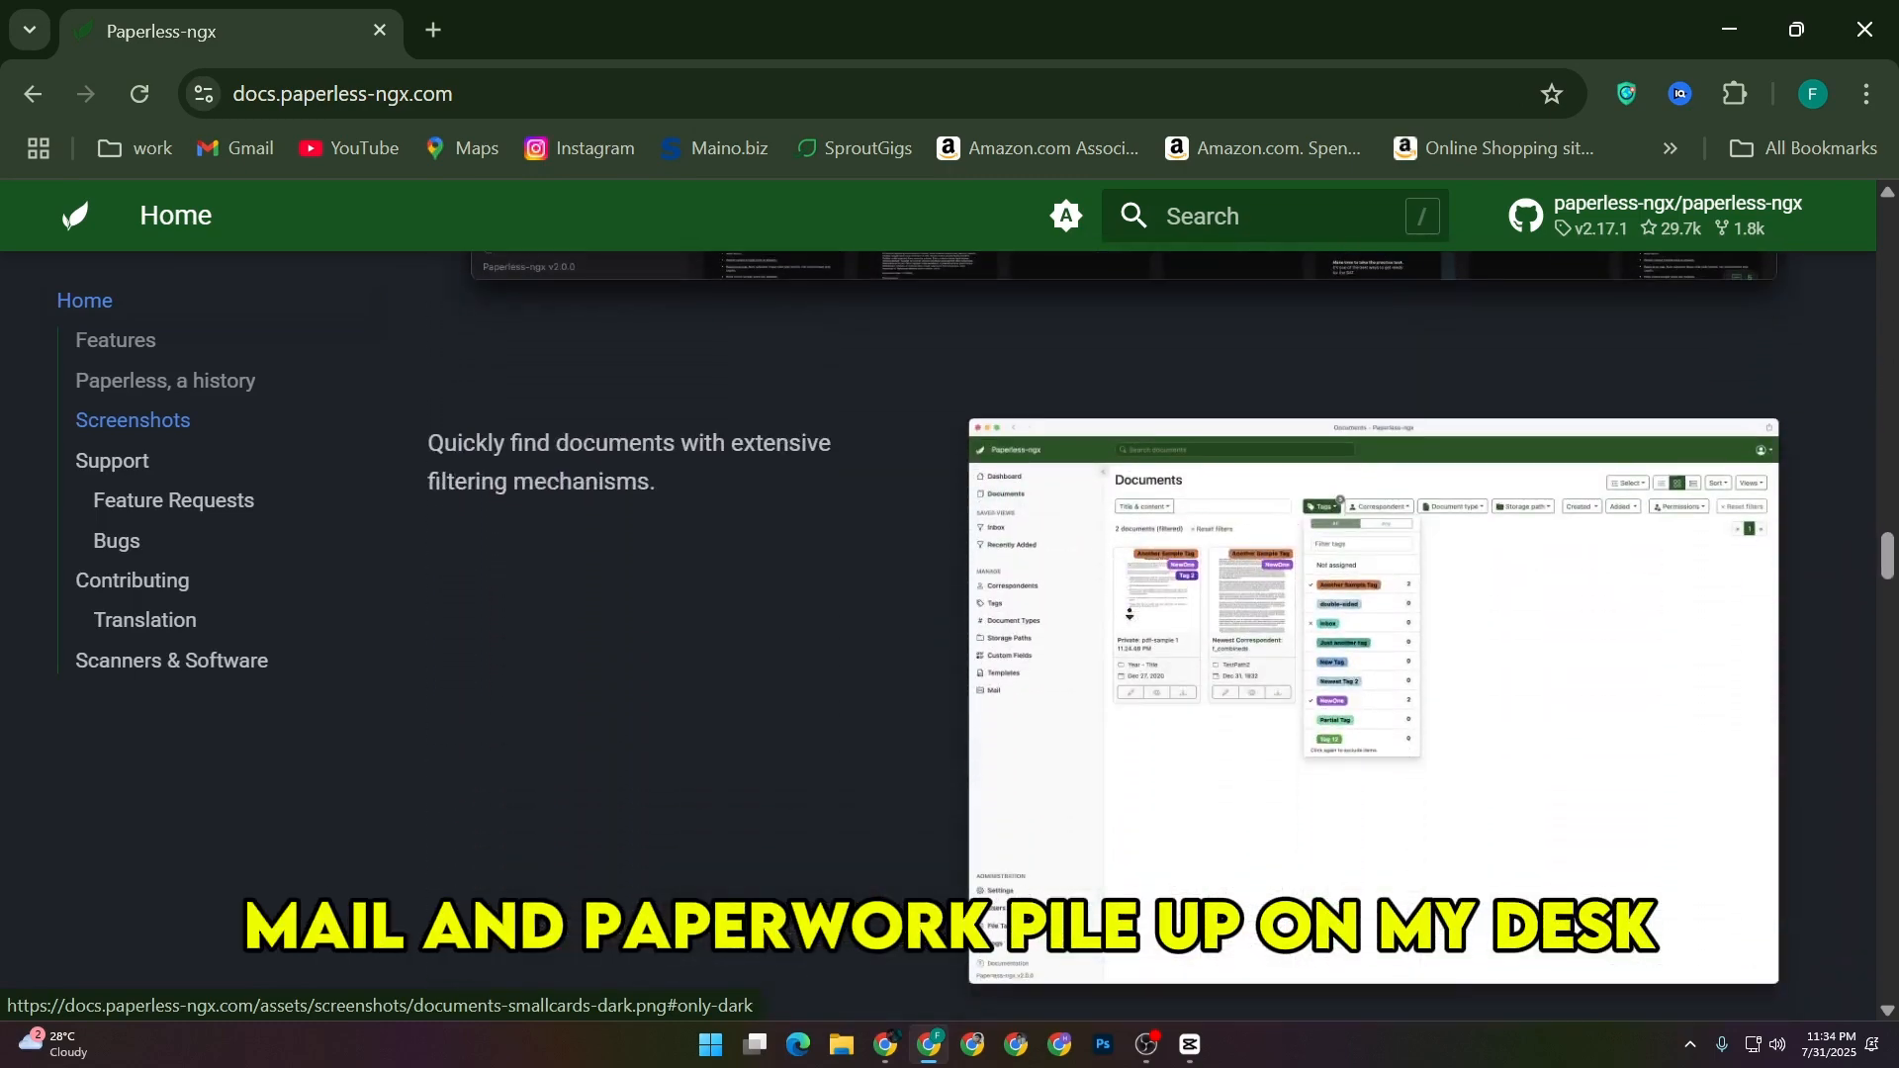
scroll(down, 3)
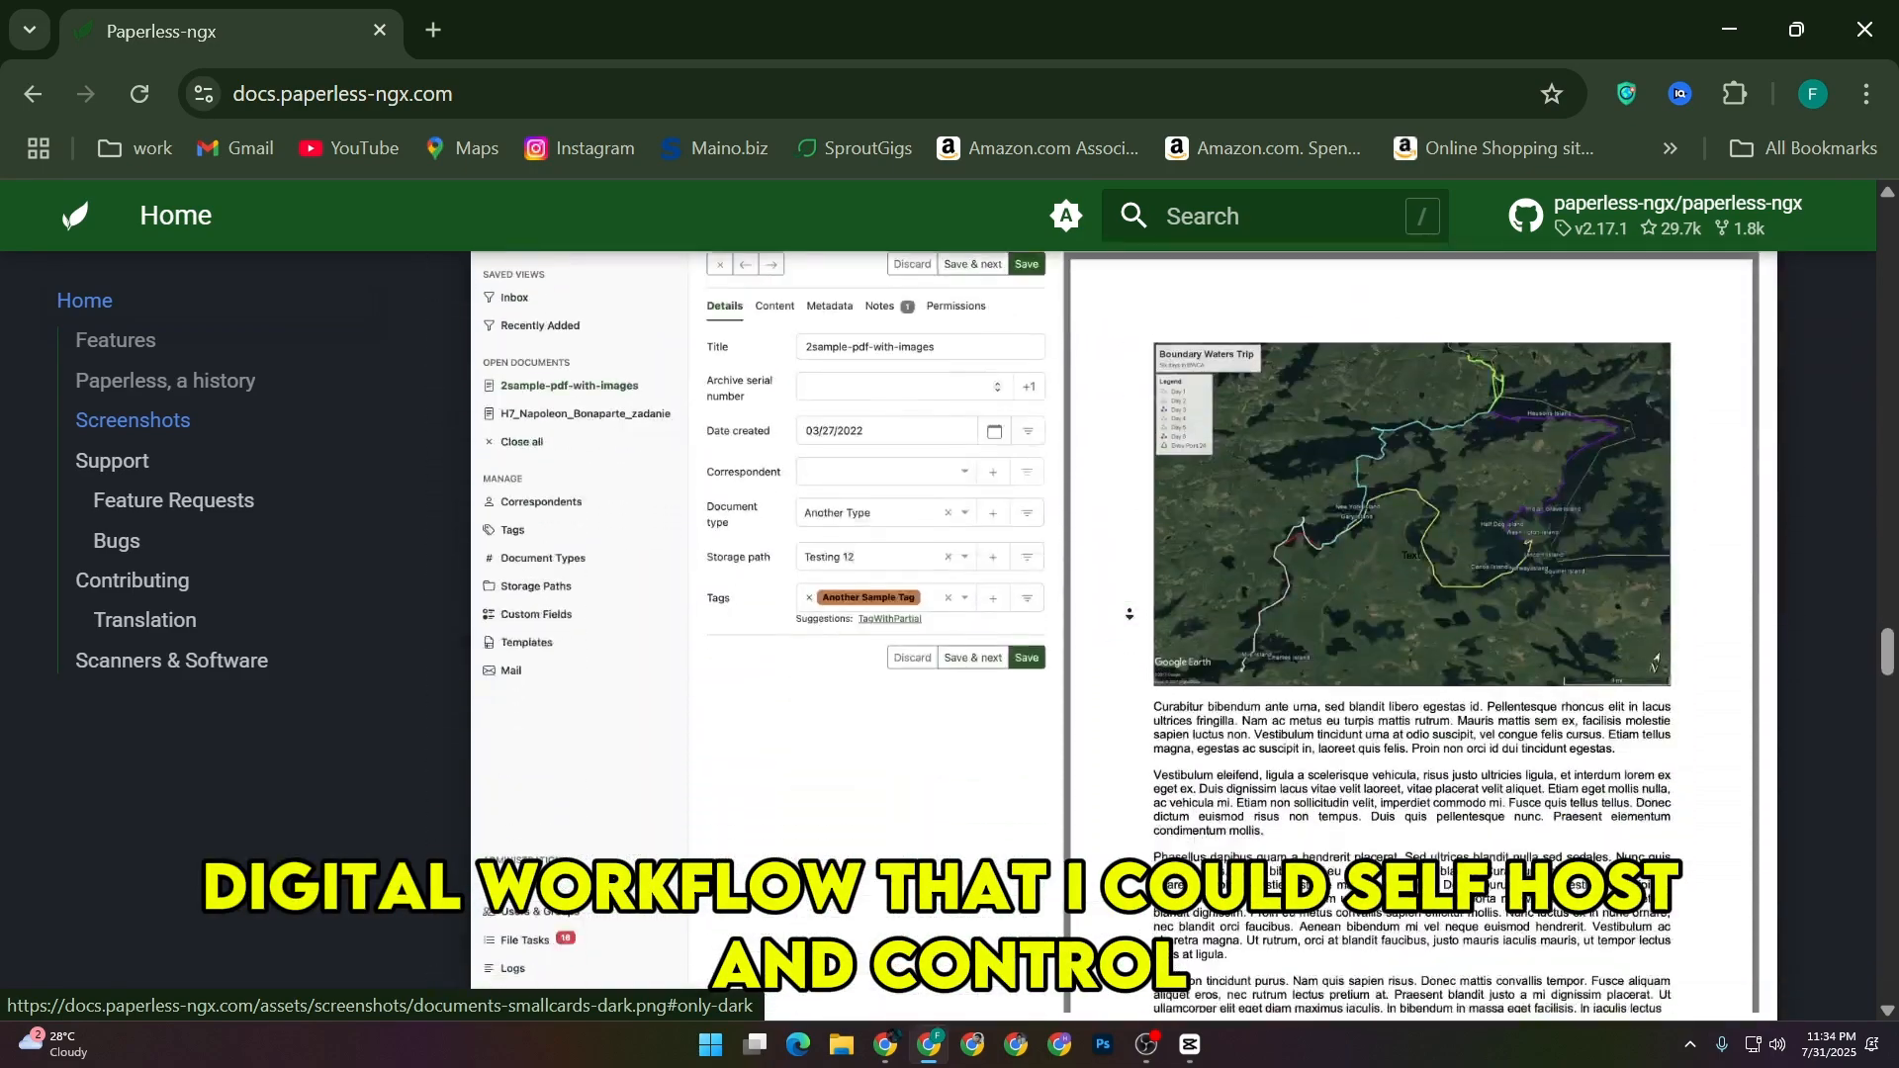
scroll(down, 3)
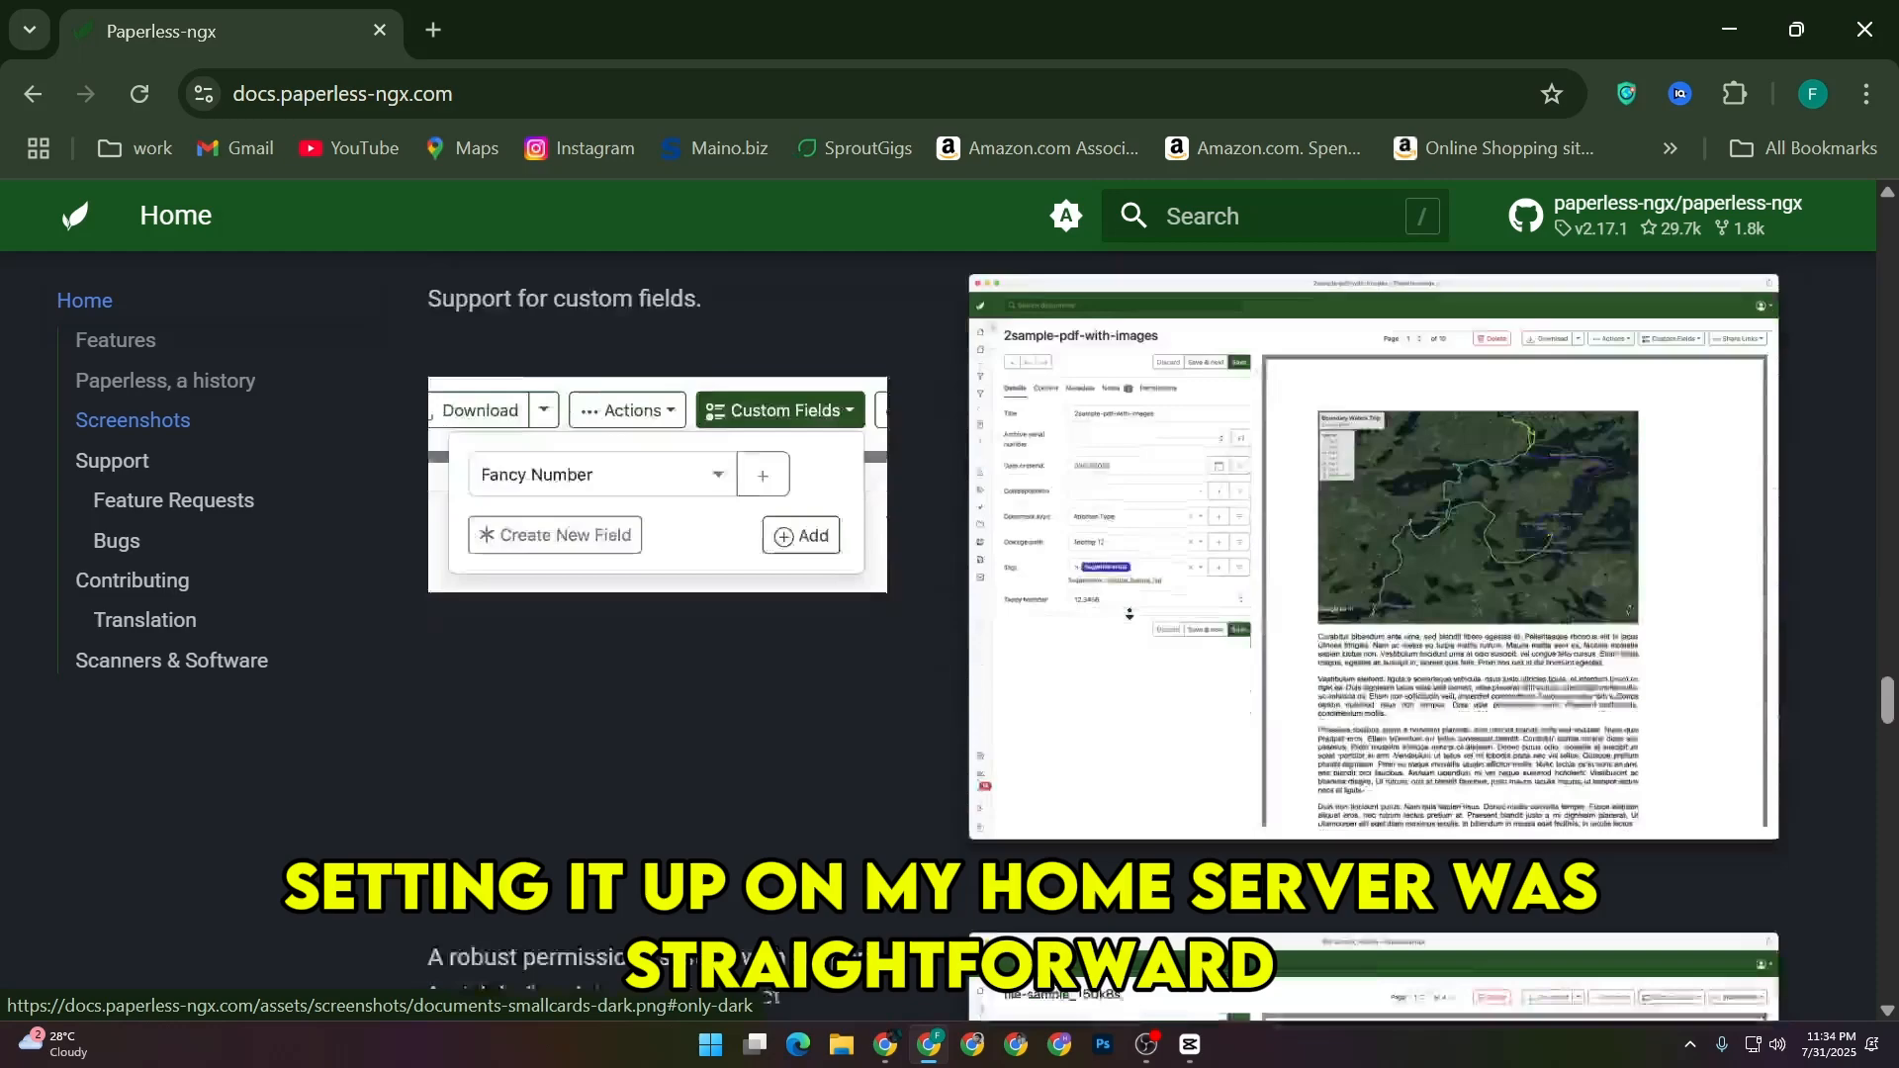
scroll(down, 3)
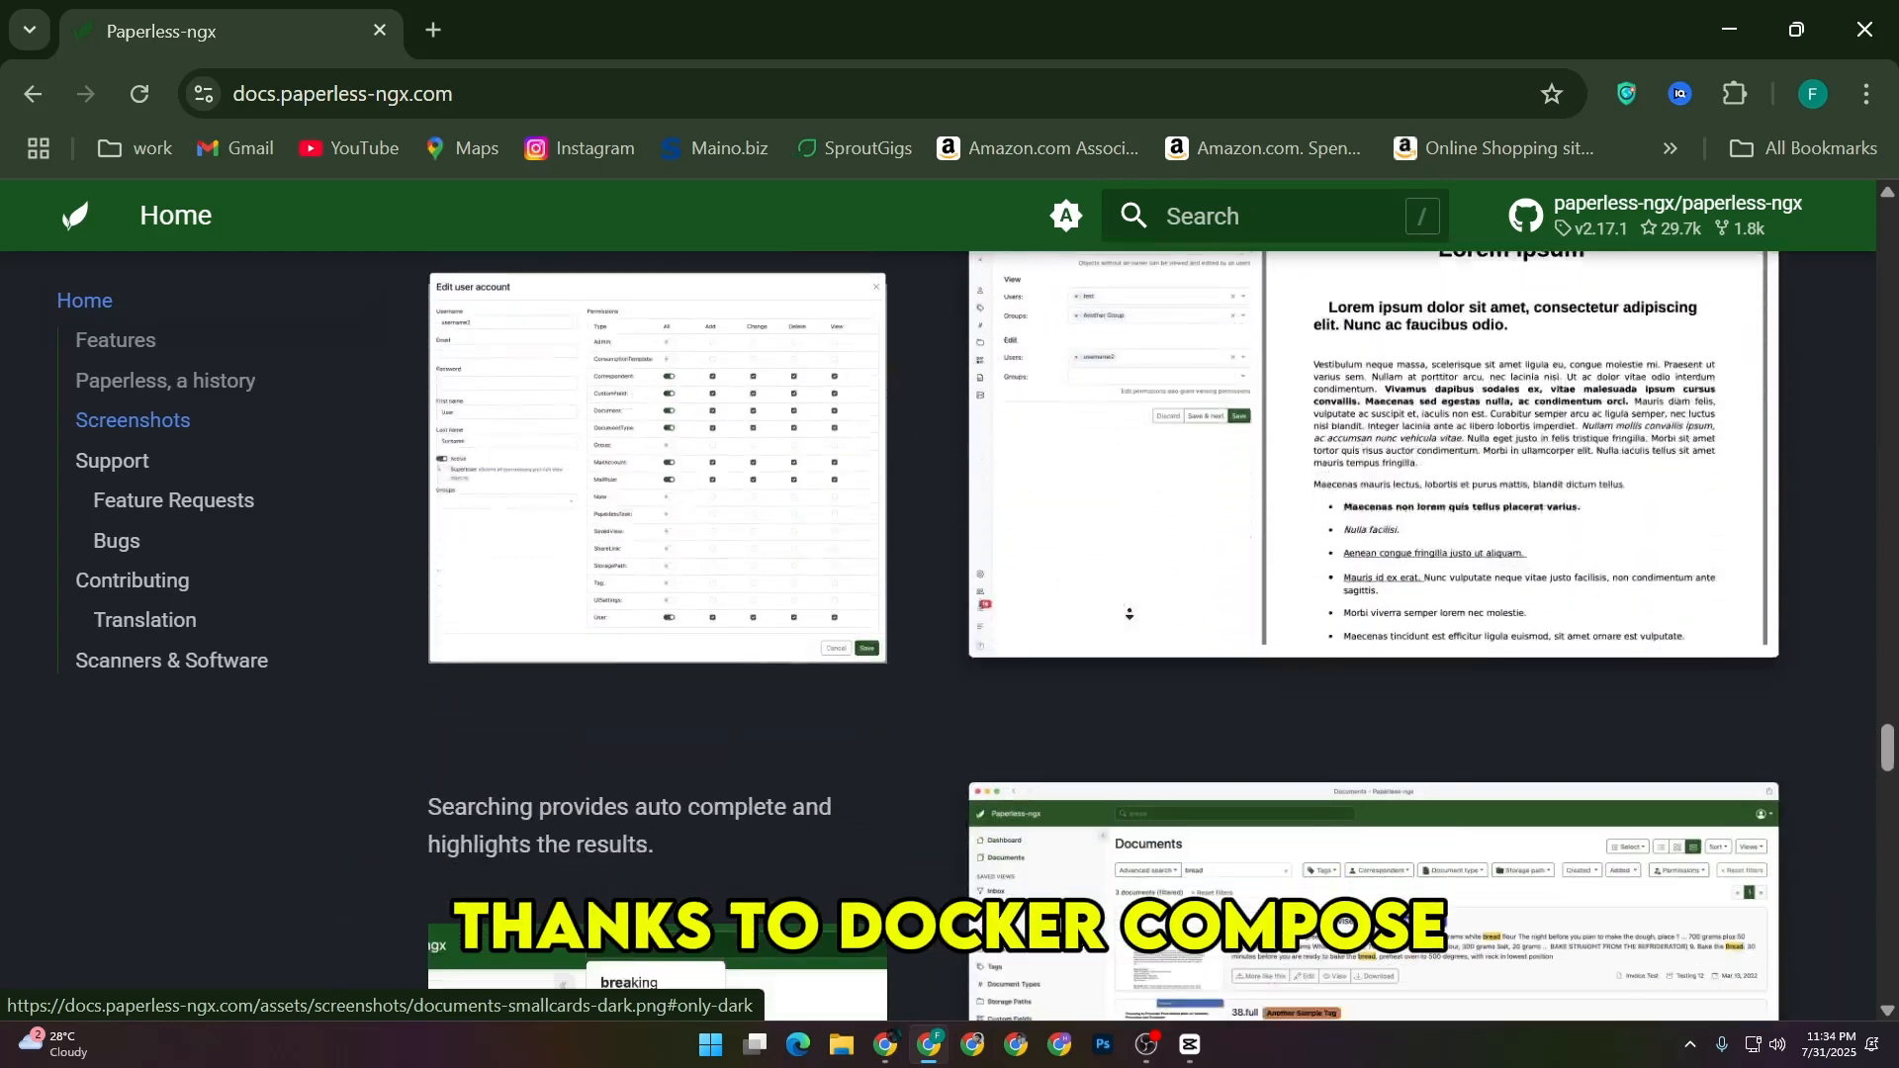
scroll(down, 3)
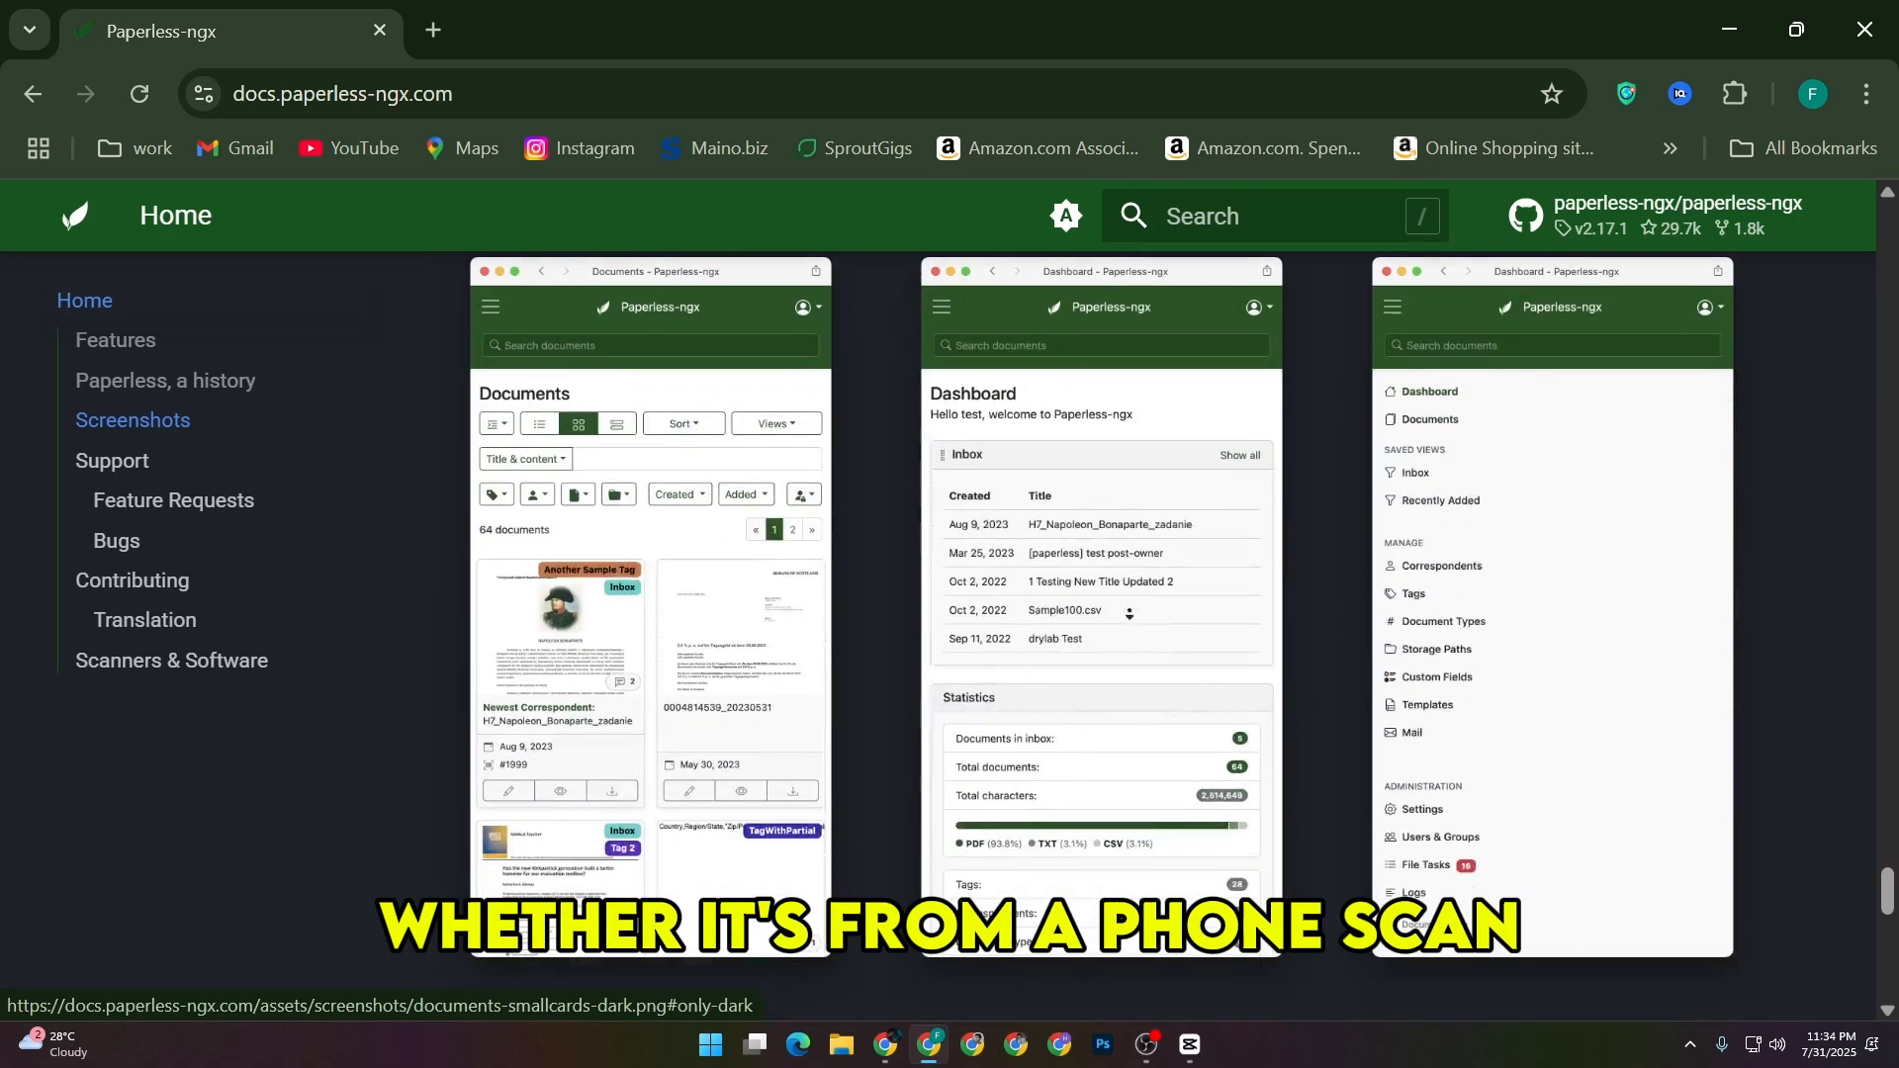
Jump through the Support, Scanners & Software and Translation sections via the sidebar
click(111, 459)
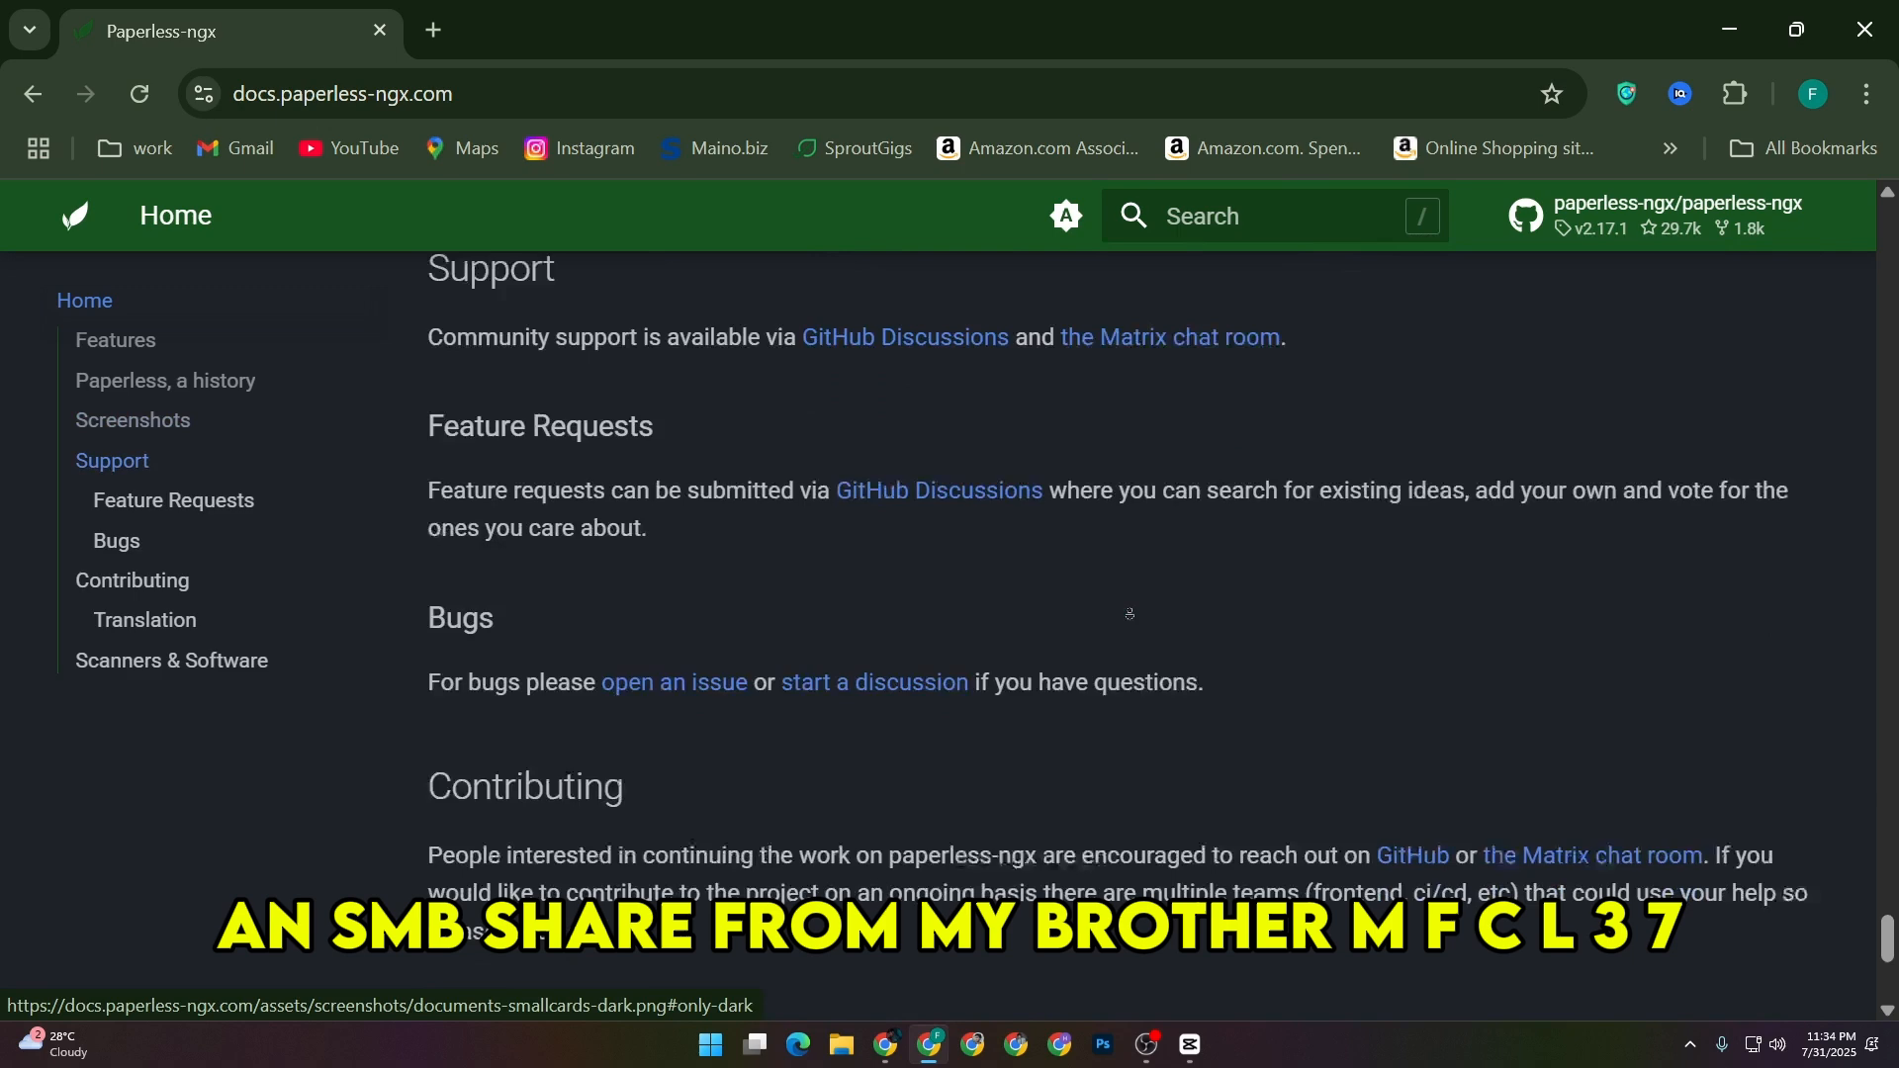
scroll(down, 3)
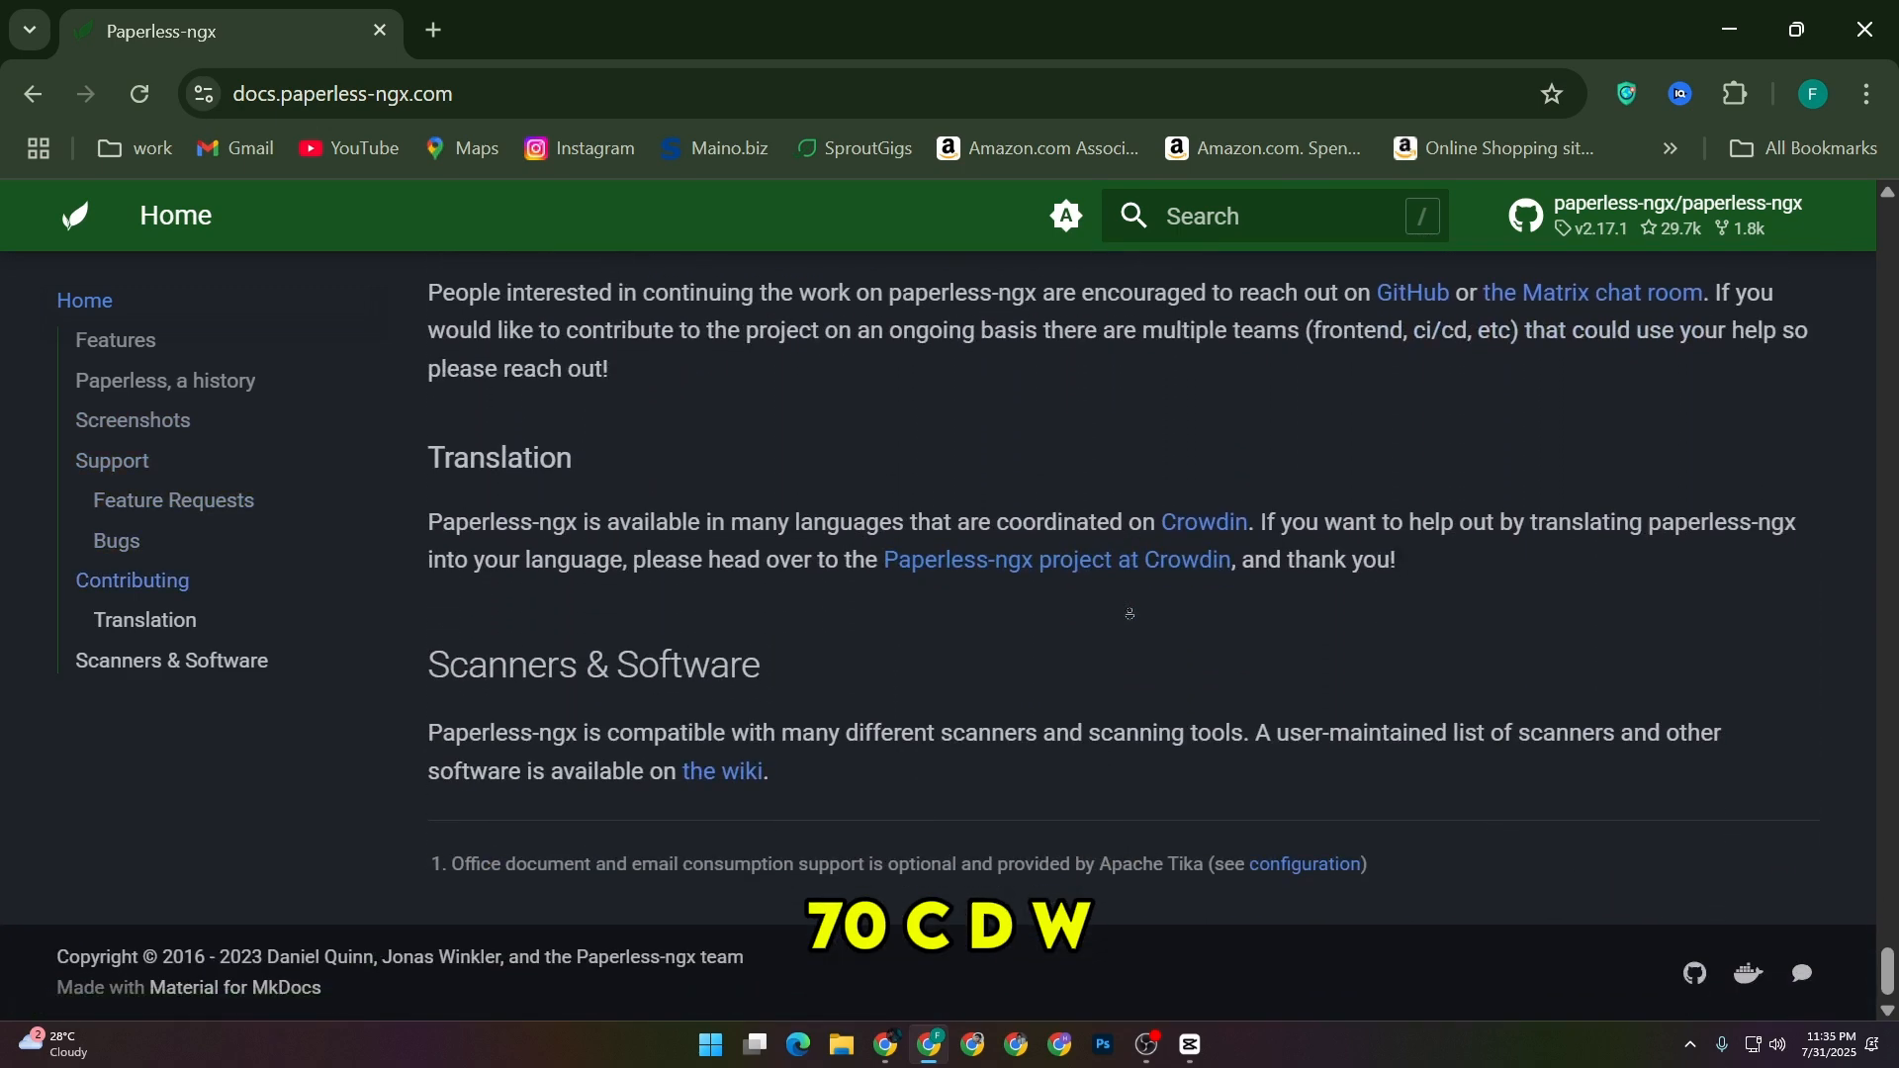
click(173, 660)
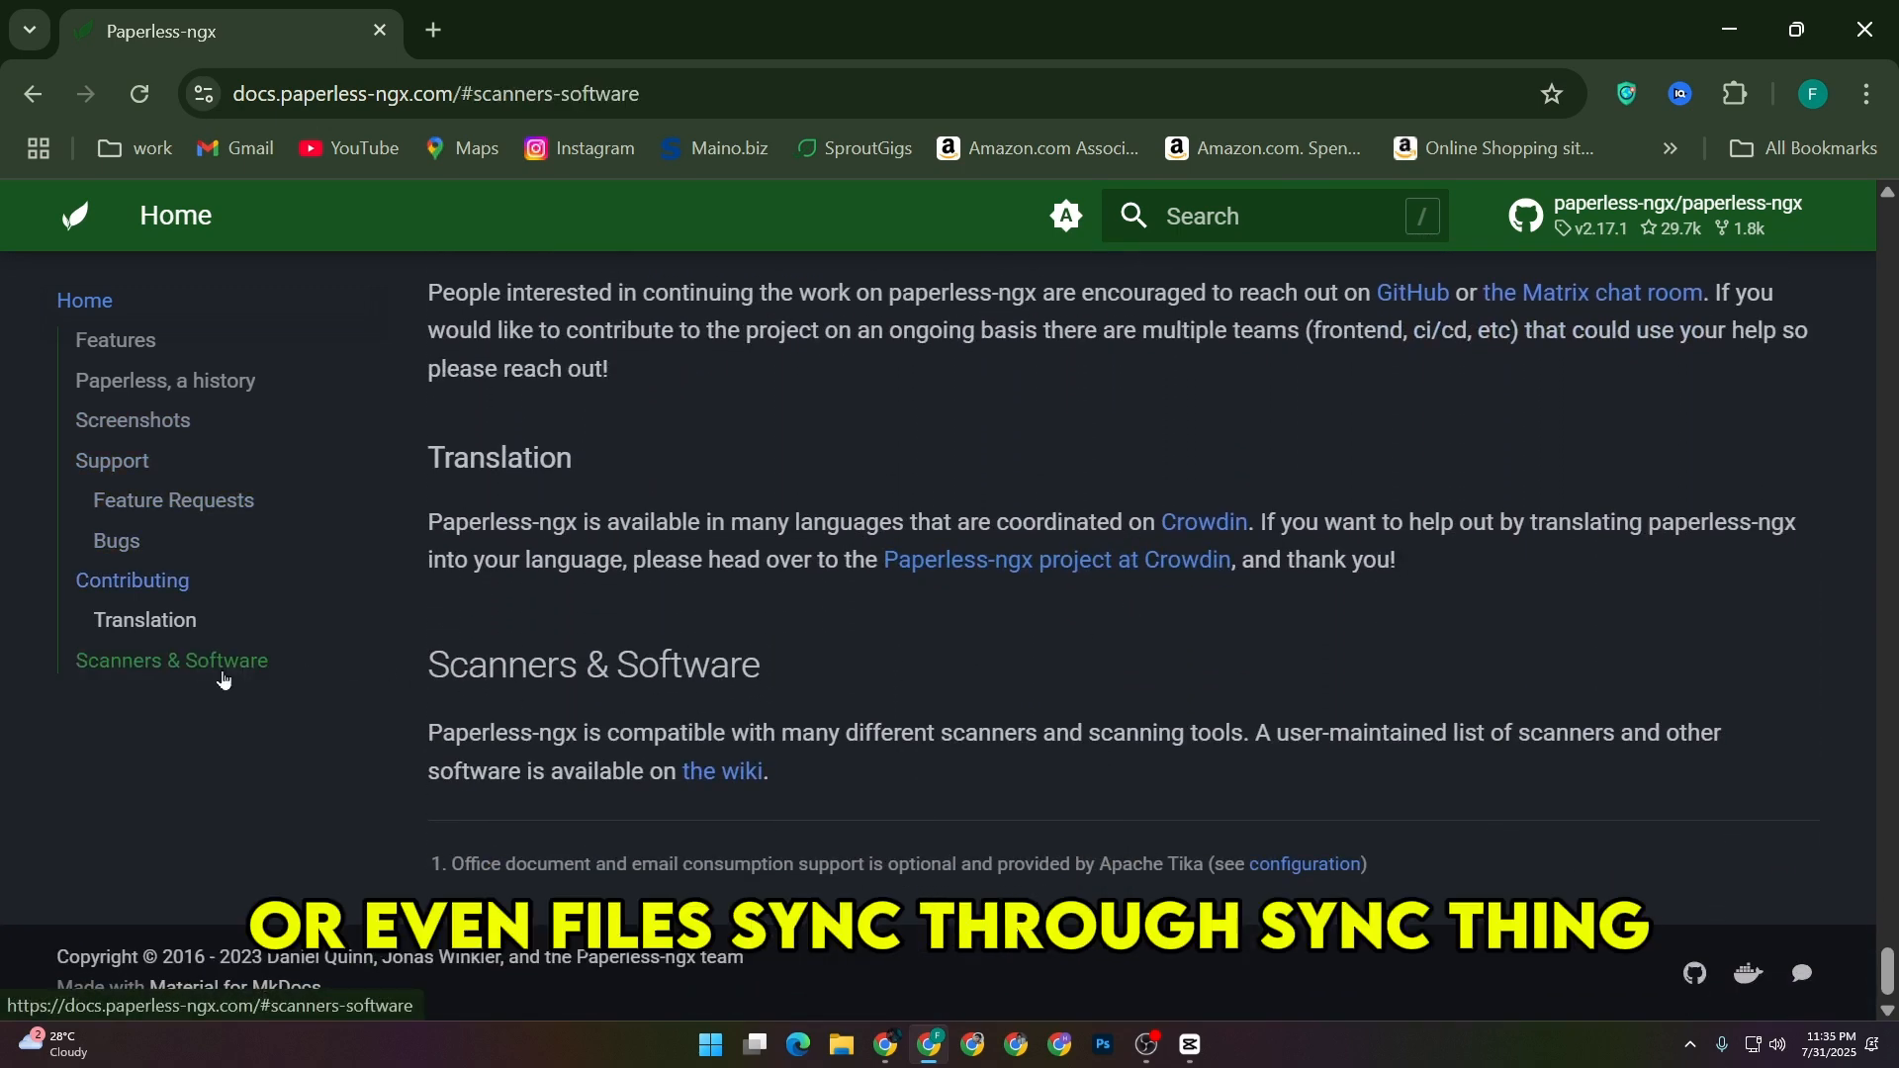
click(145, 619)
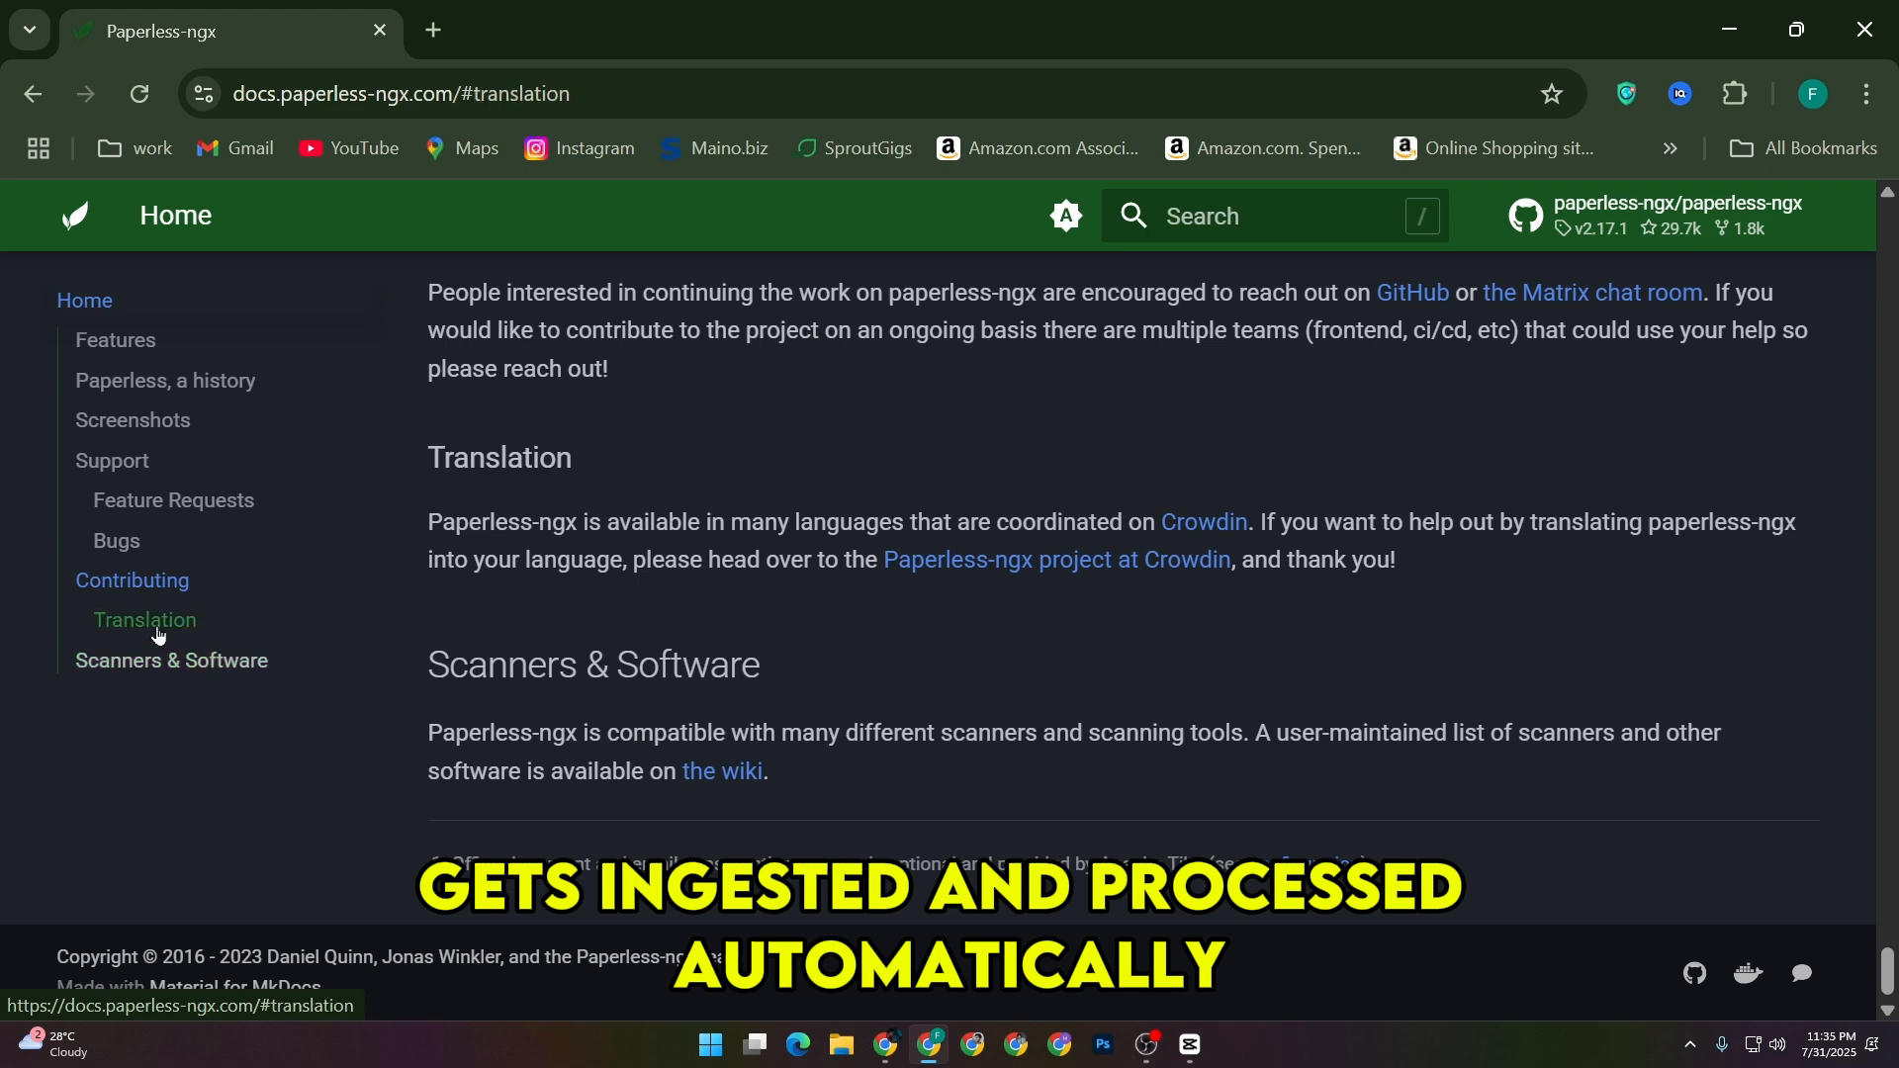
Jump back up through Bugs, Screenshots and Features to the top of Home
click(117, 540)
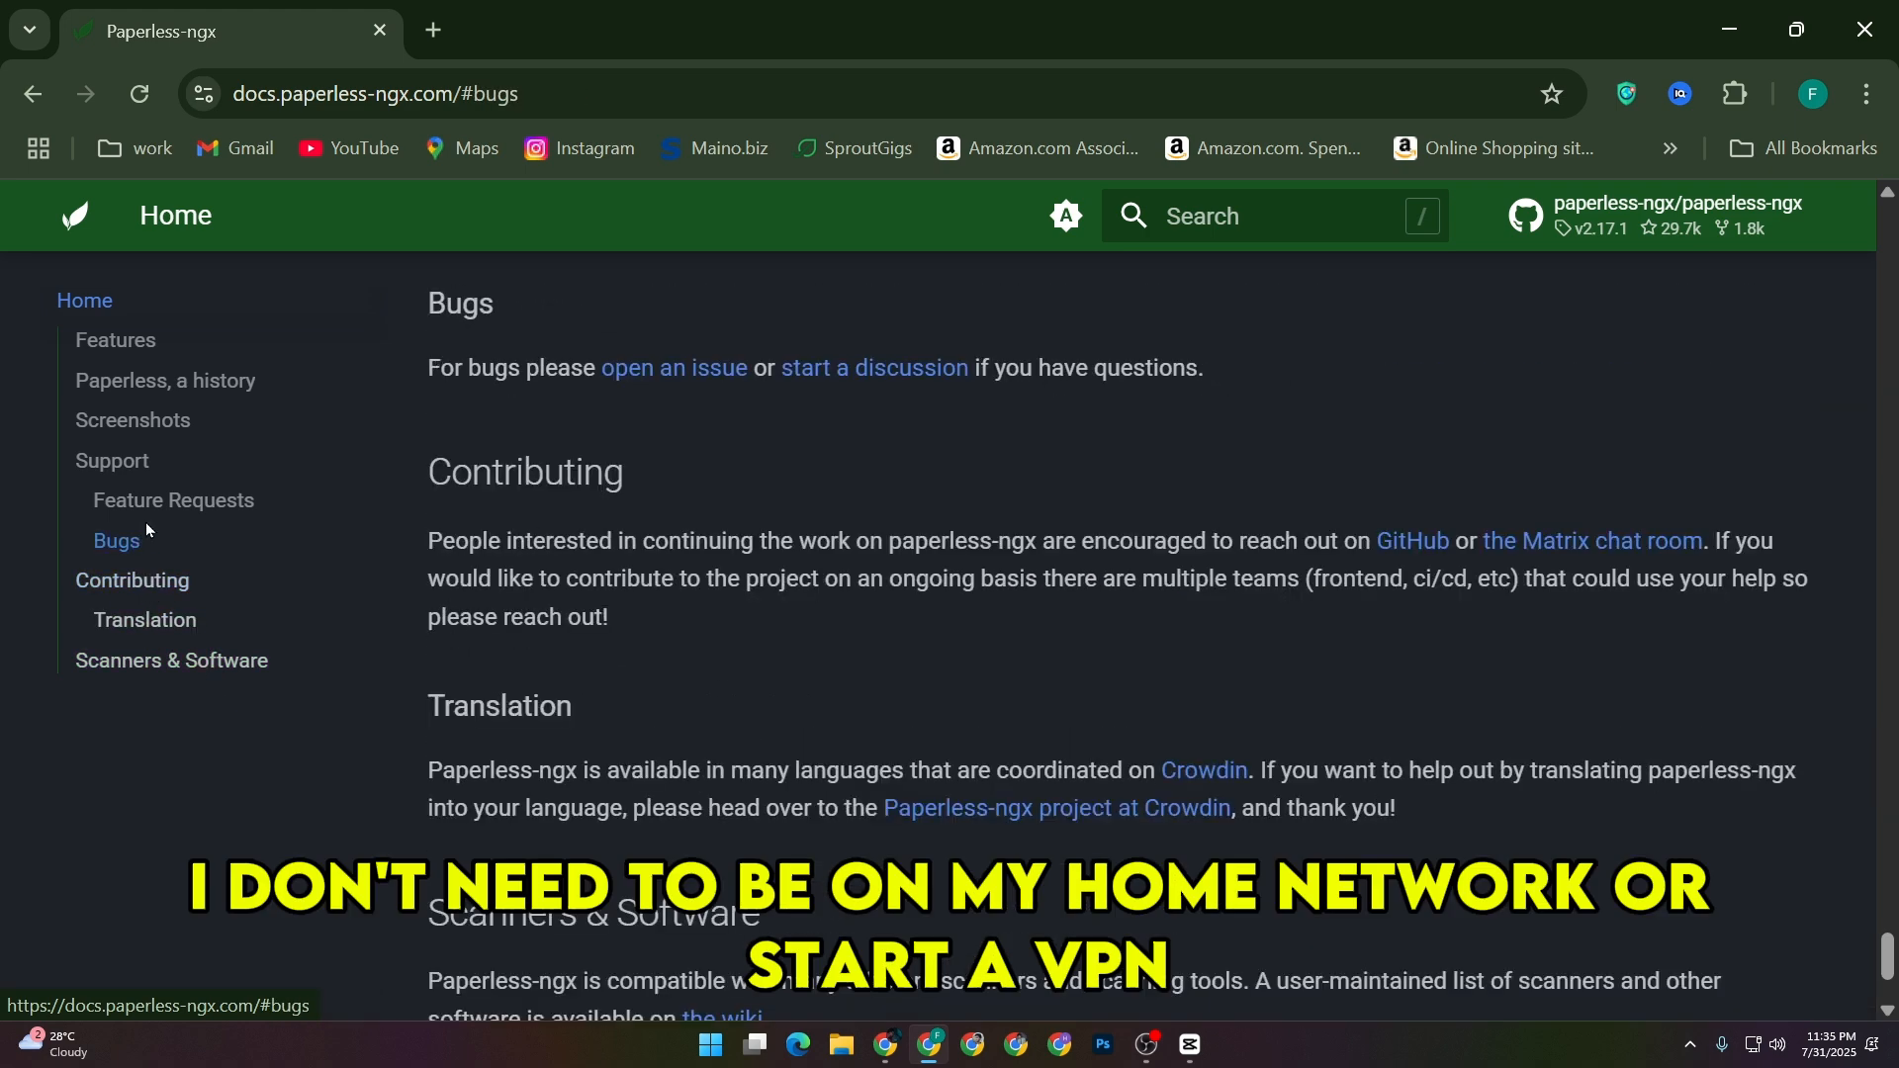
click(132, 419)
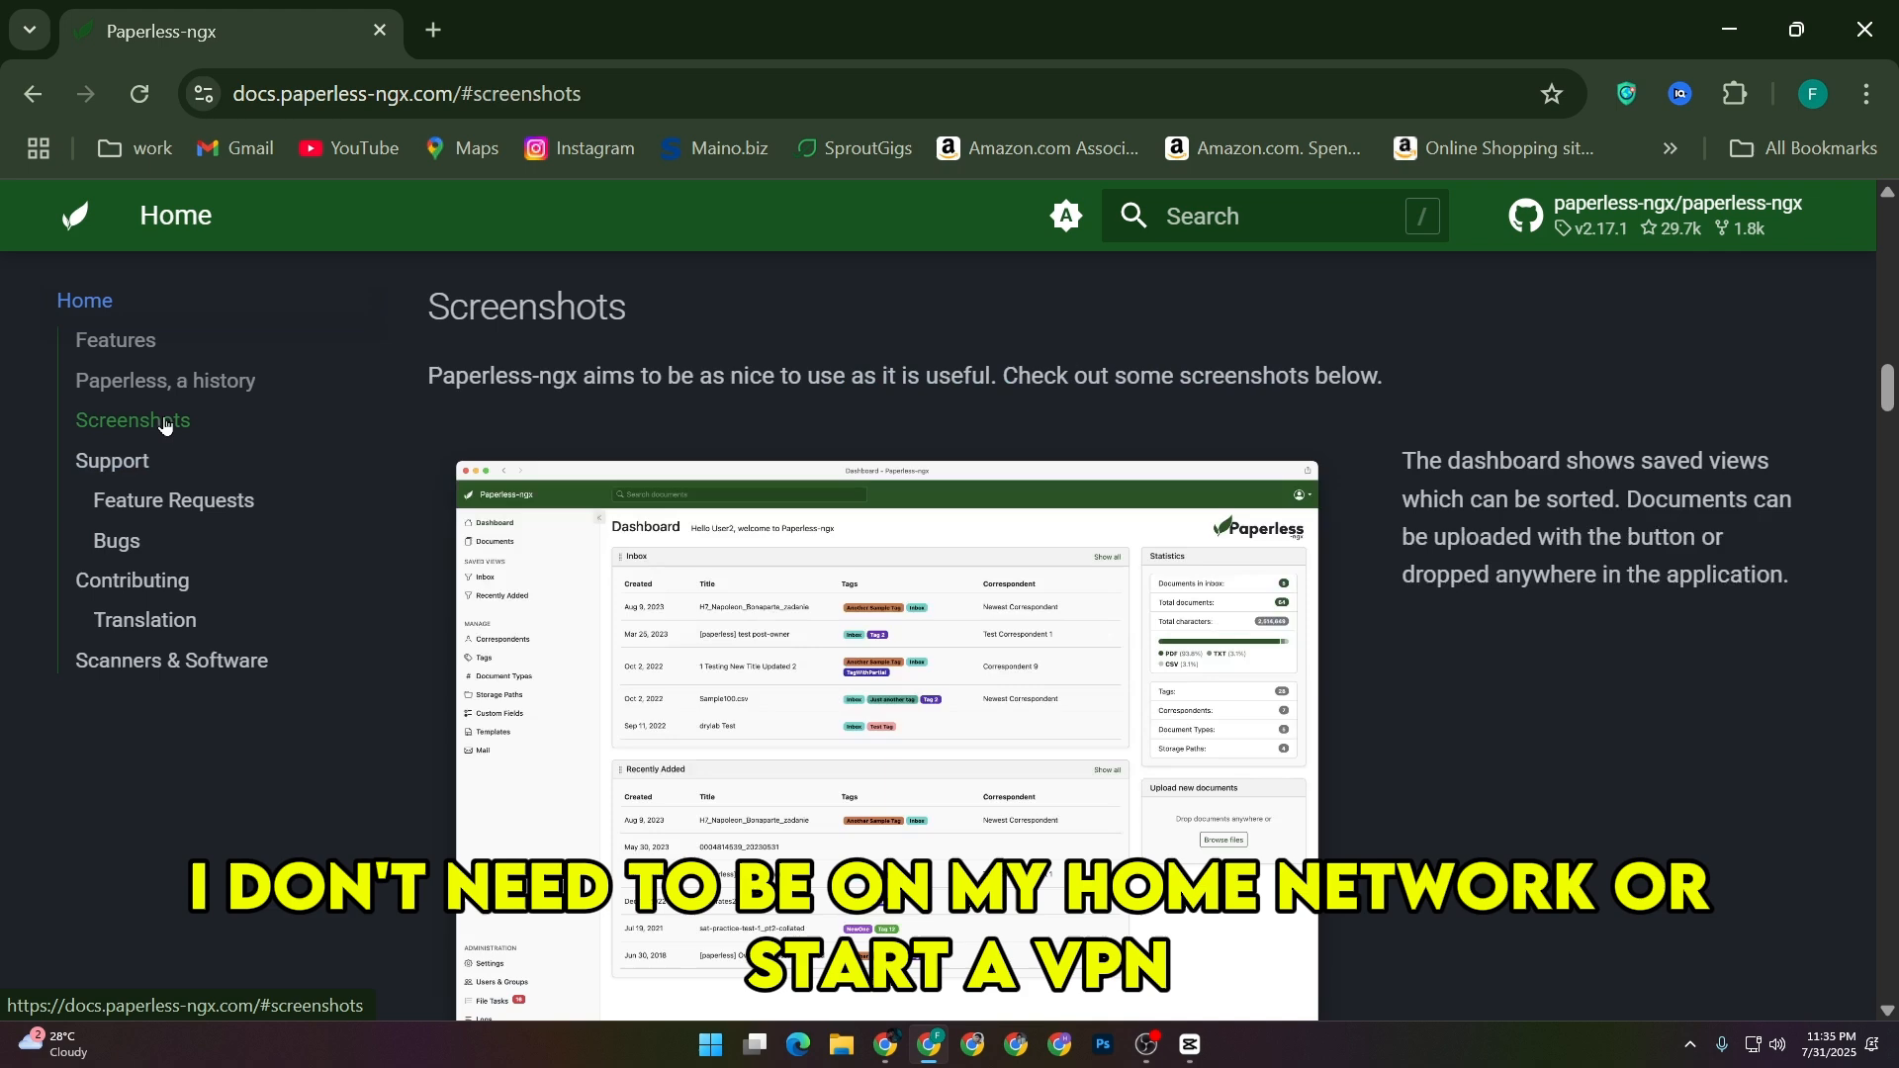
click(115, 340)
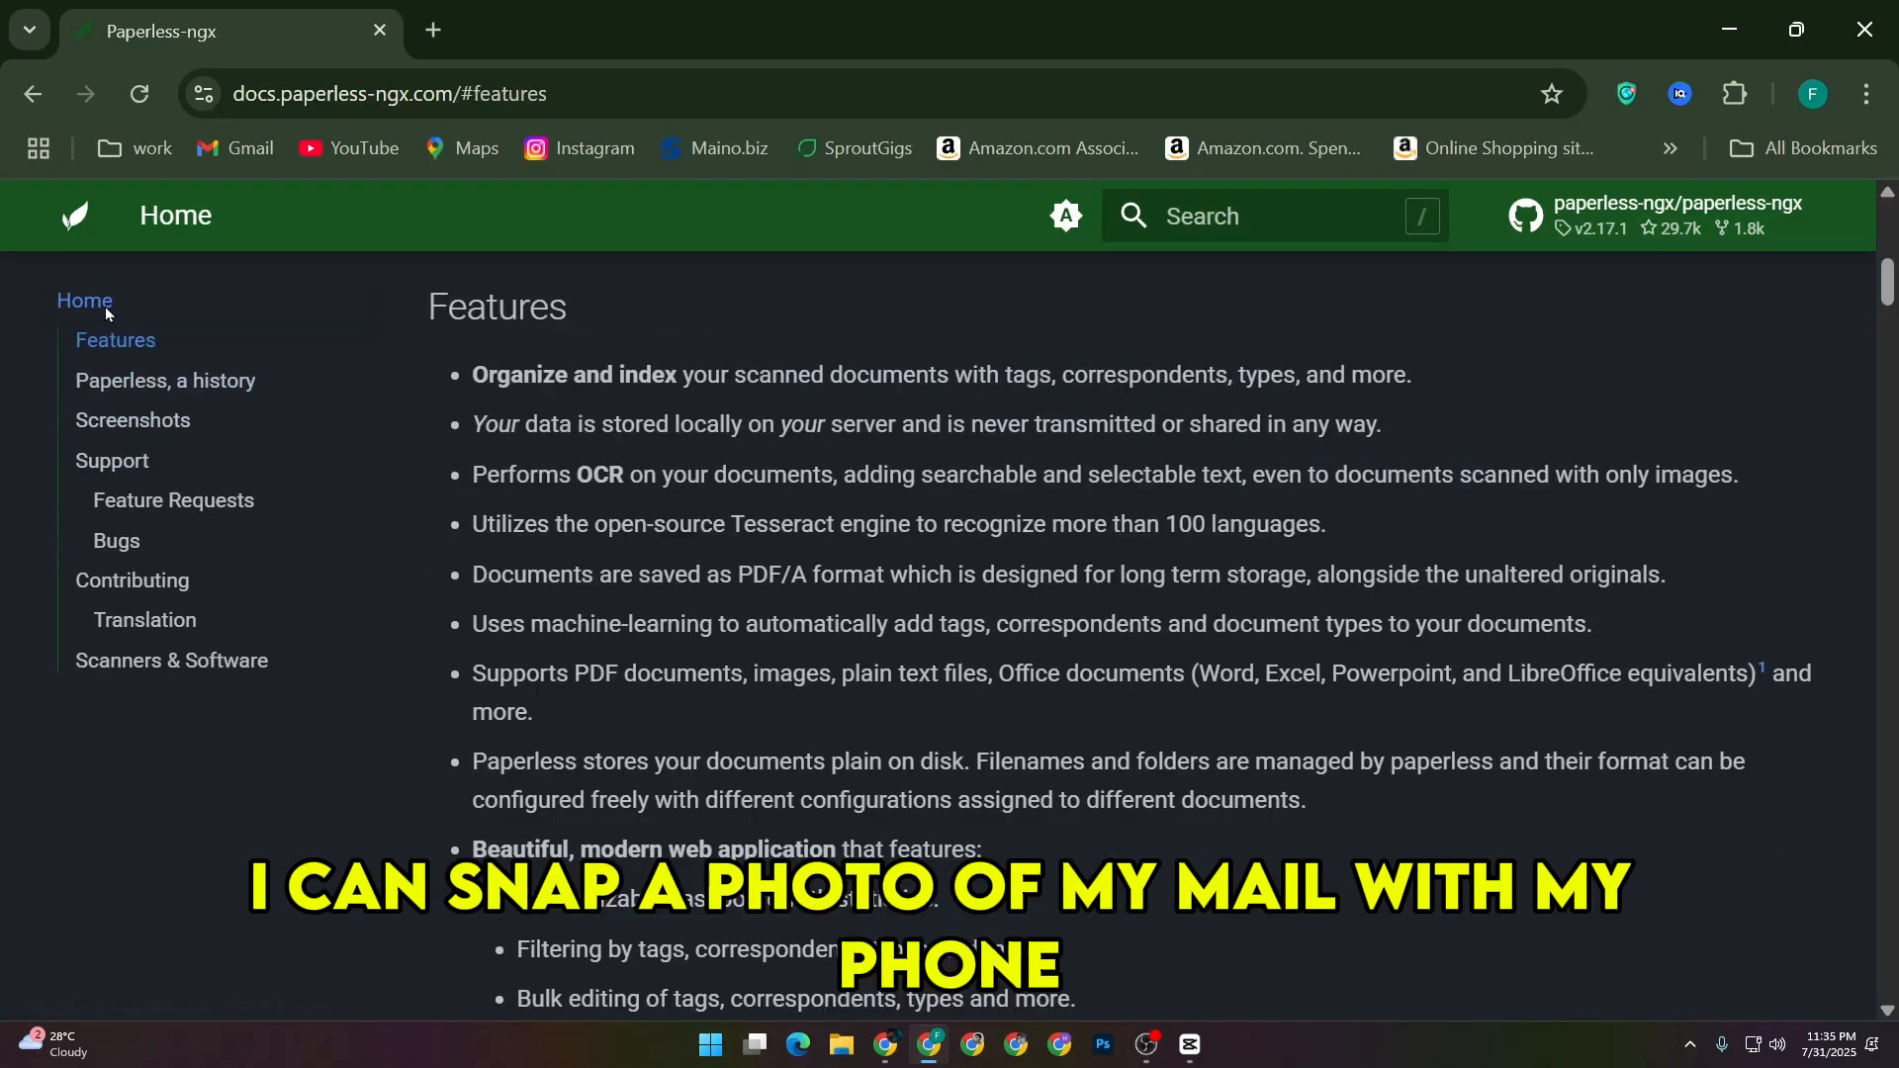
click(83, 301)
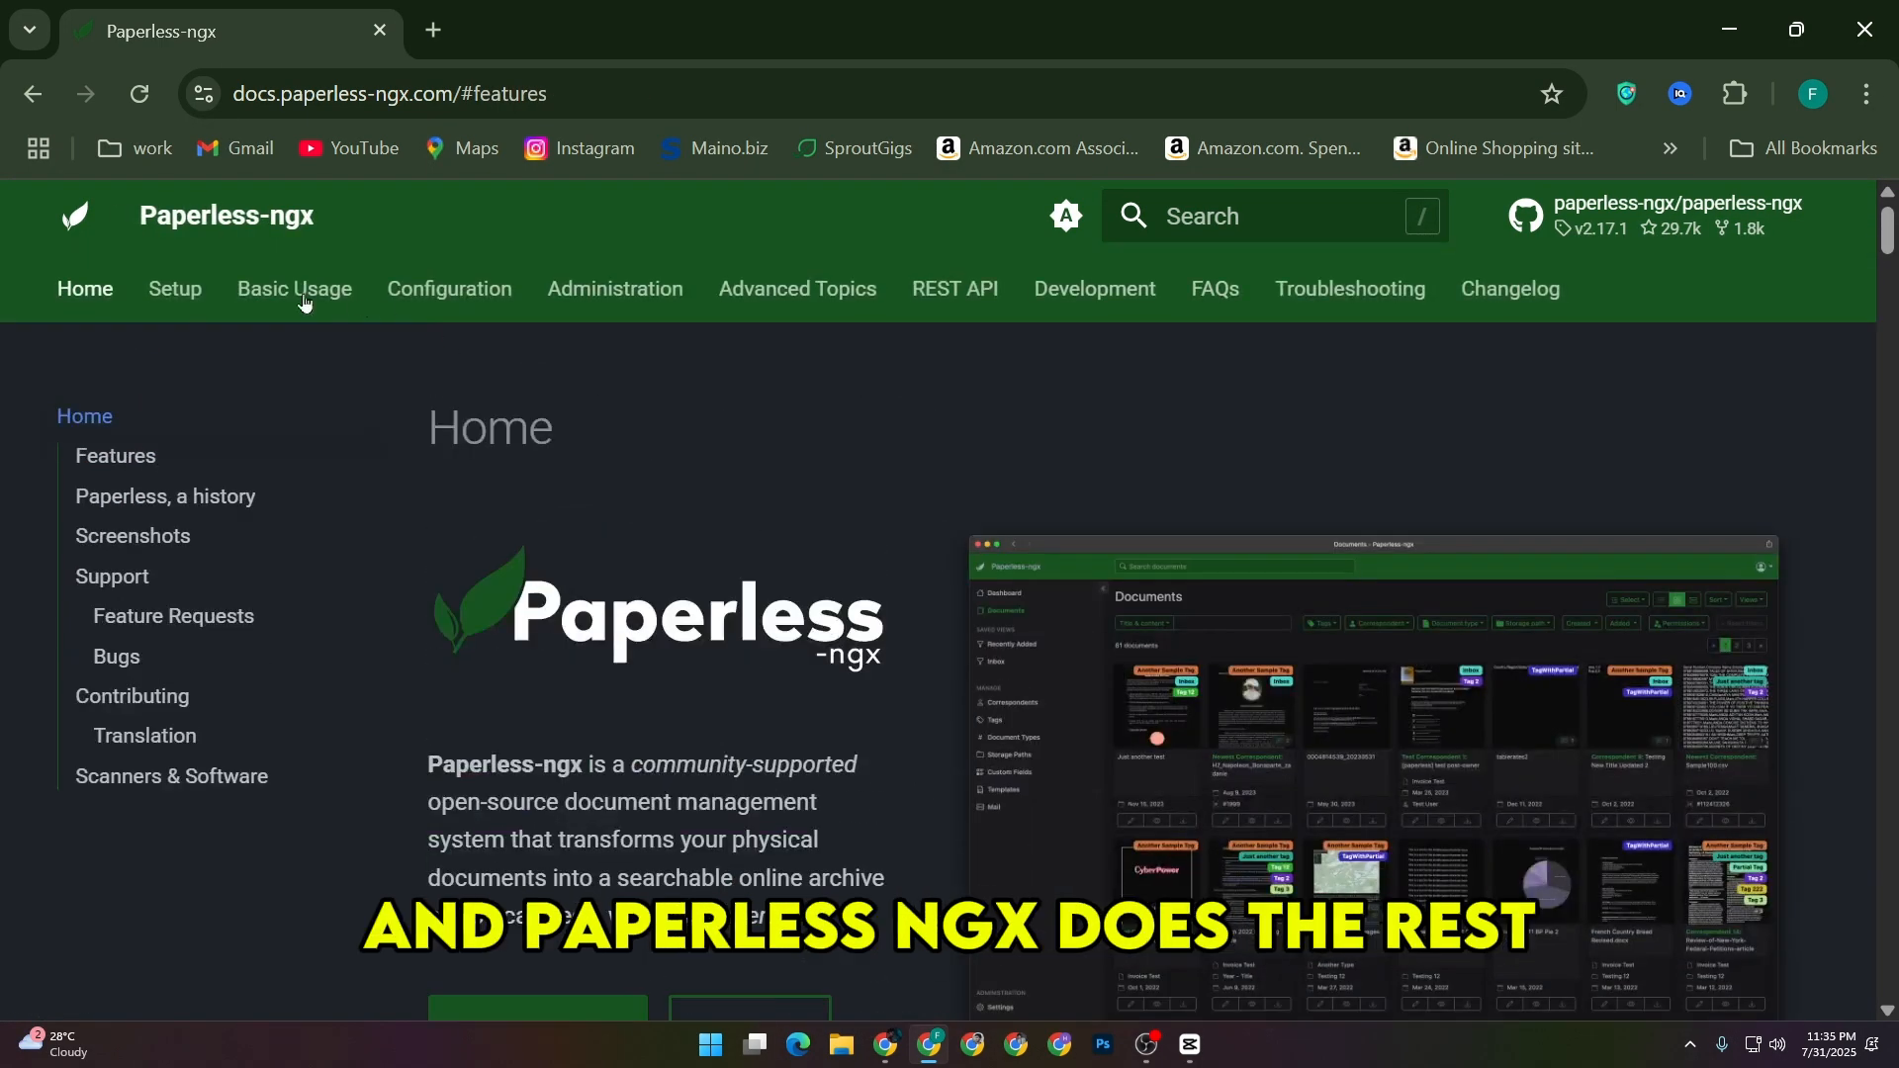
click(174, 289)
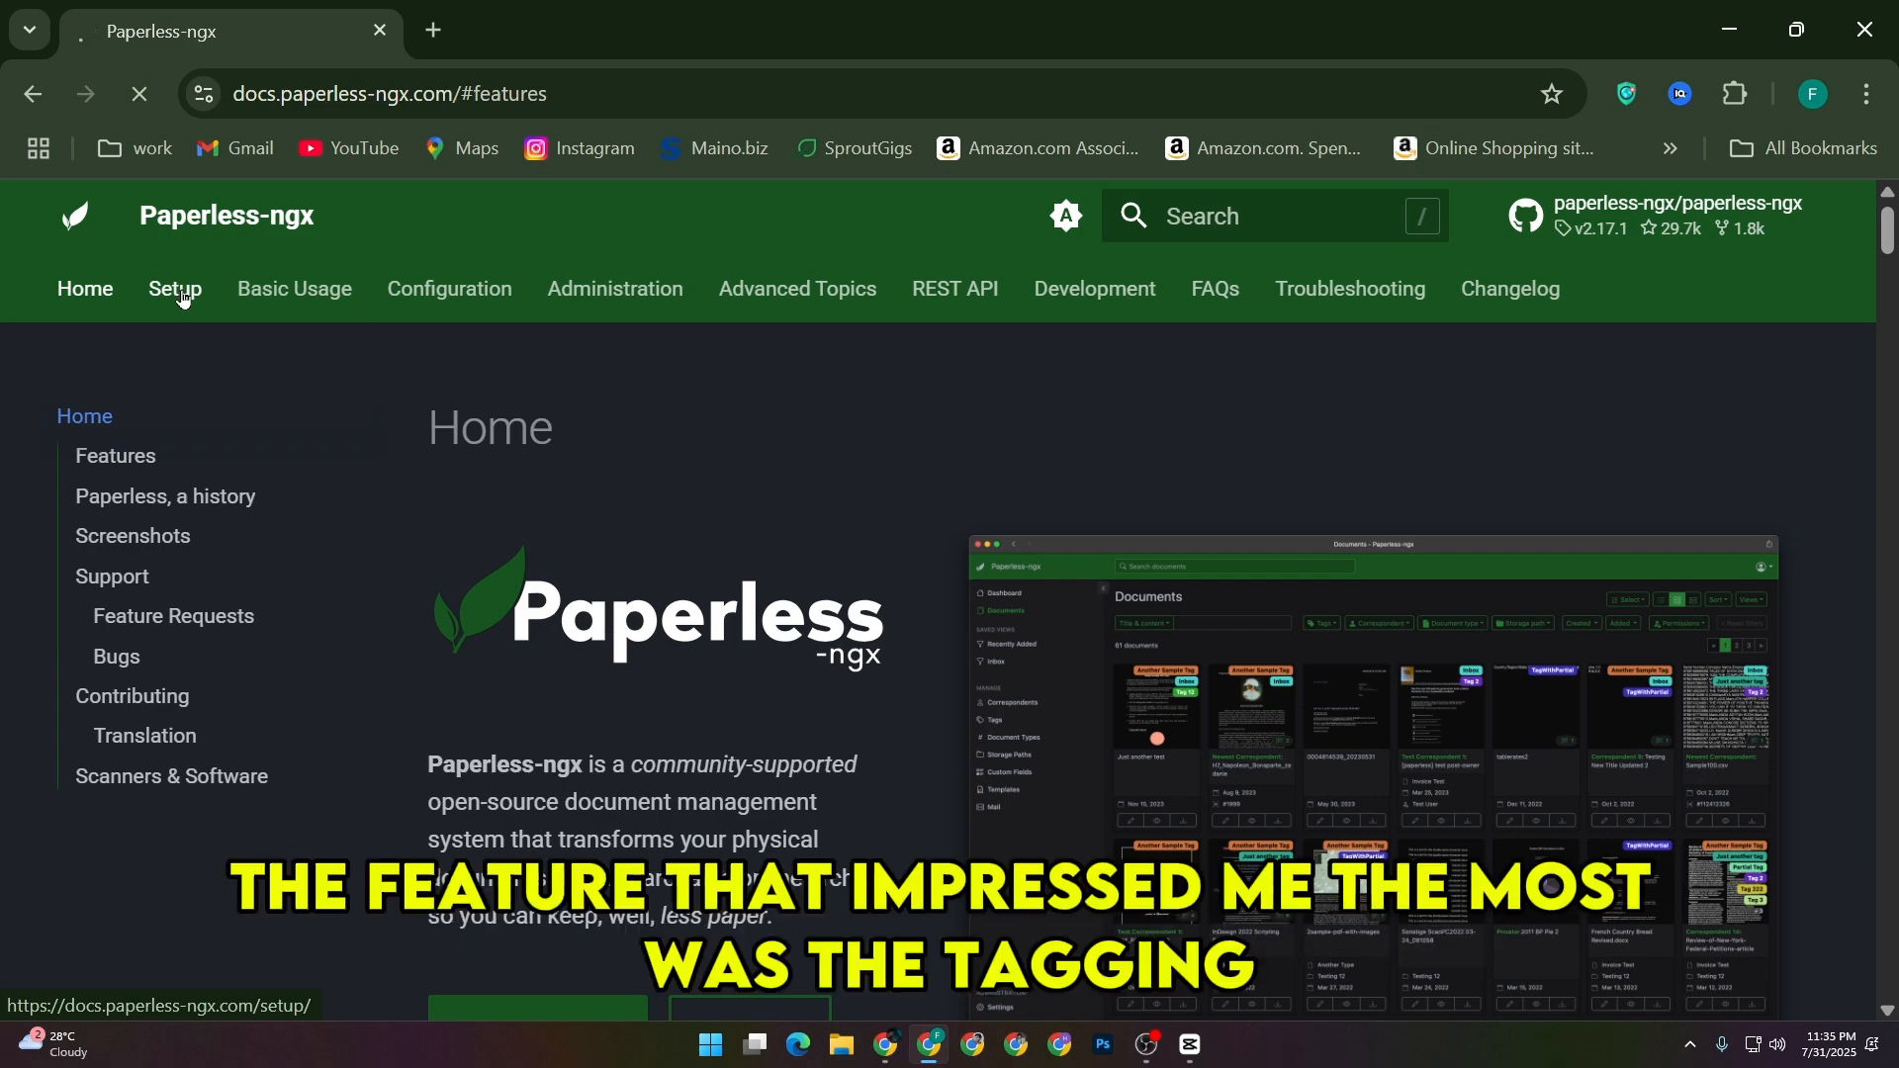
click(174, 289)
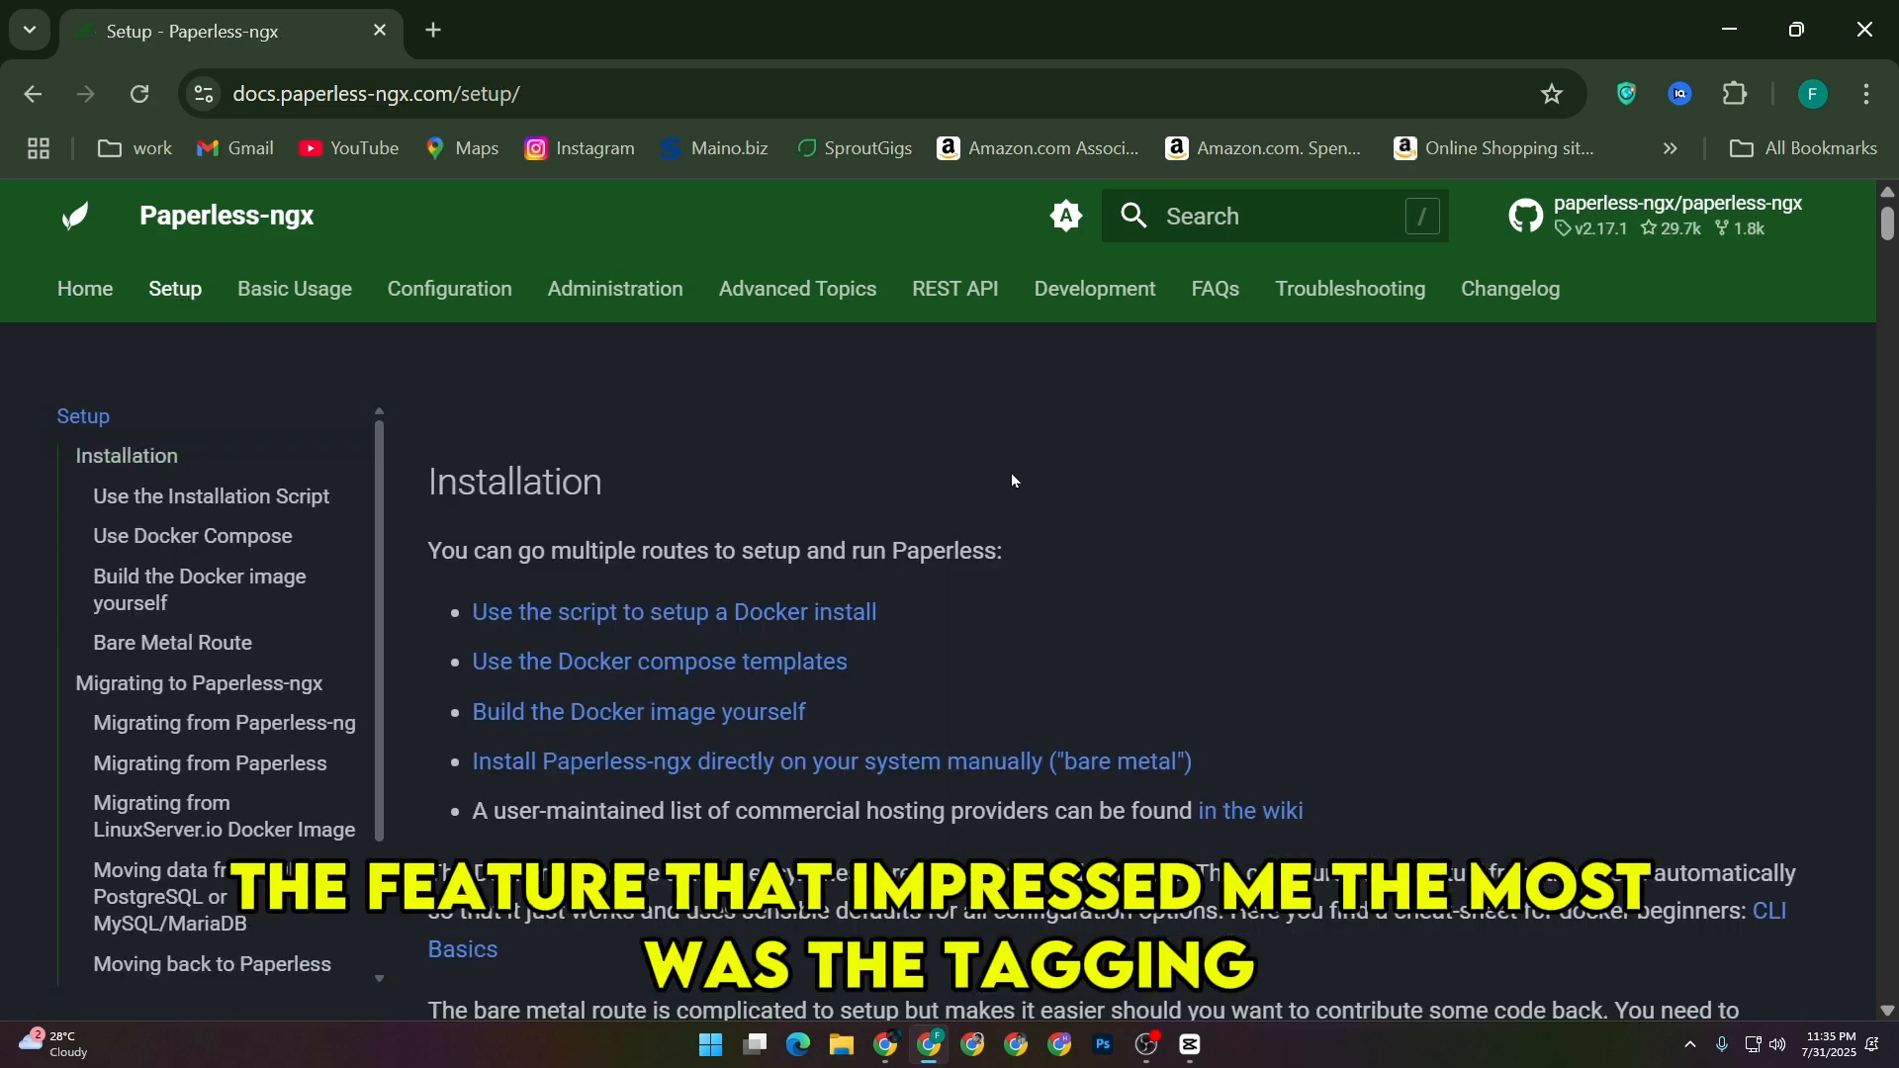
scroll(down, 3)
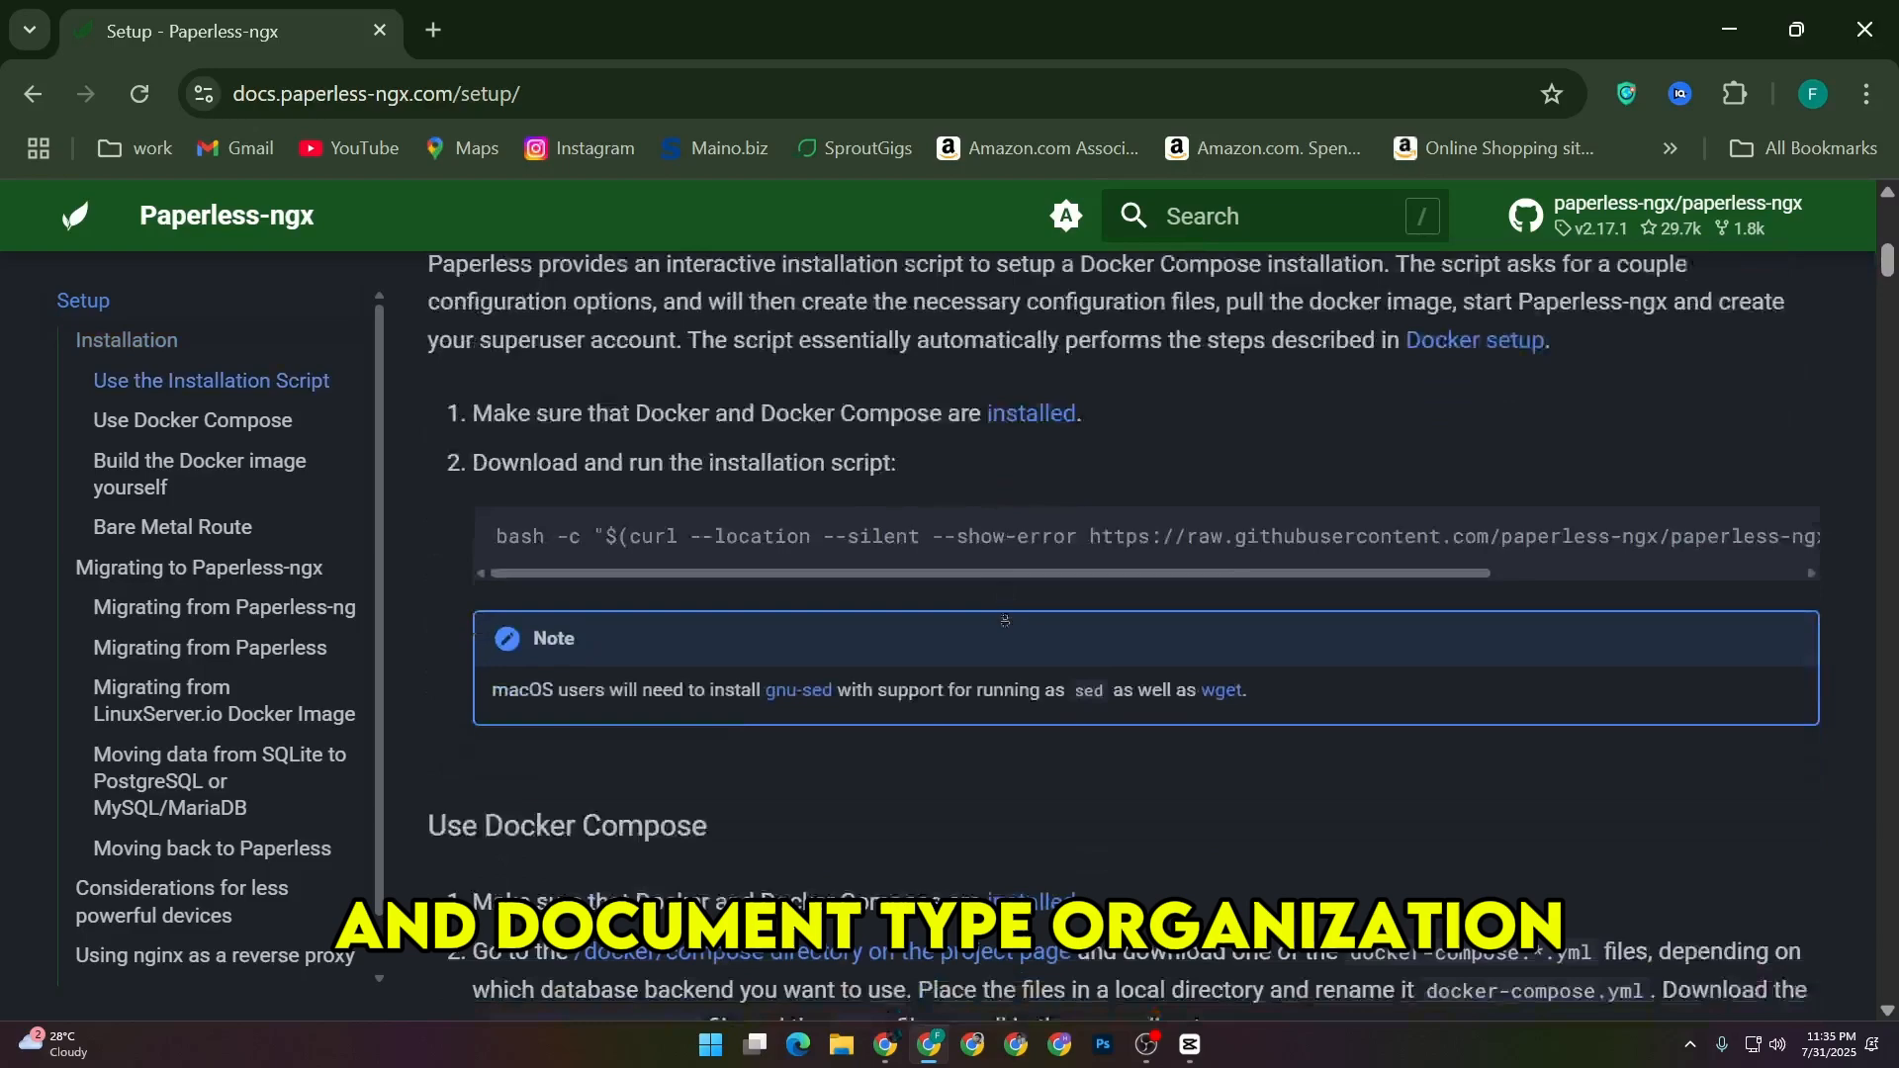
scroll(down, 3)
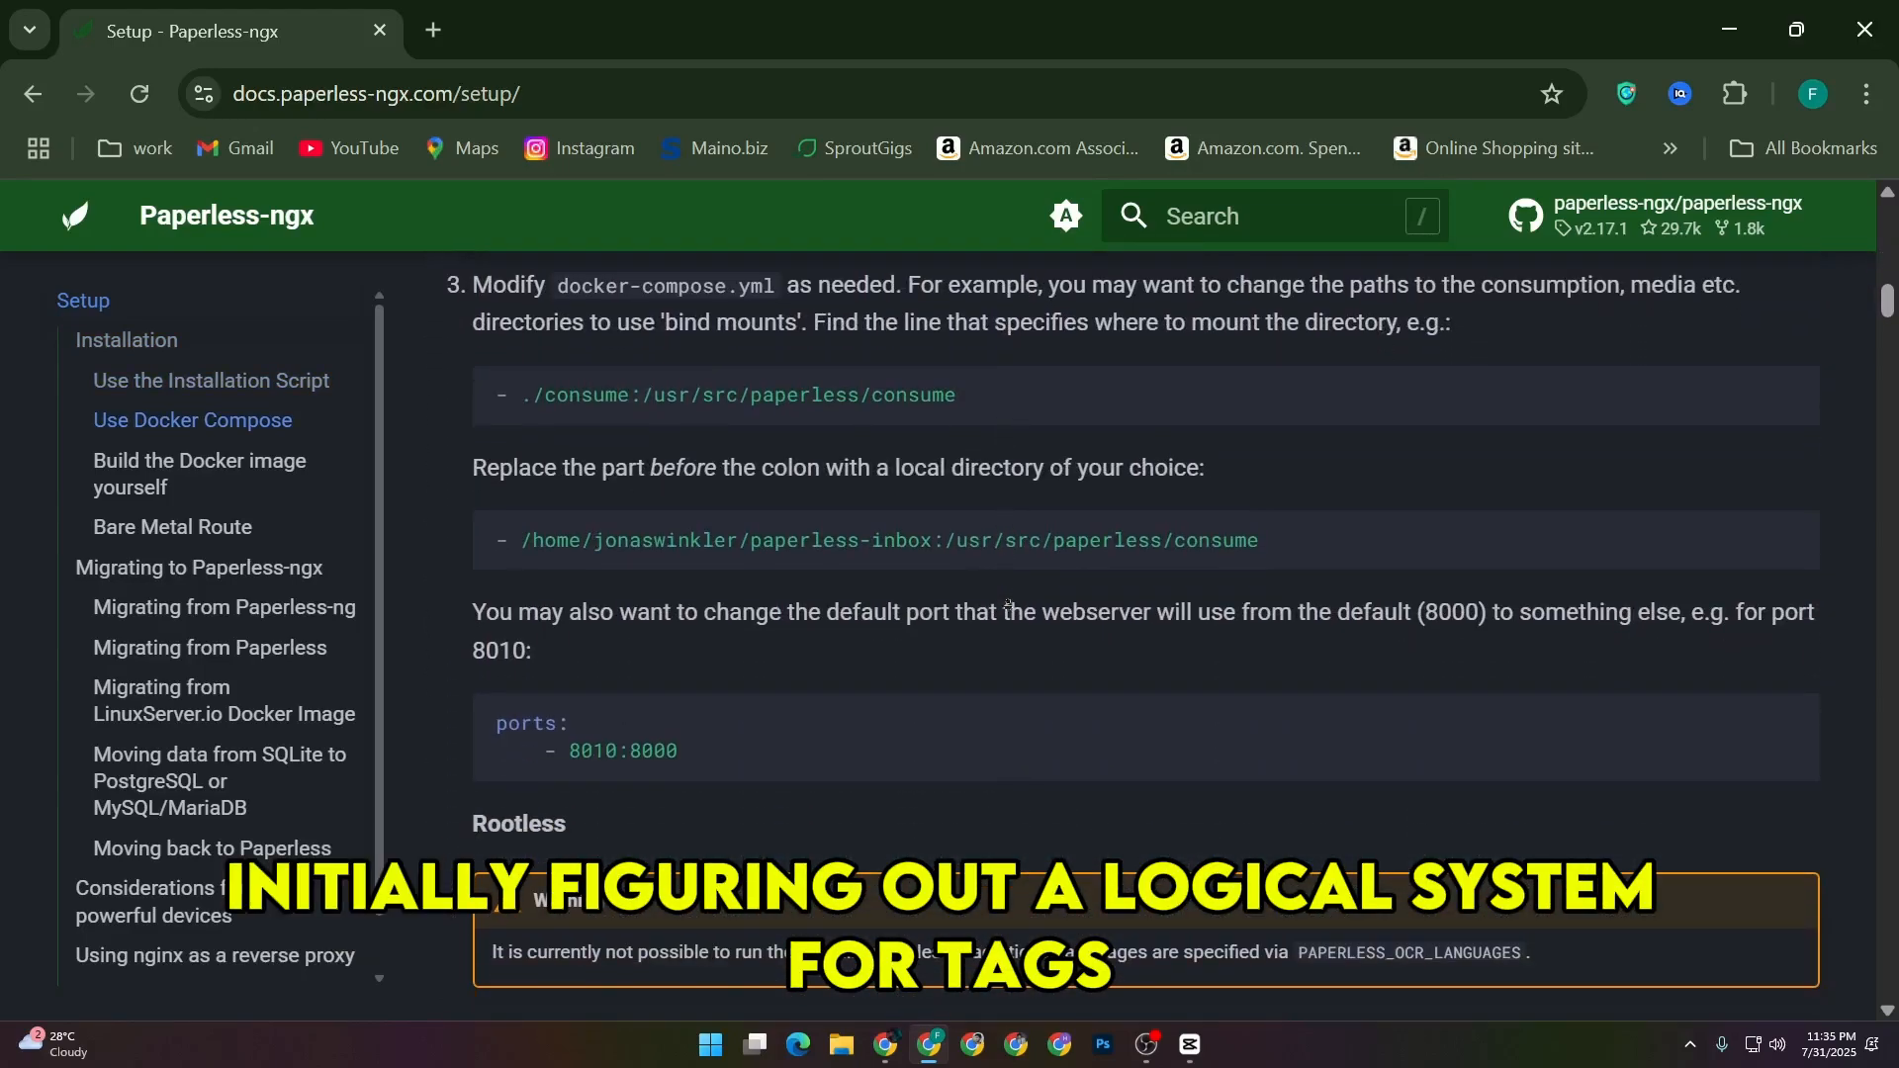
scroll(down, 3)
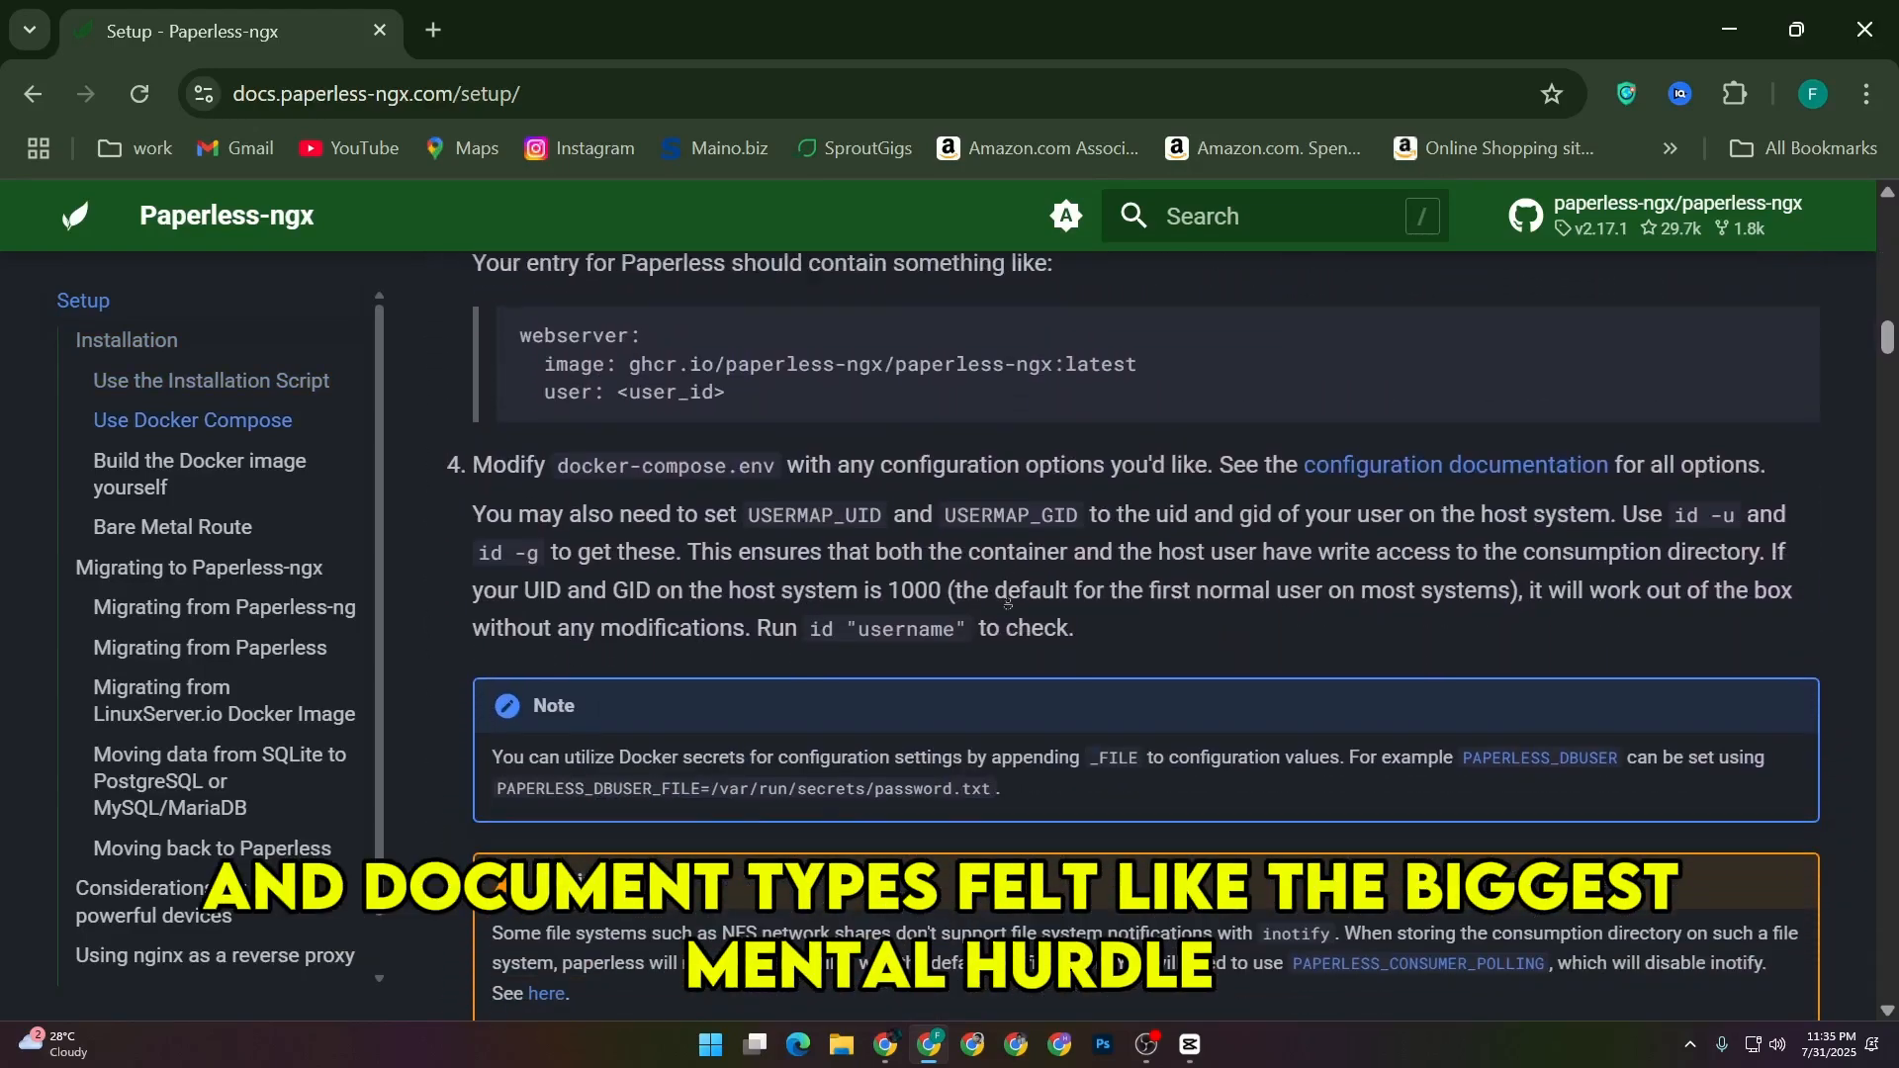
scroll(down, 3)
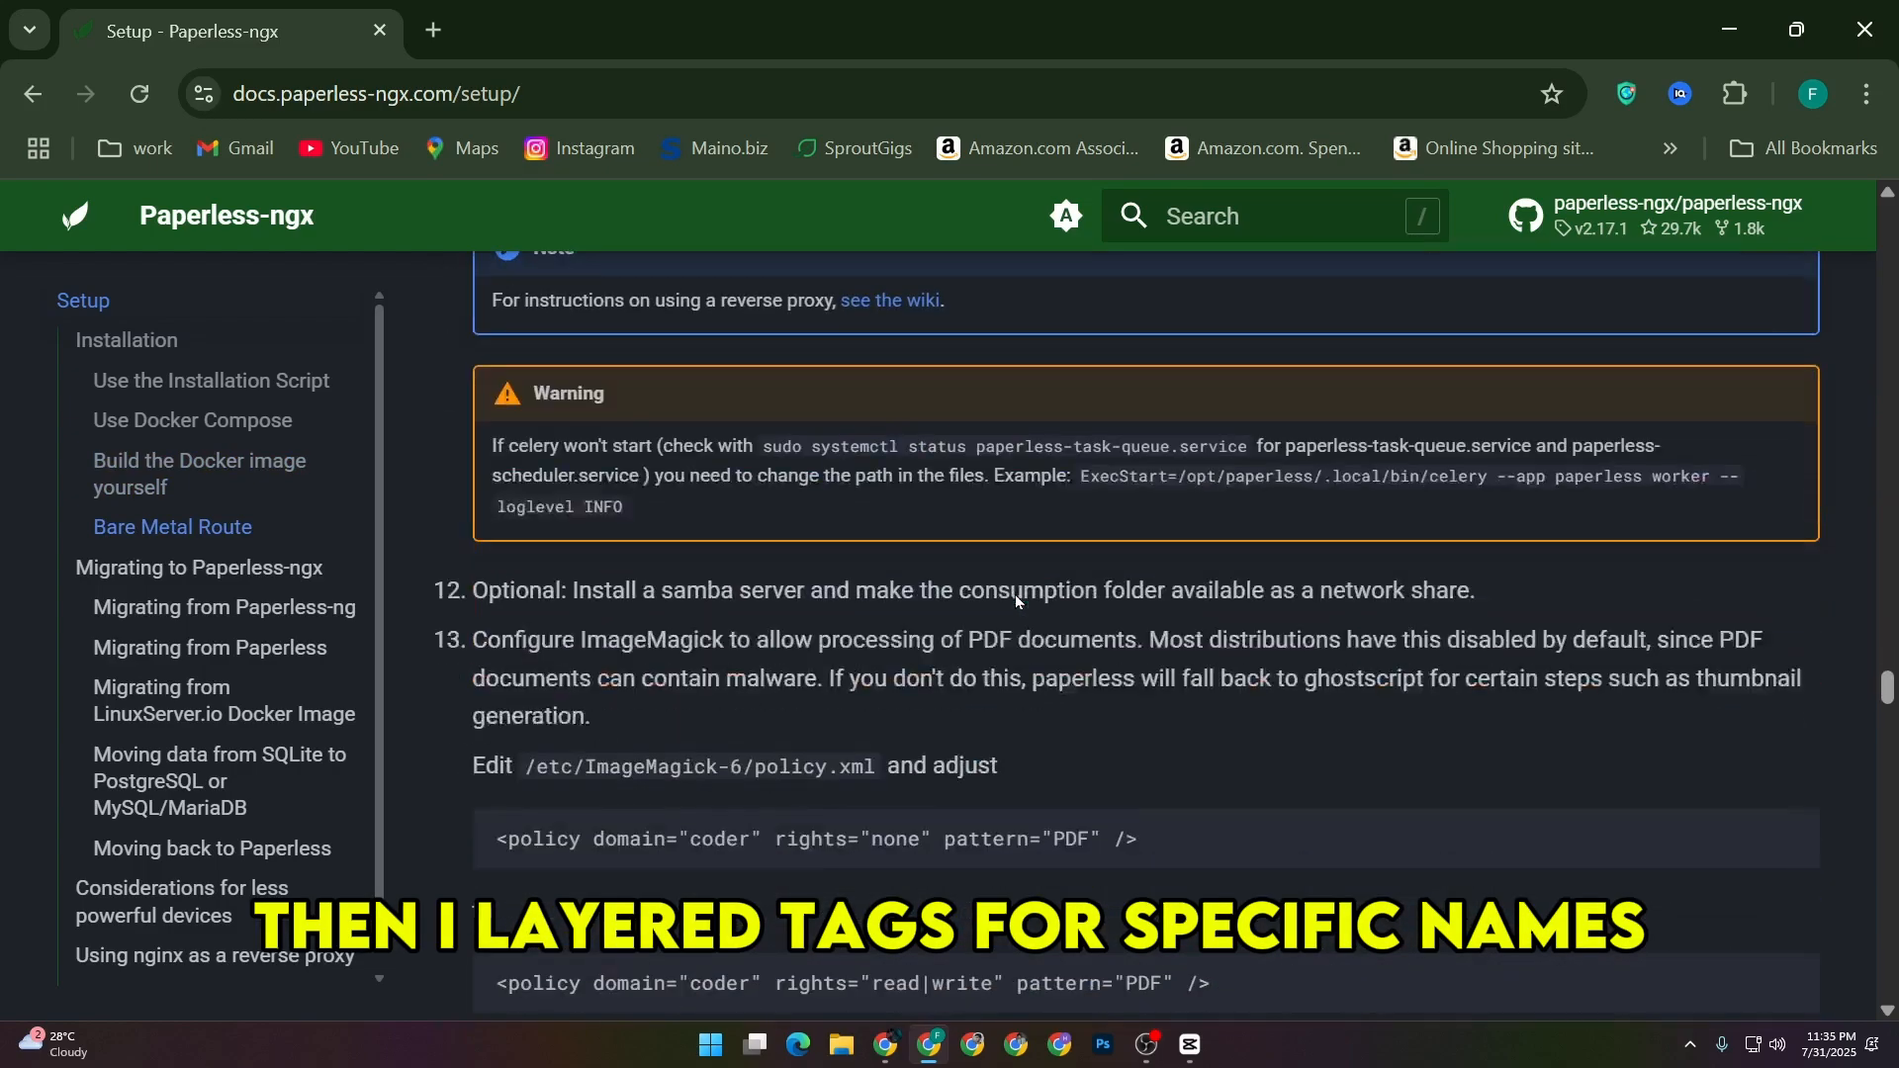
click(210, 646)
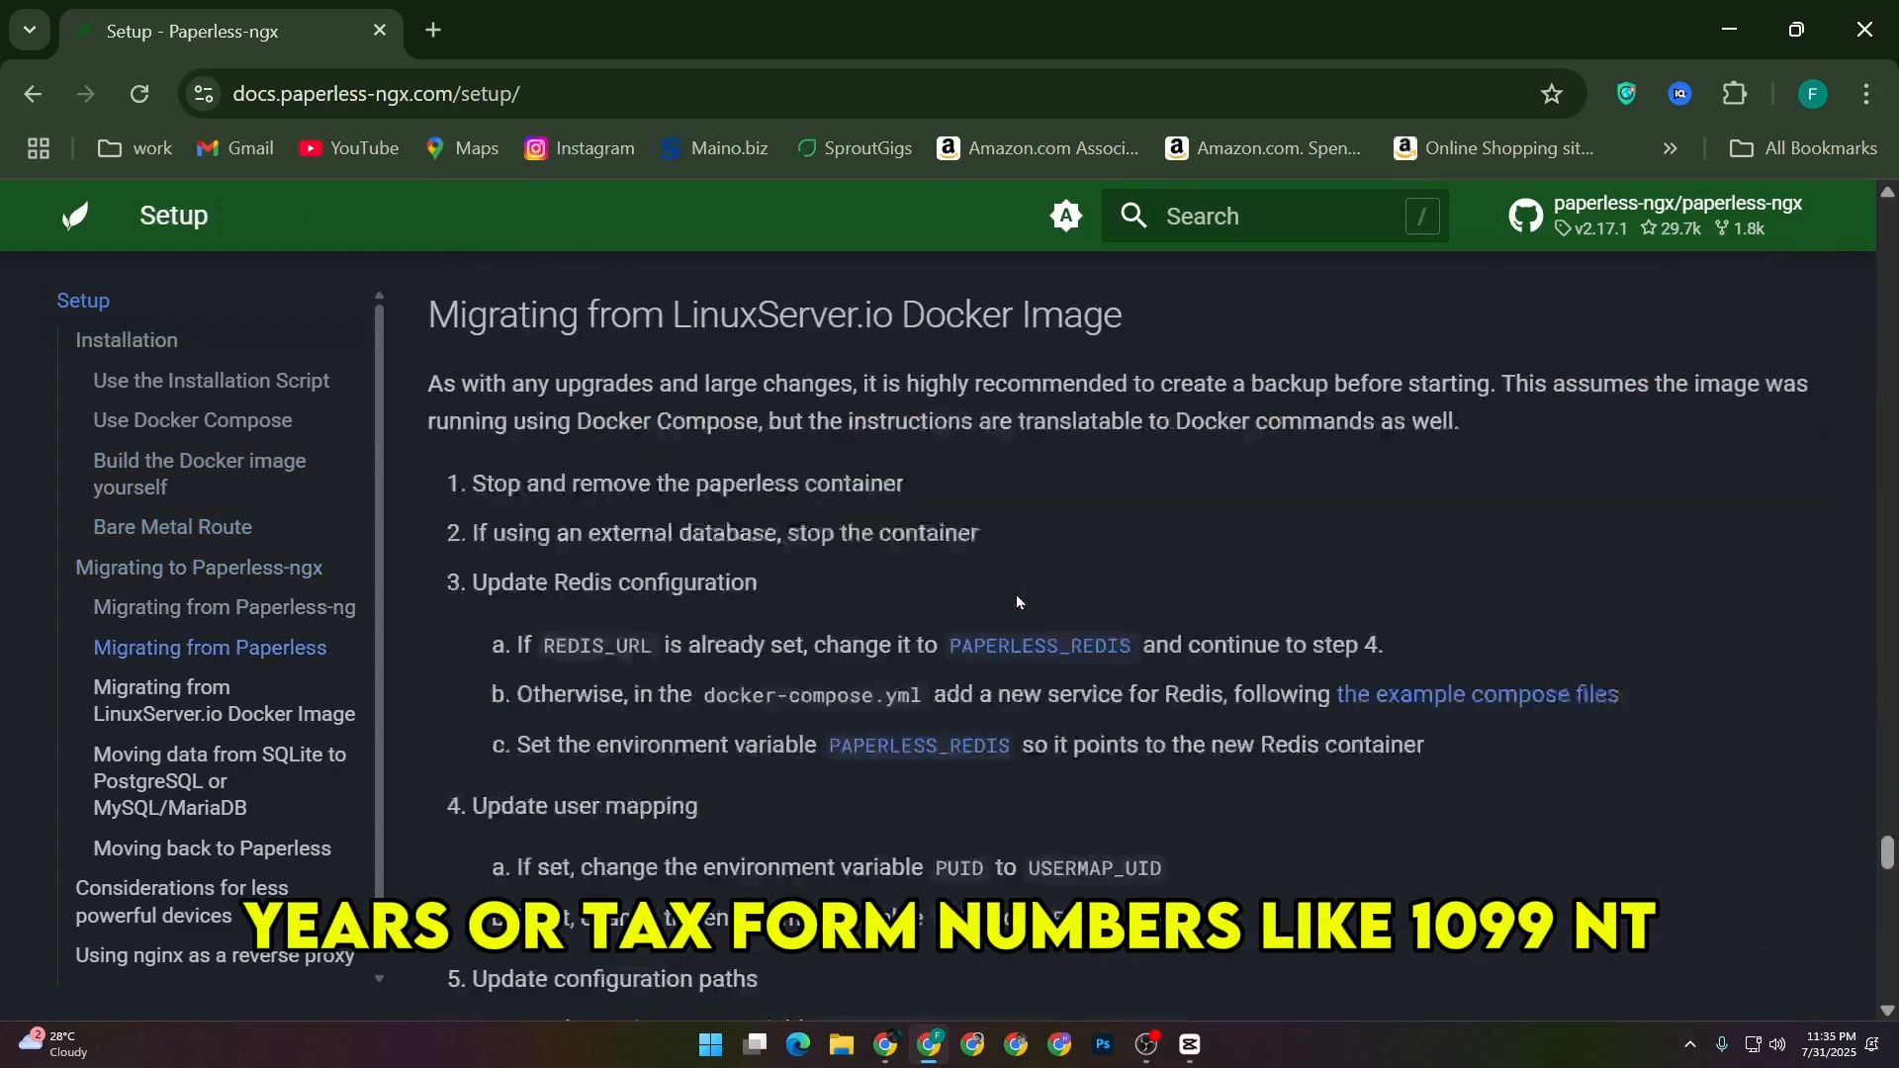
scroll(down, 3)
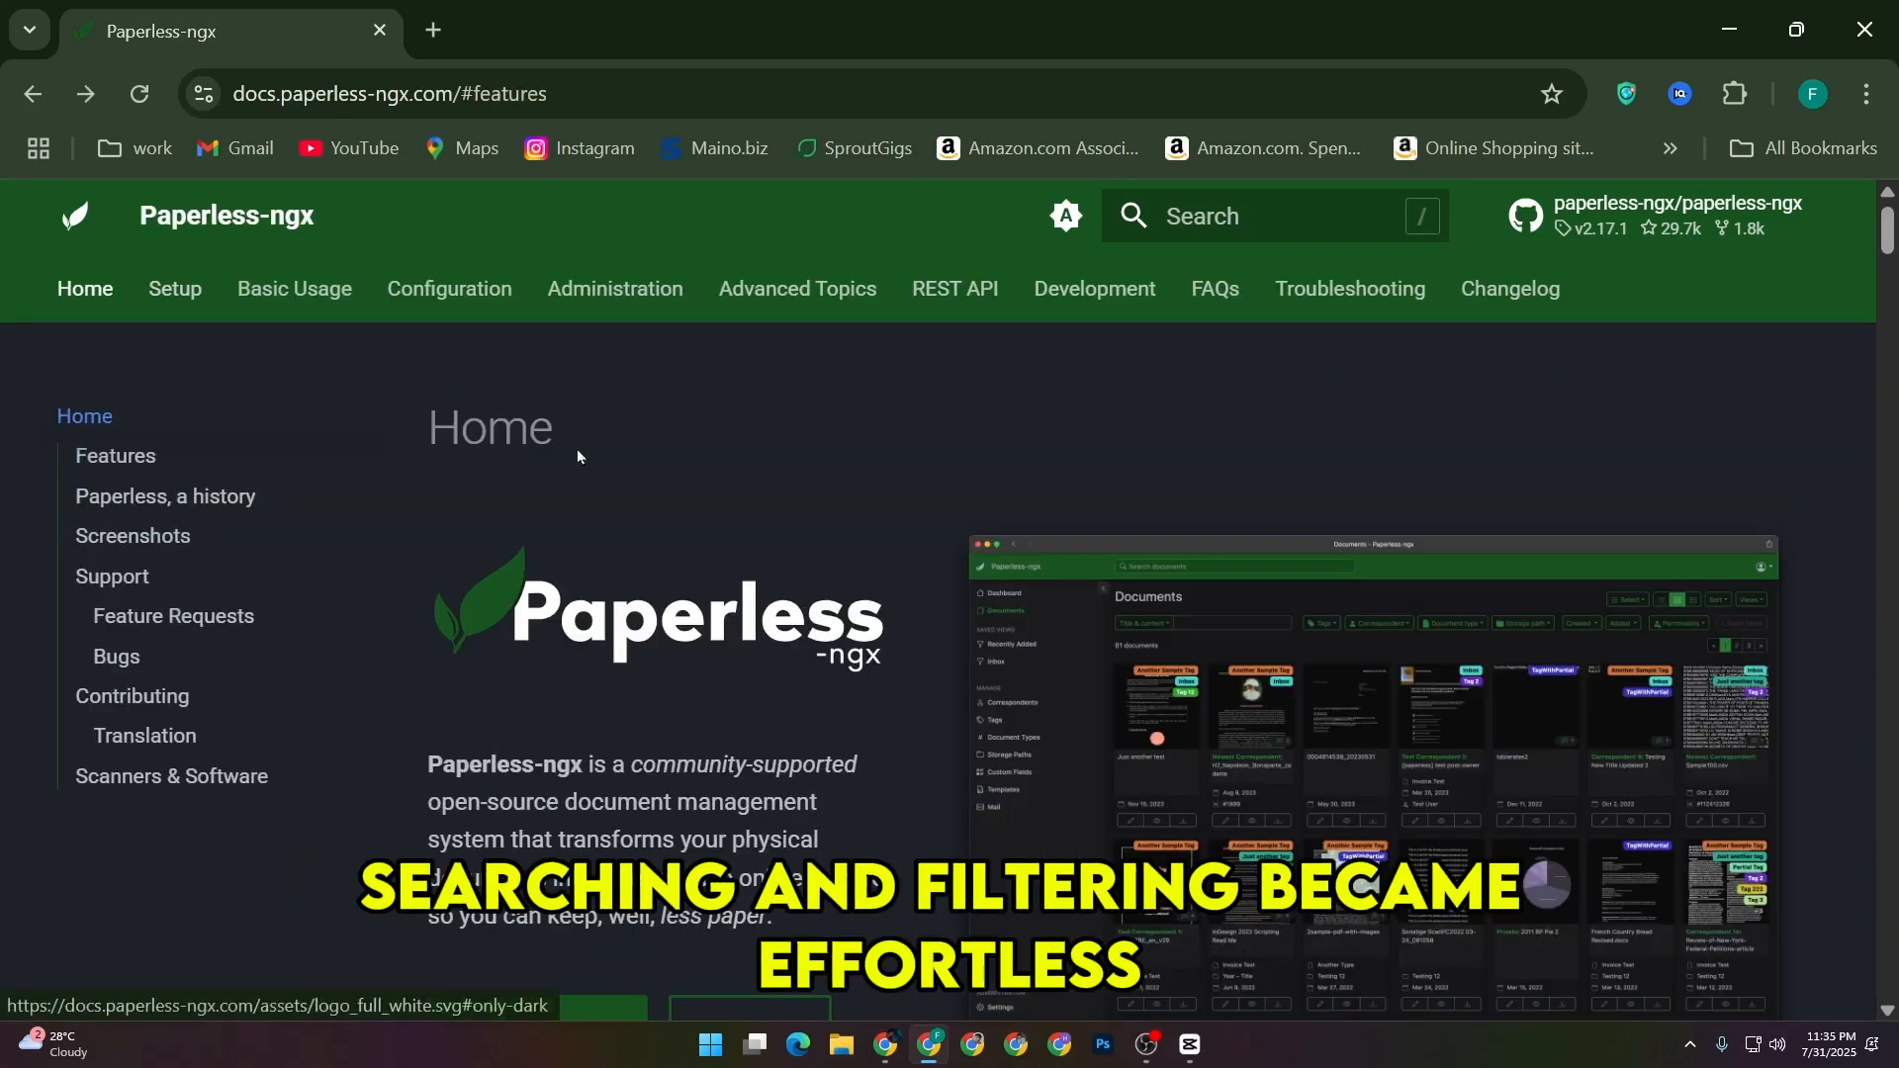
In Basic Usage, jump through OAuth Email Setup, consumption directory, Management Lists and The Web UI
click(292, 289)
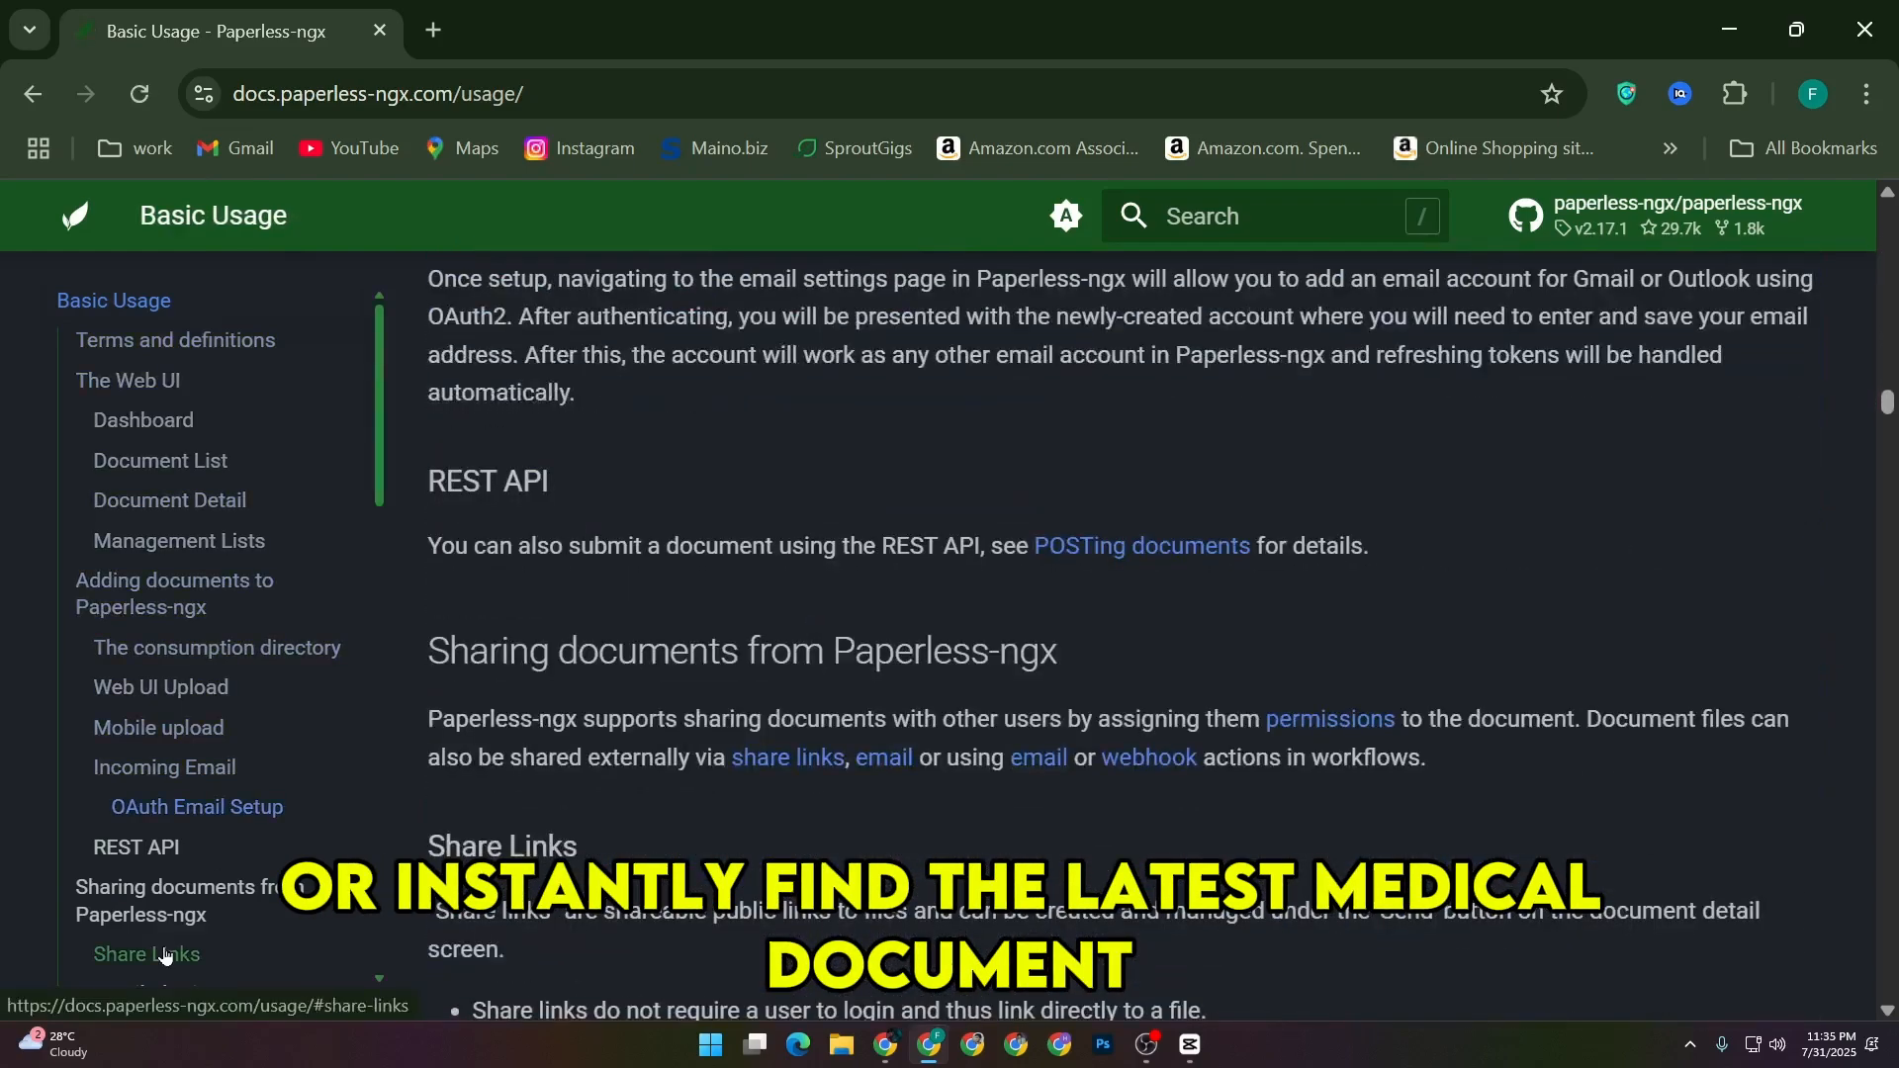
click(197, 807)
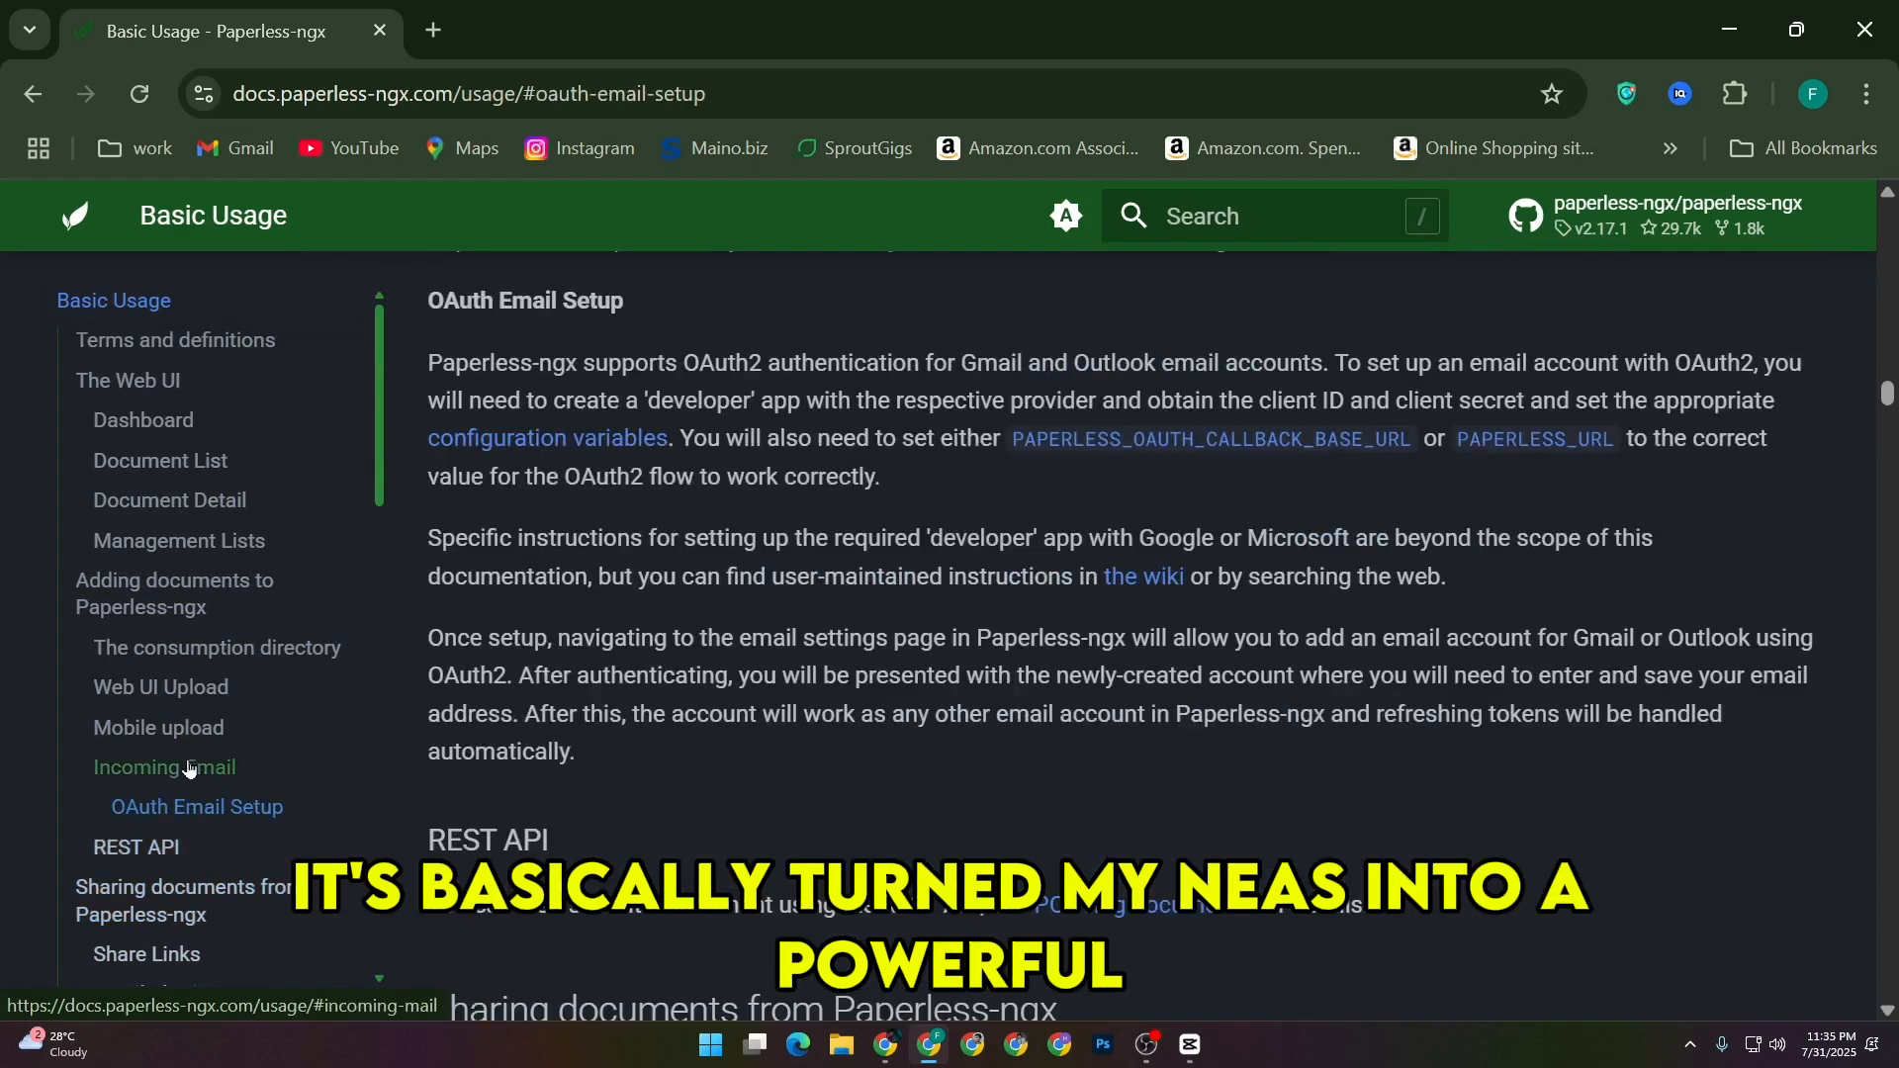
click(218, 647)
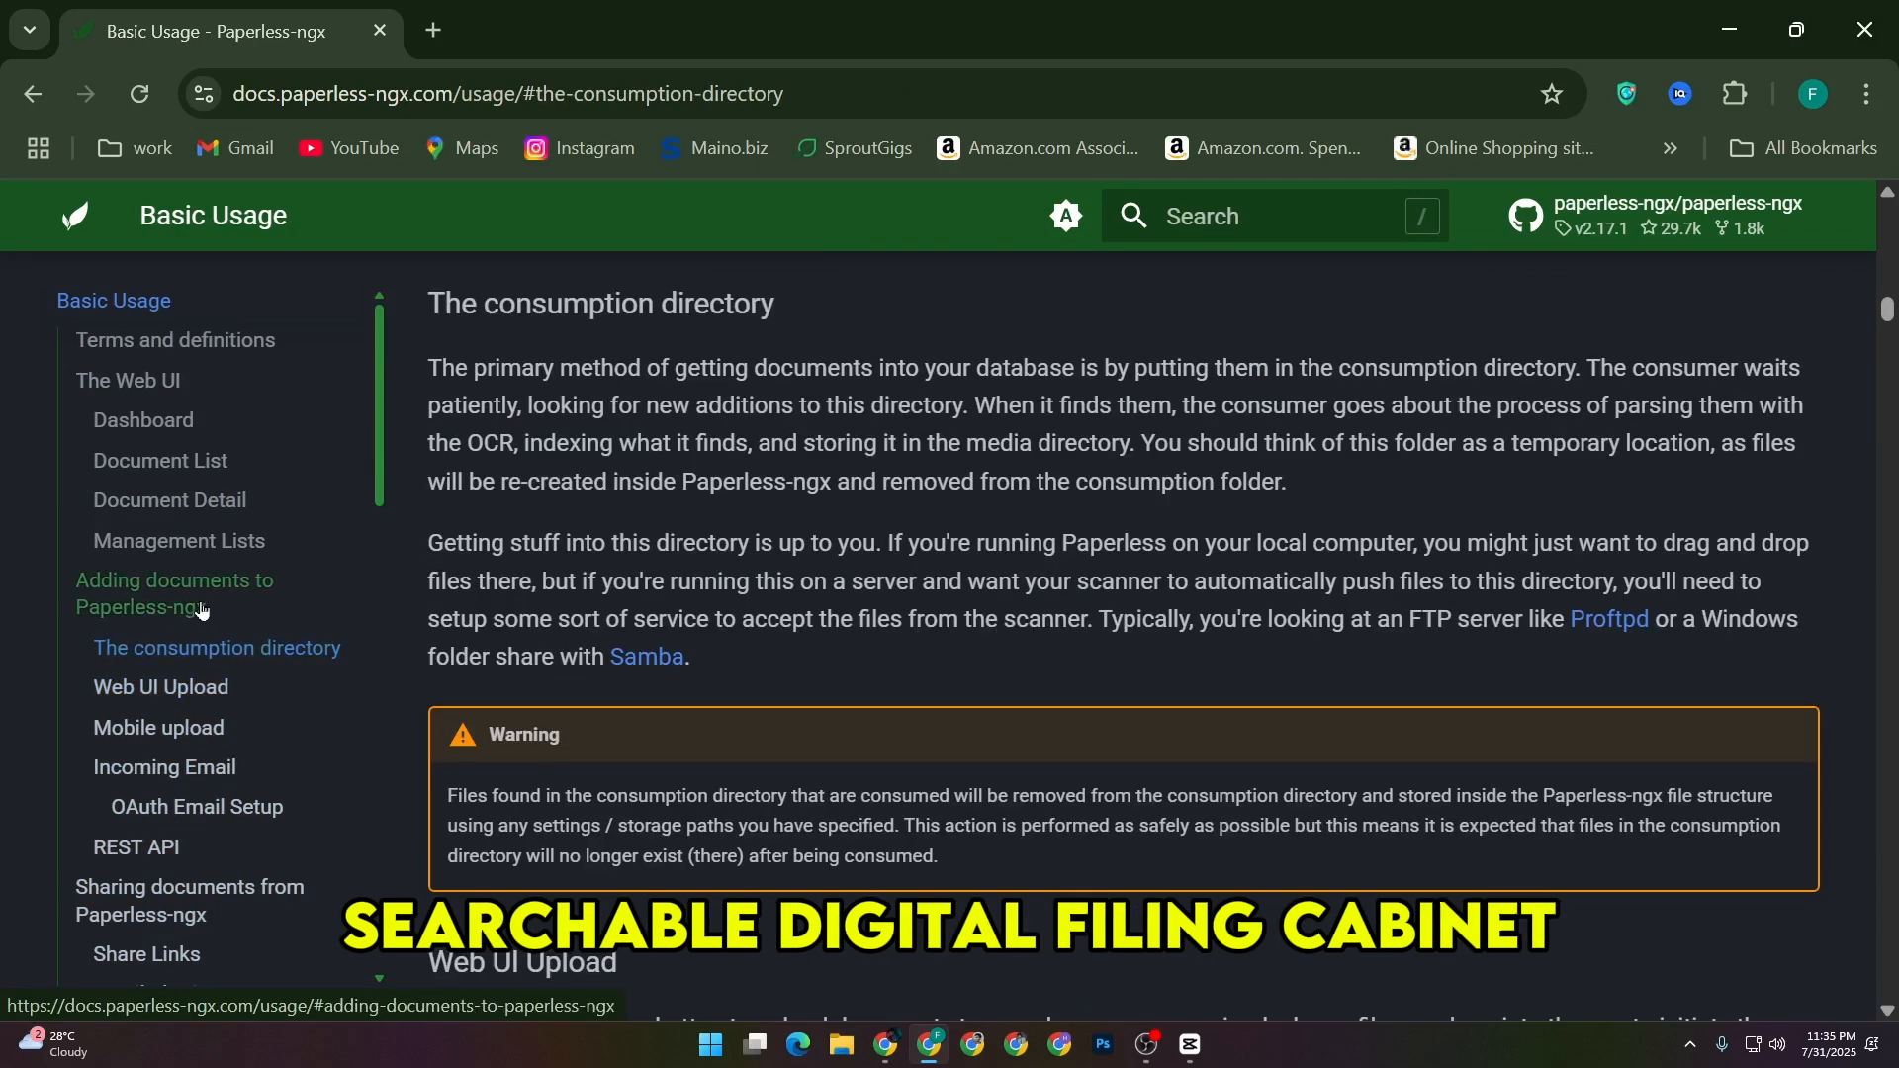
click(178, 540)
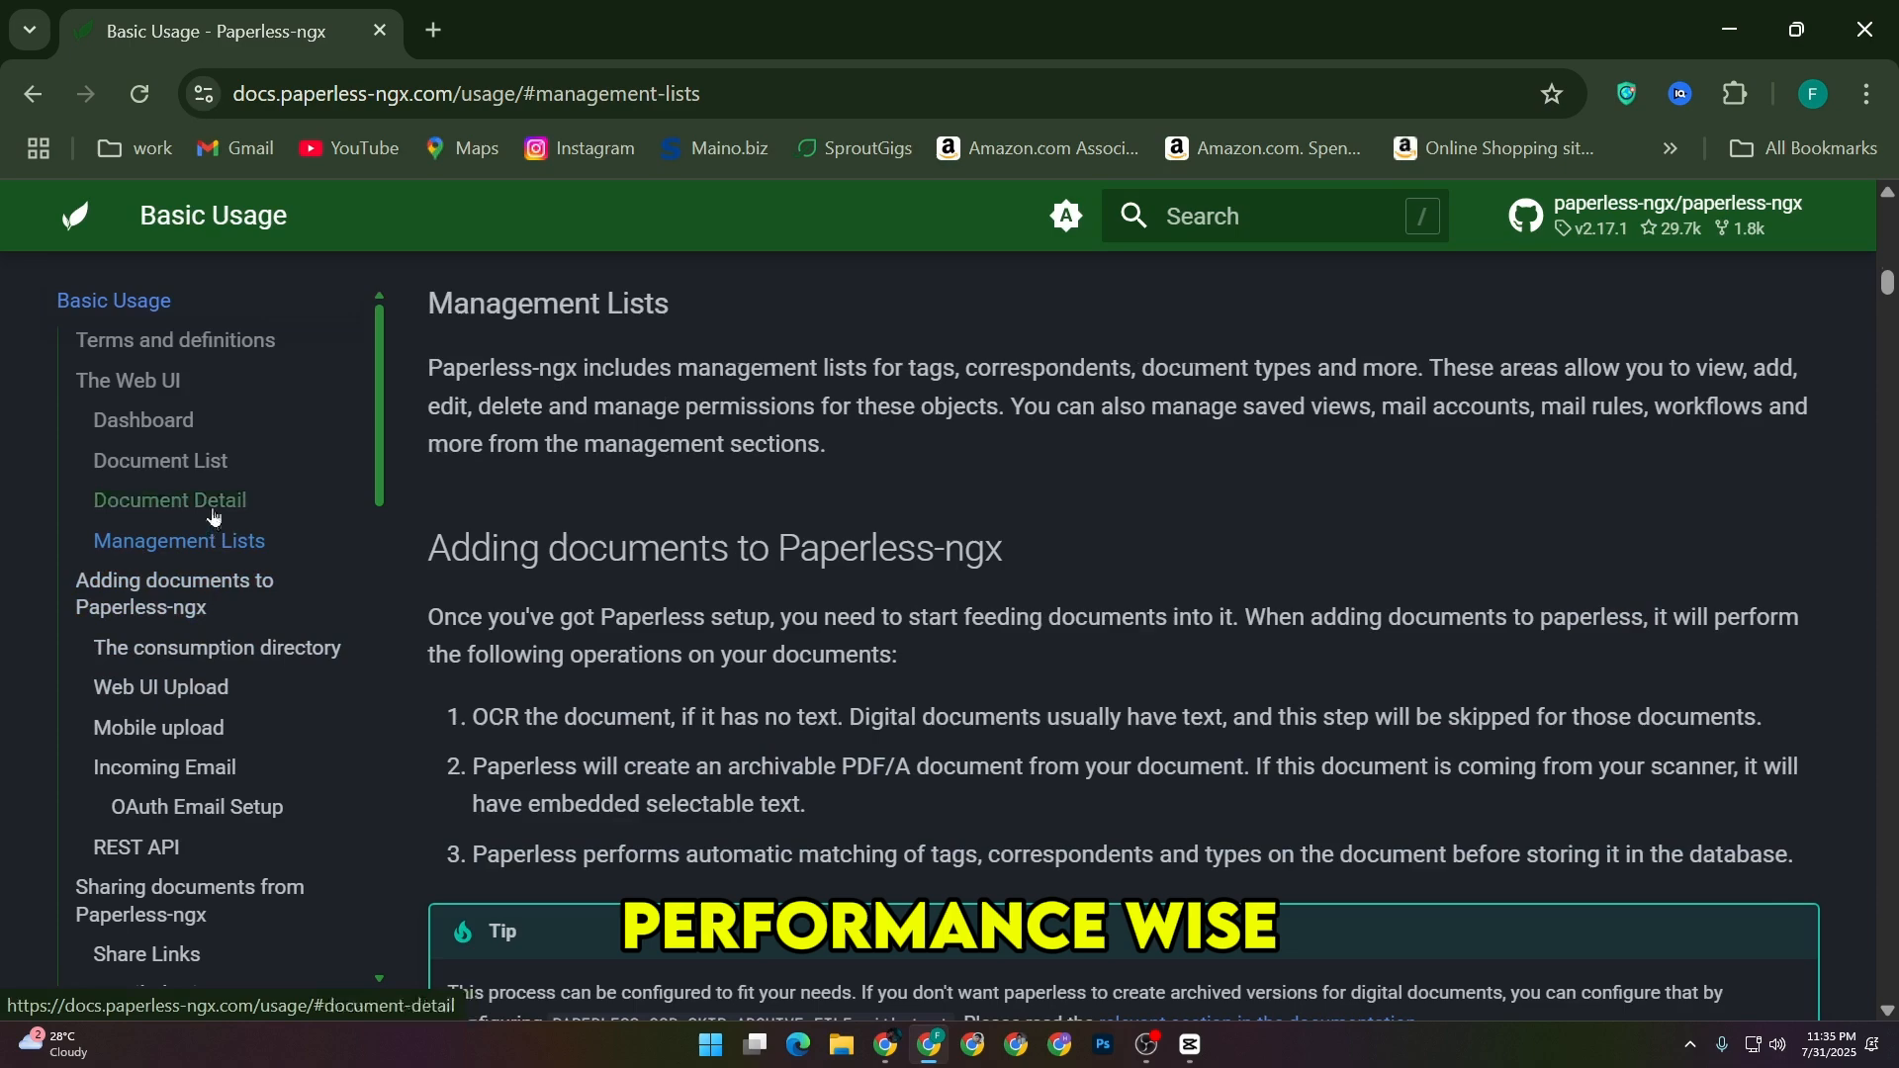
click(127, 380)
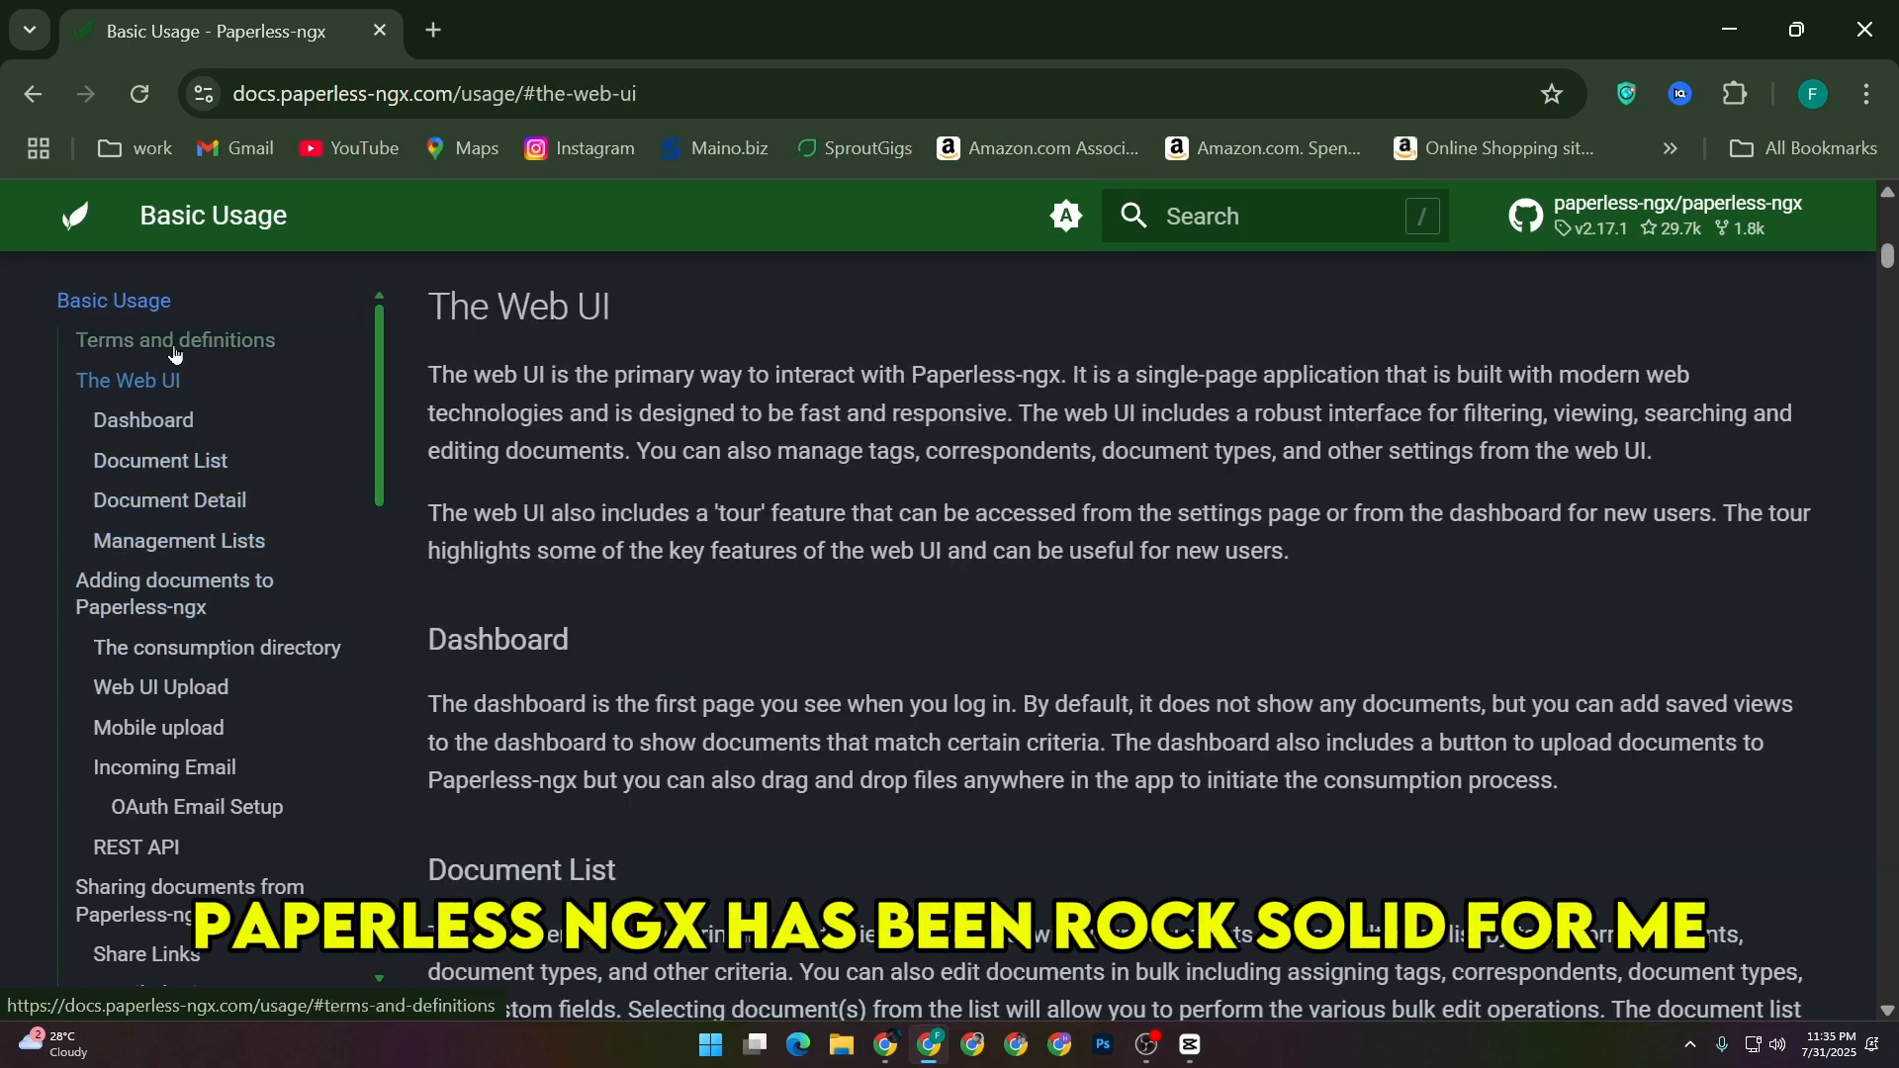
Skim the Administration guide past Restoring, Document importer and renamer to the Sanity checker
click(174, 340)
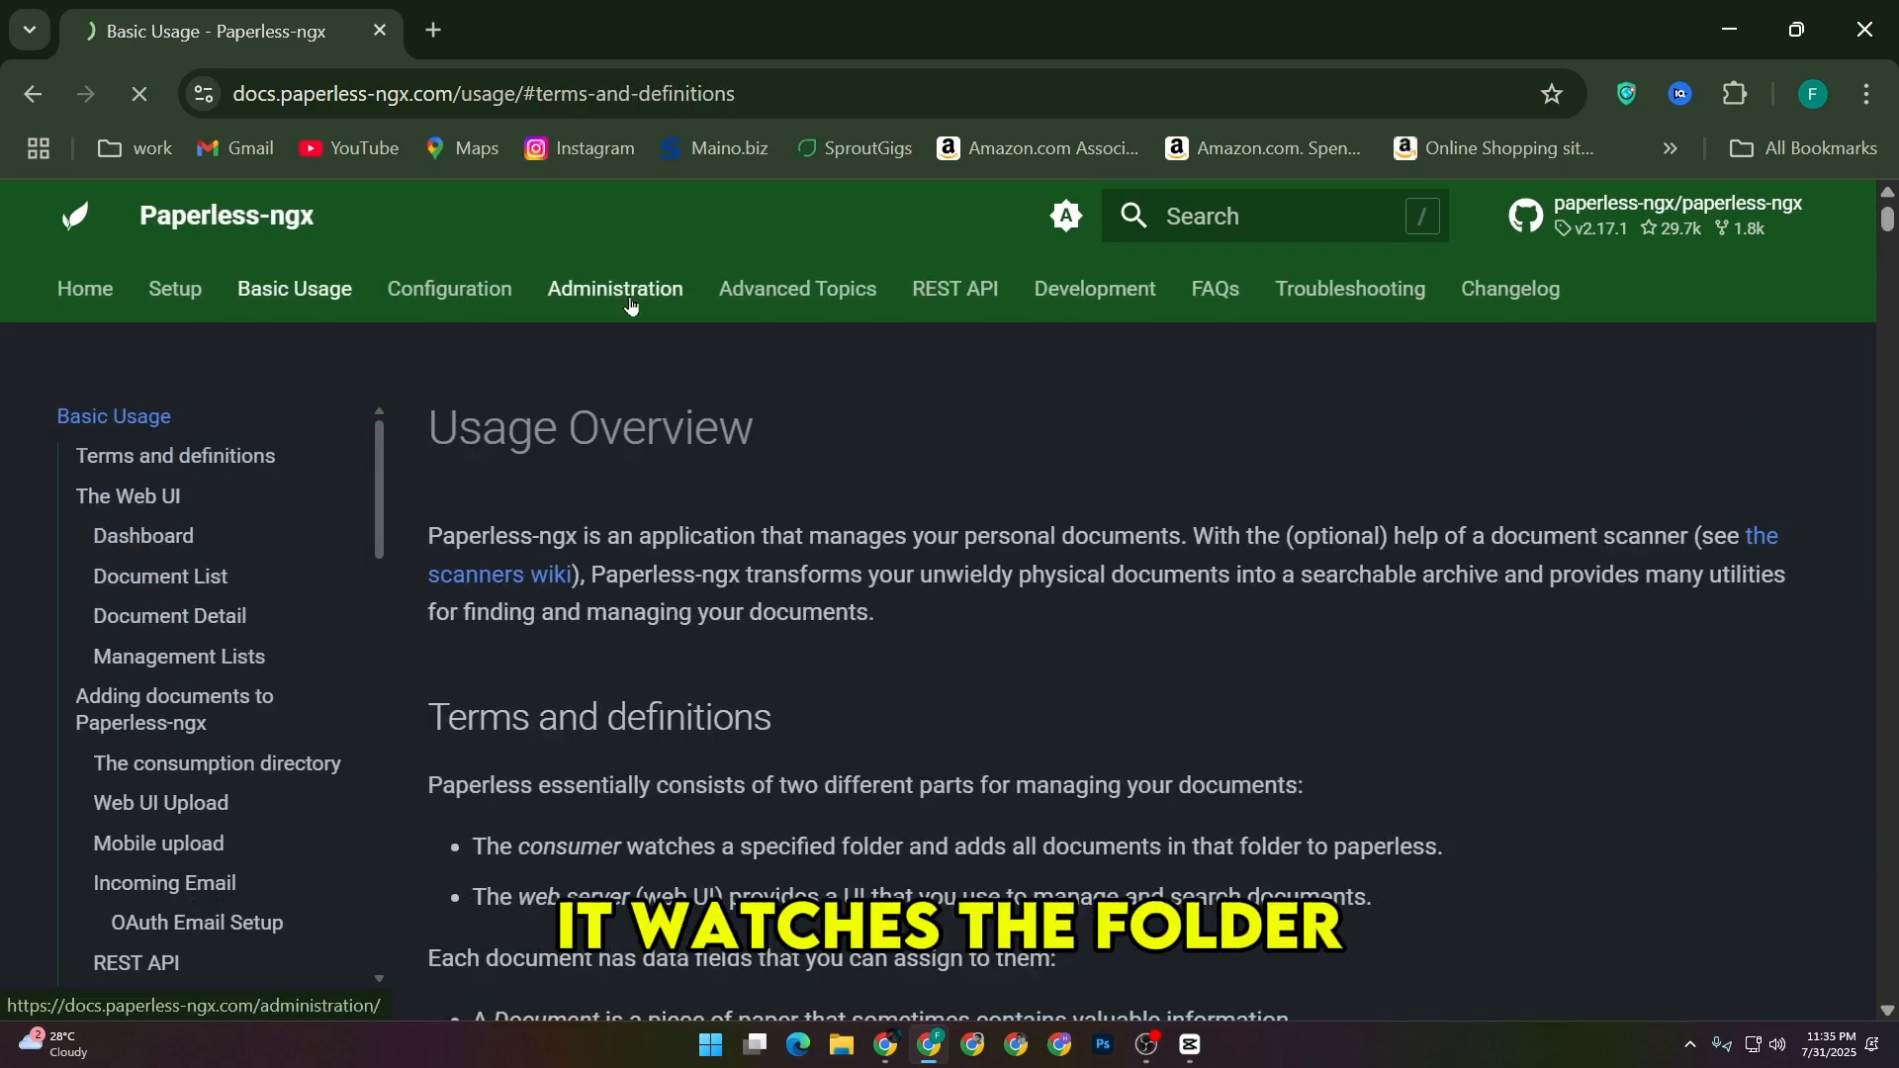
click(613, 289)
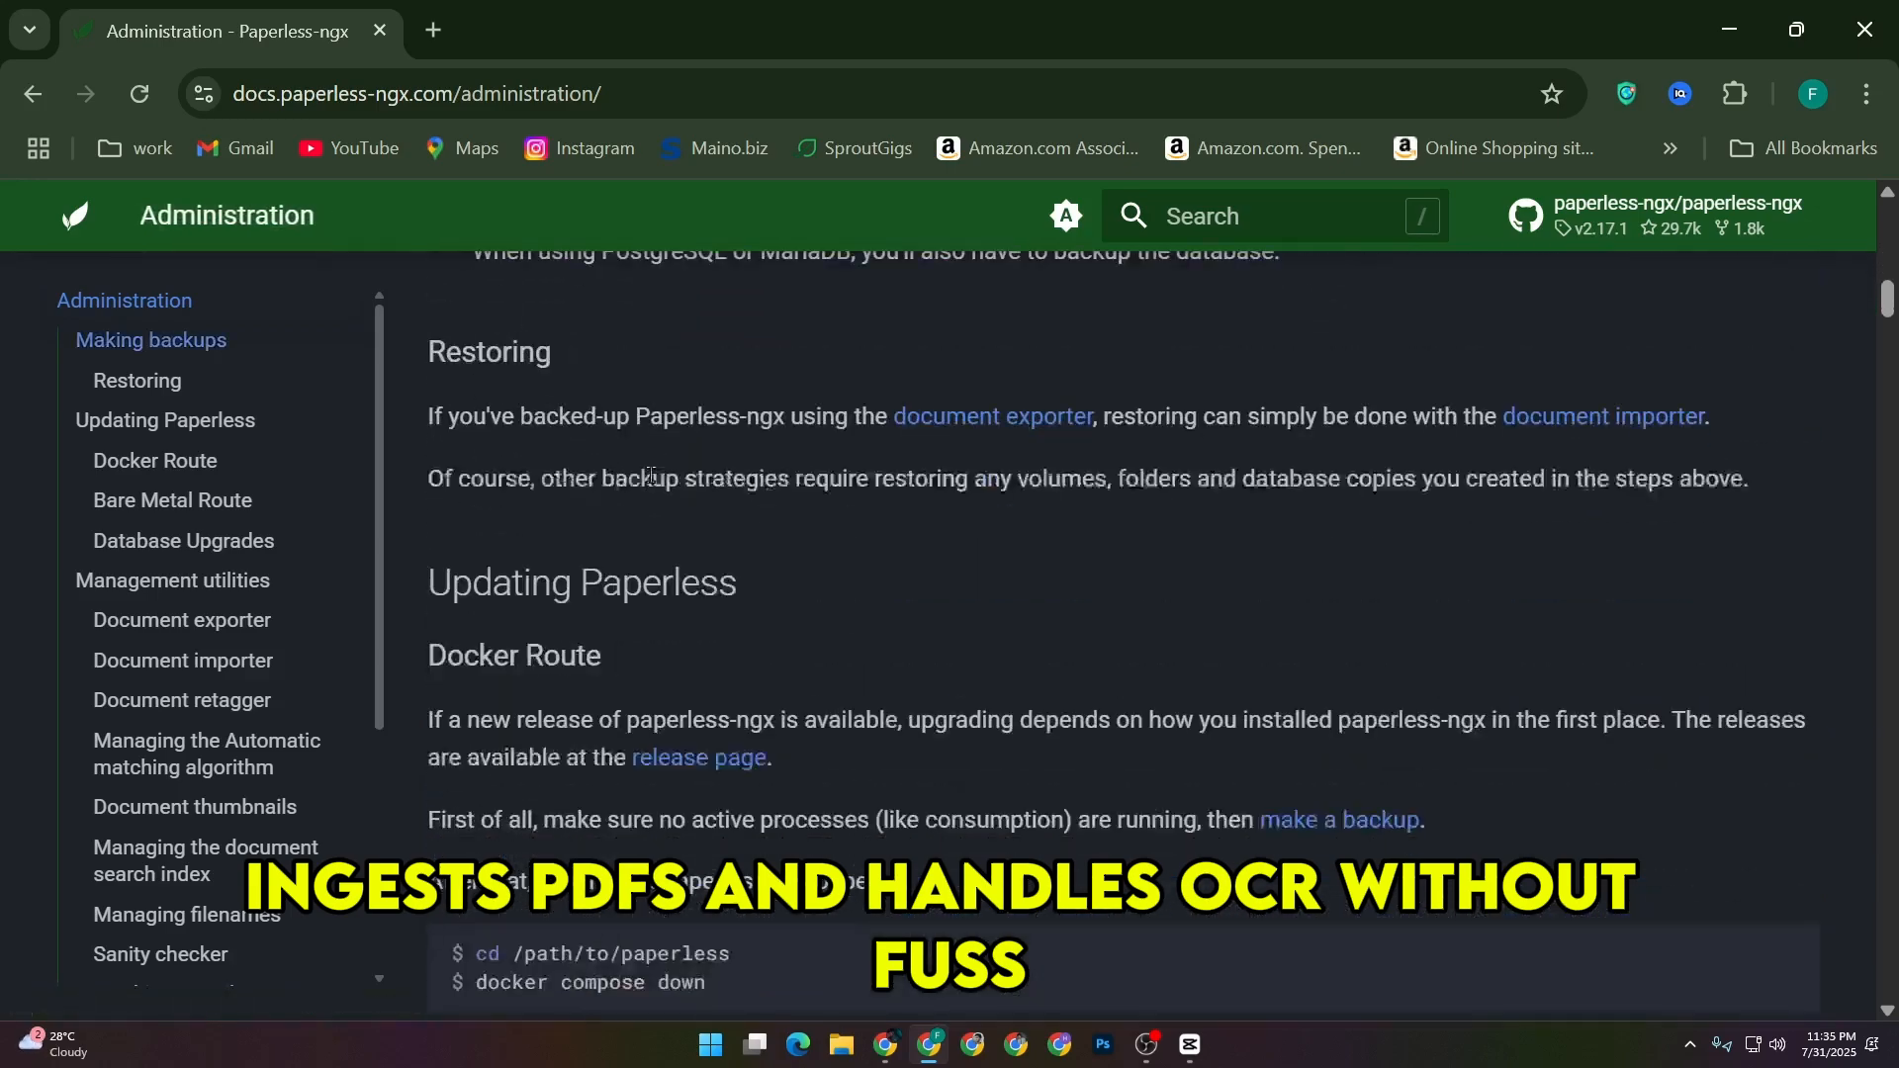
scroll(down, 3)
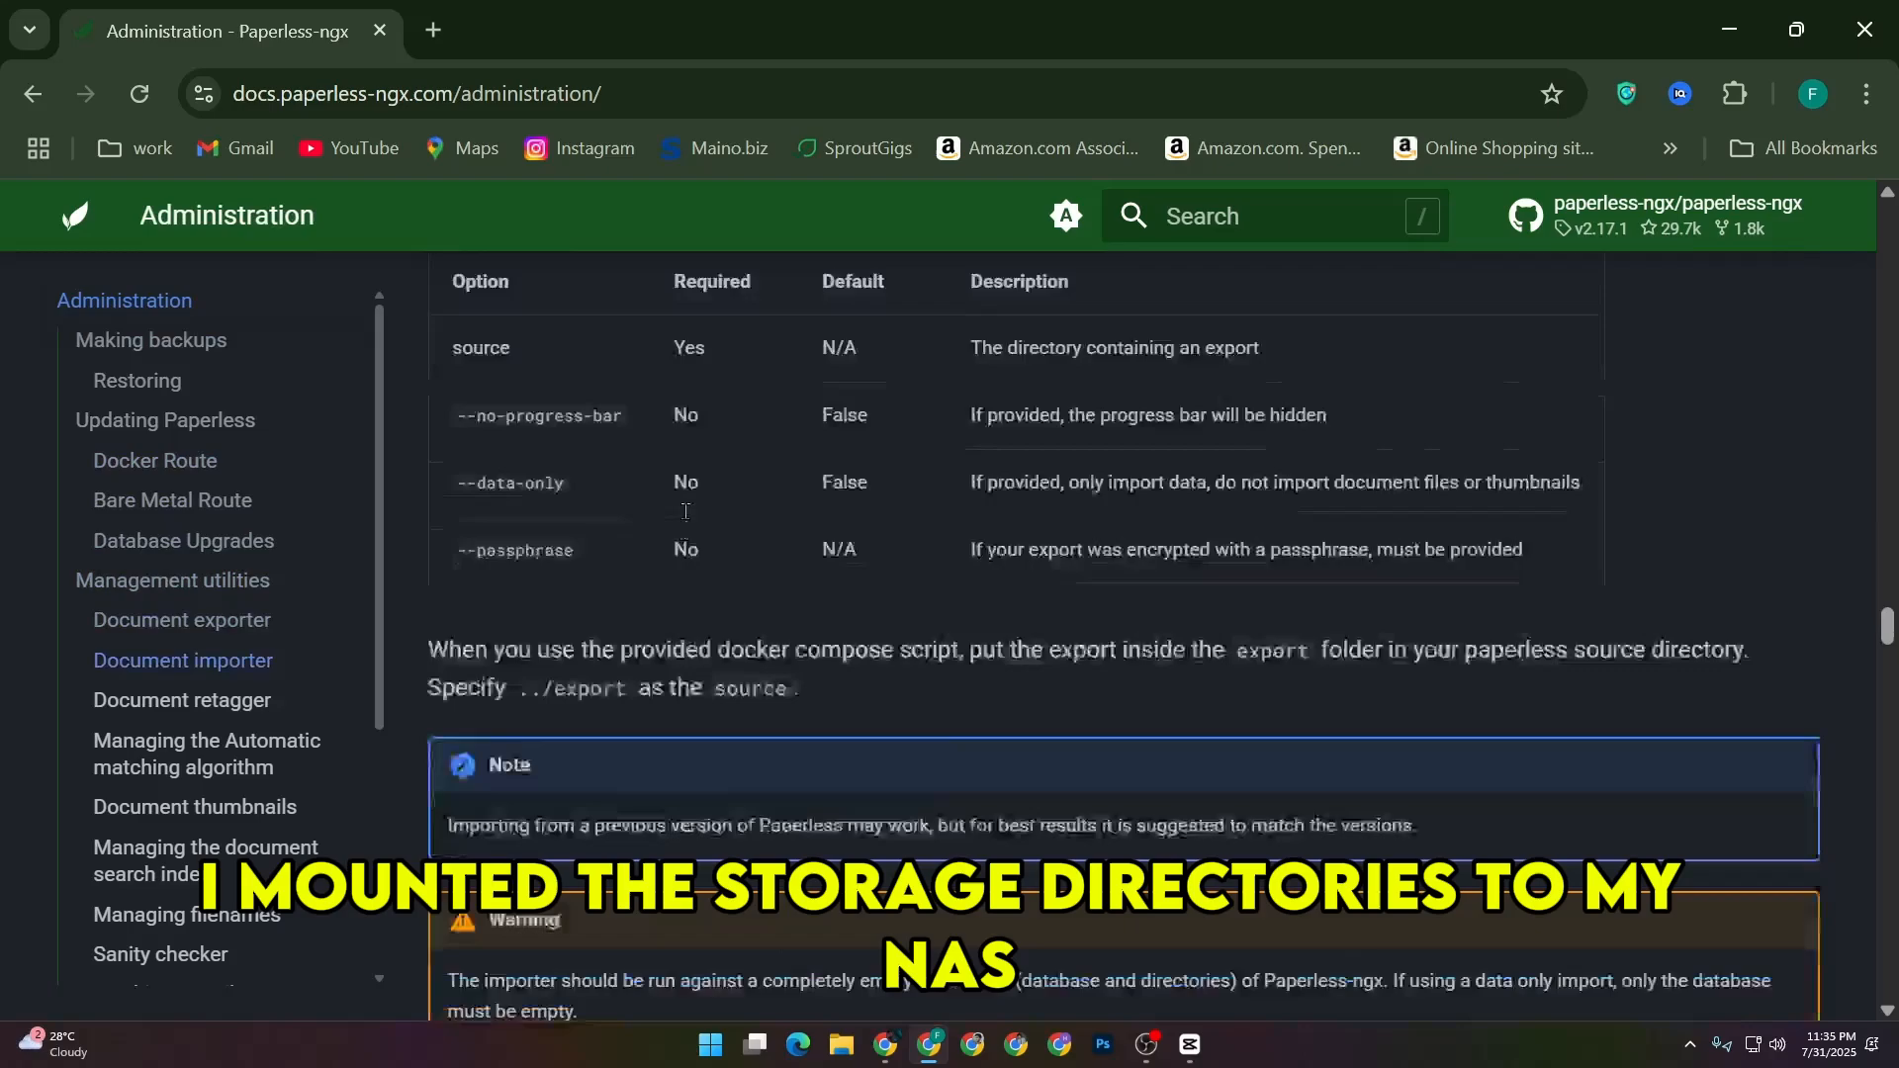
scroll(down, 3)
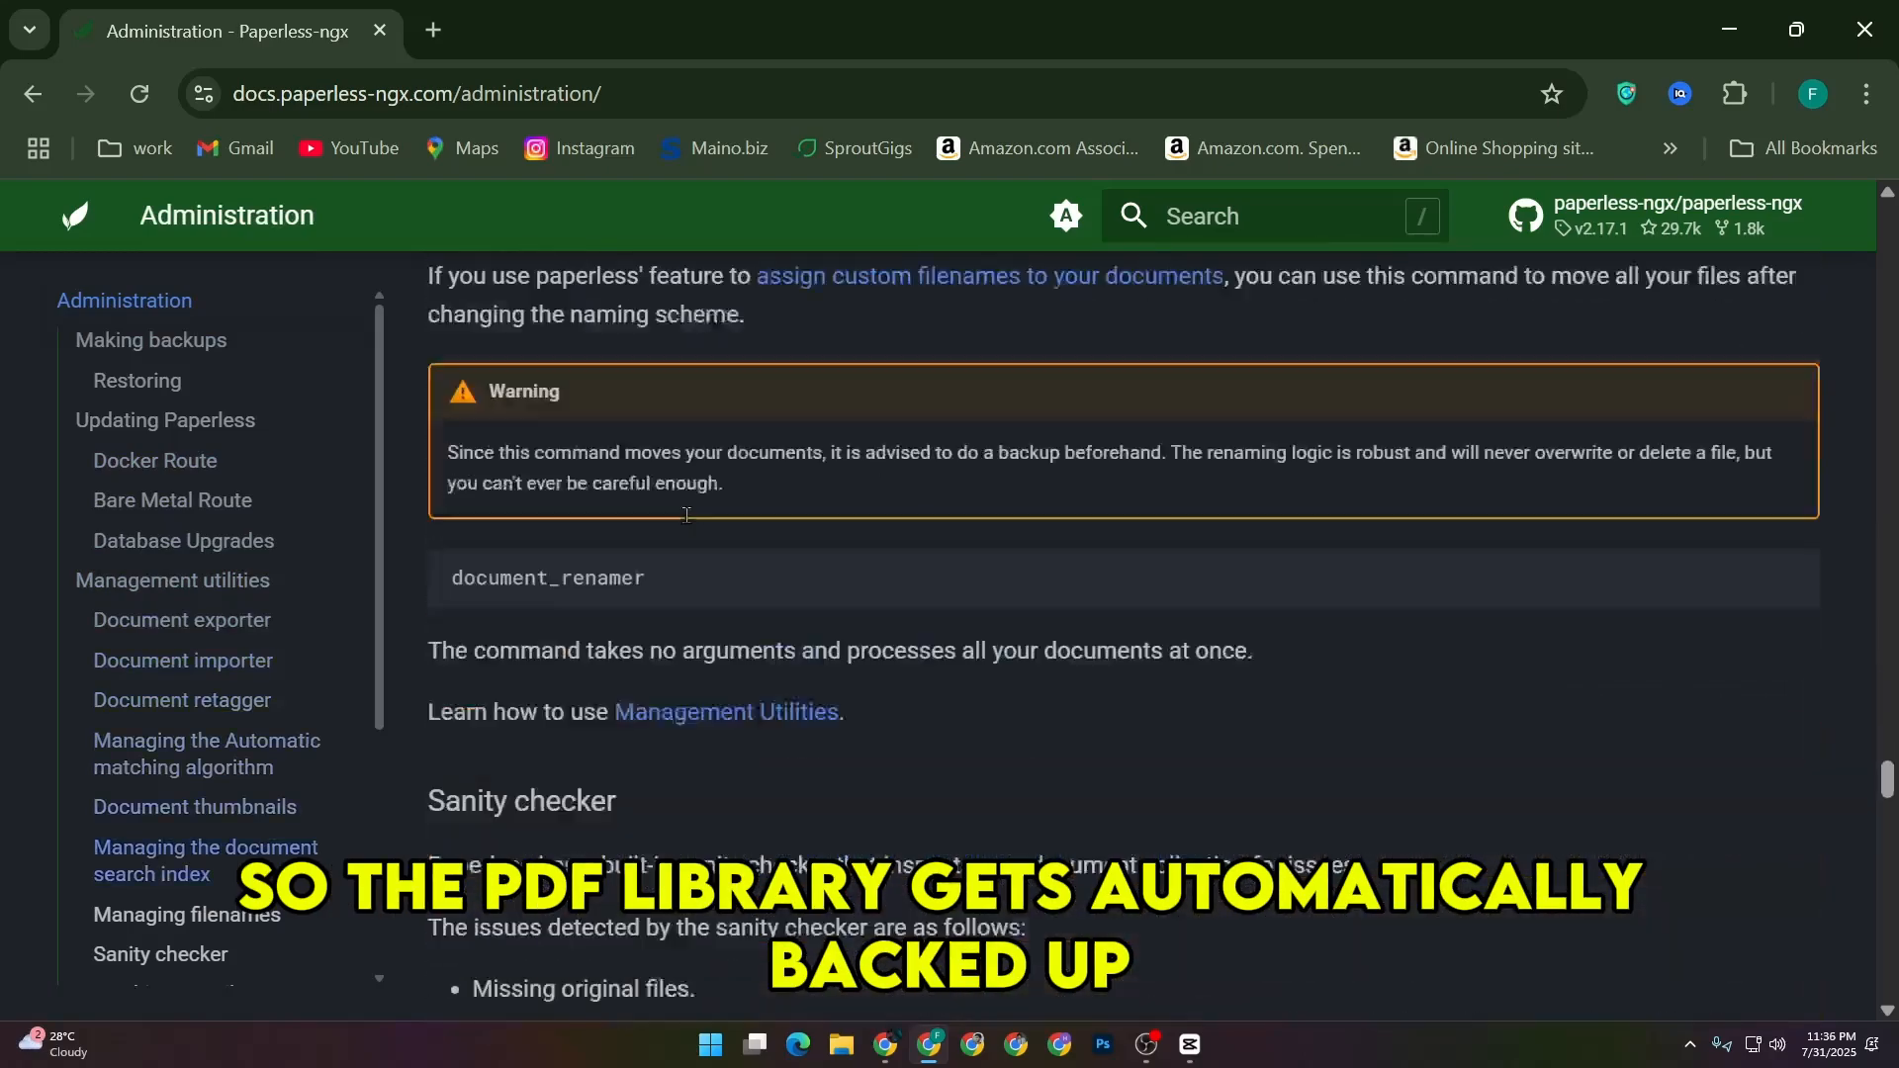
scroll(down, 3)
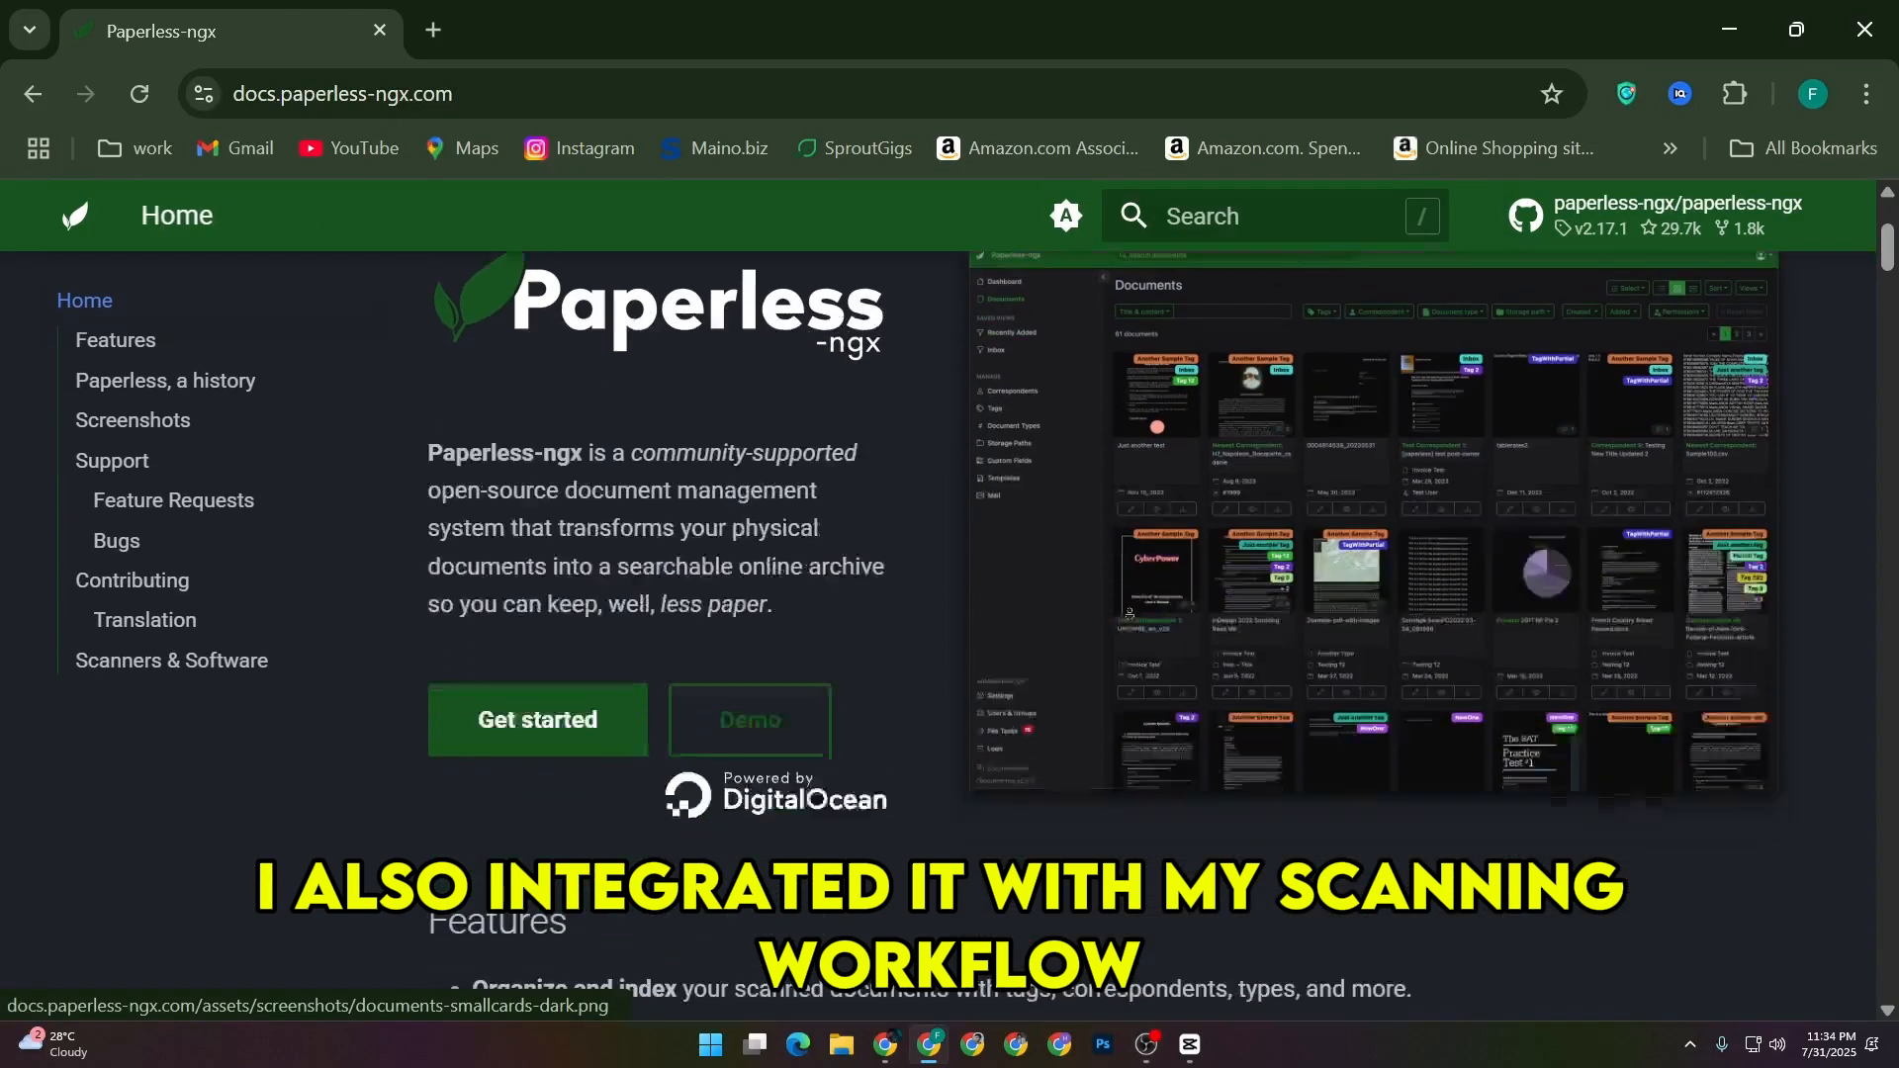
Scroll the Home page through the Features list and the Screenshots gallery
scroll(down, 3)
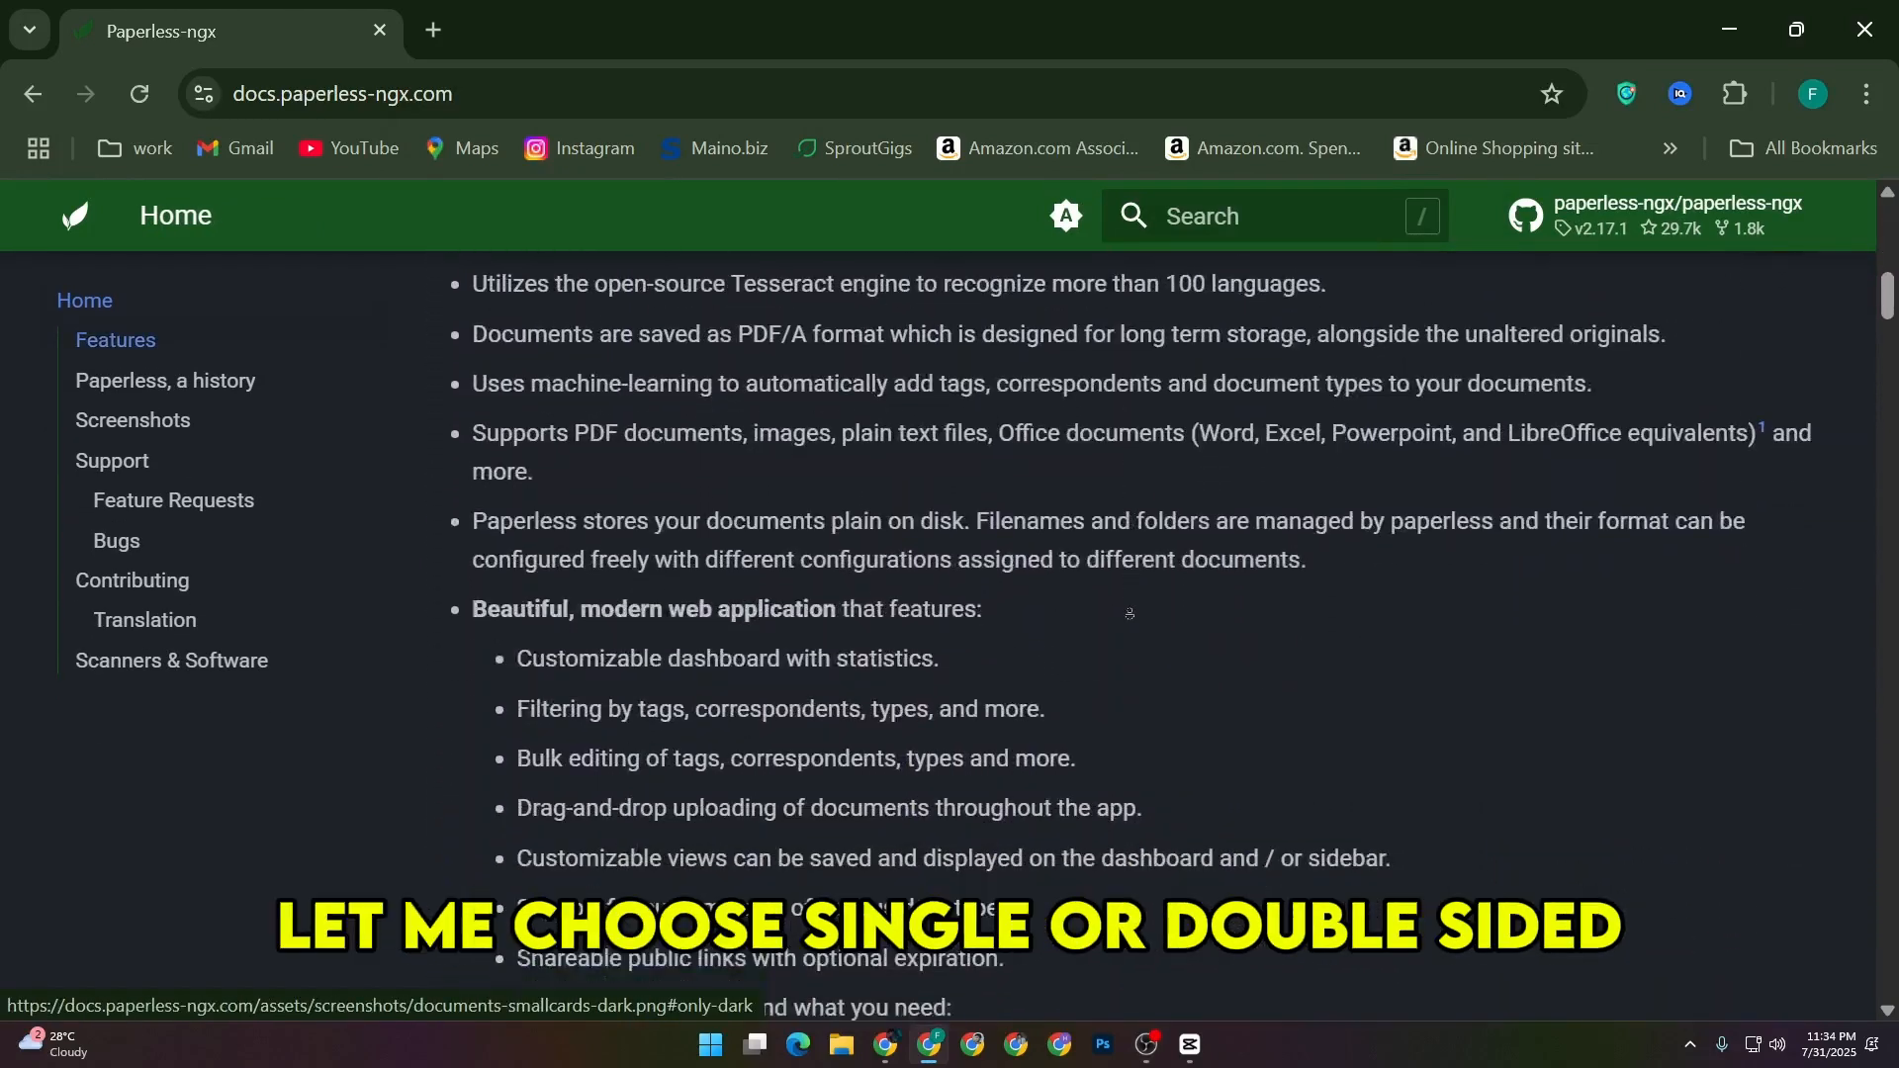
scroll(down, 3)
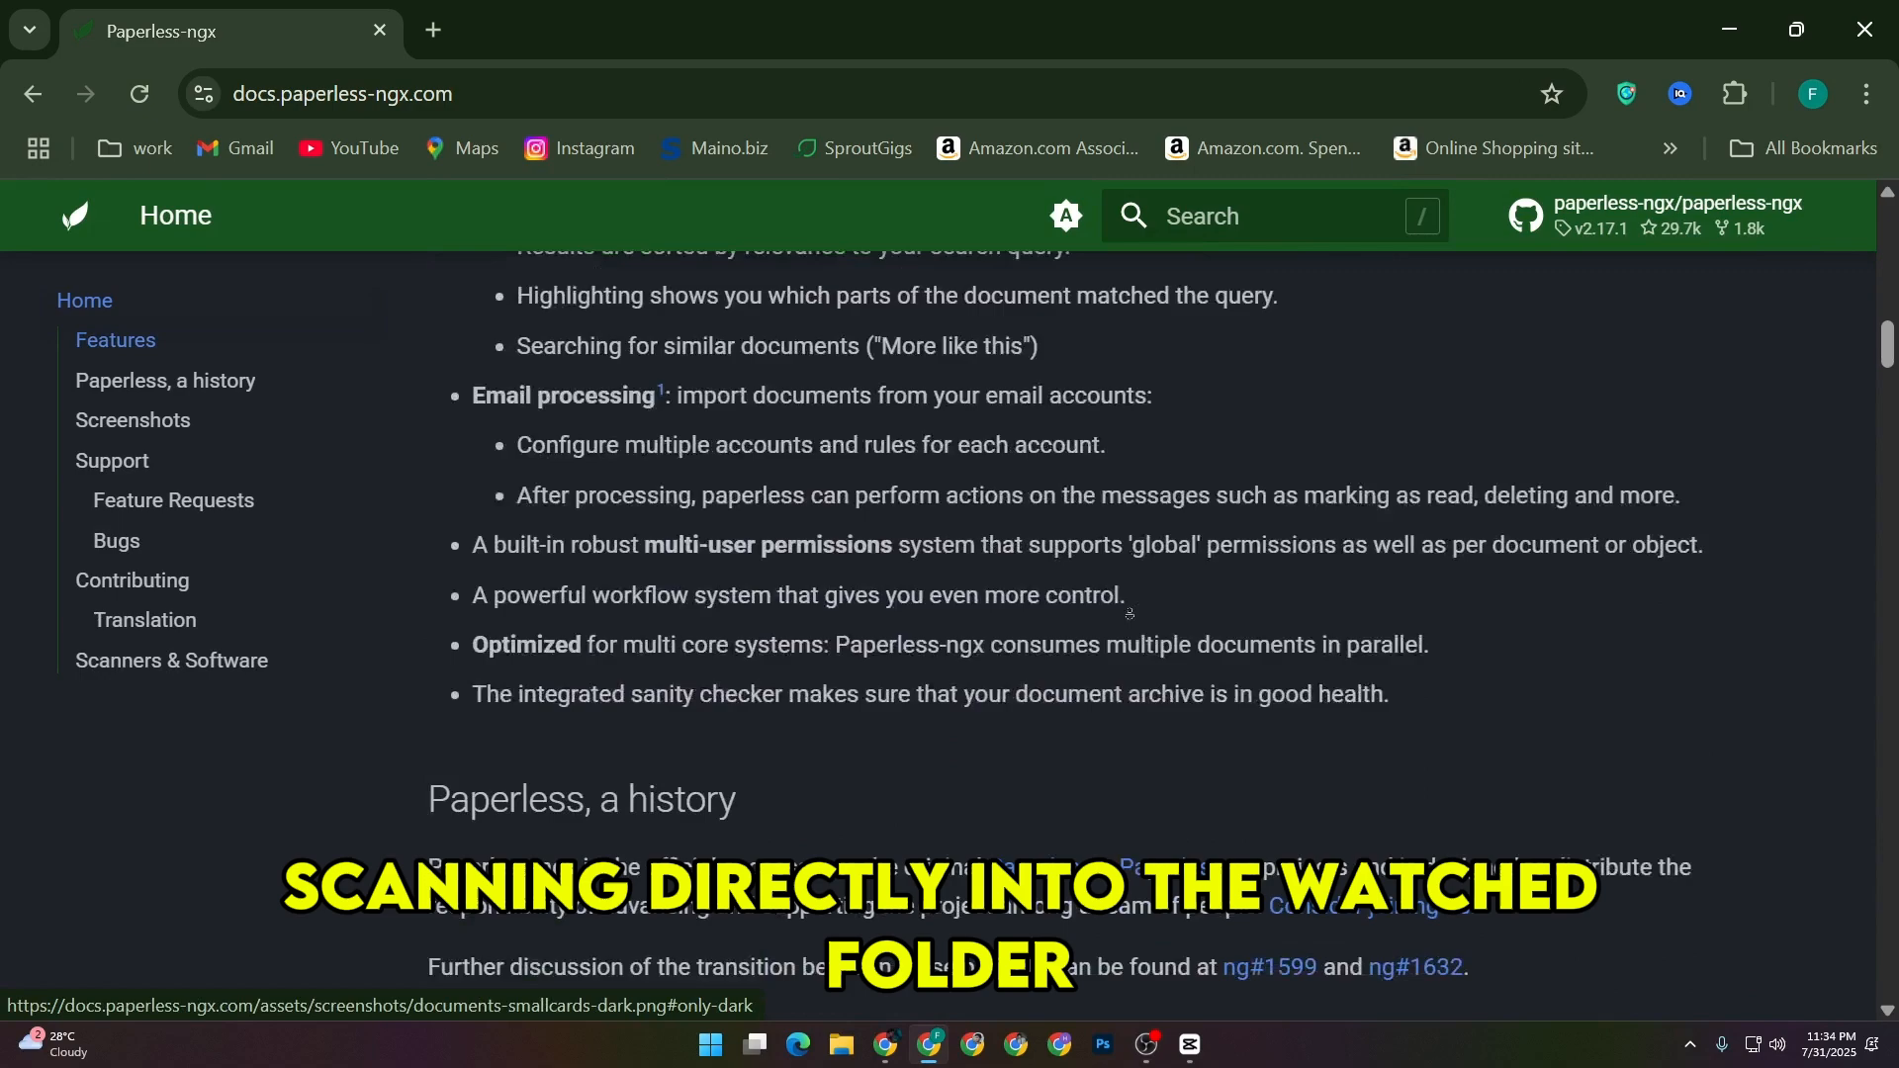
scroll(down, 3)
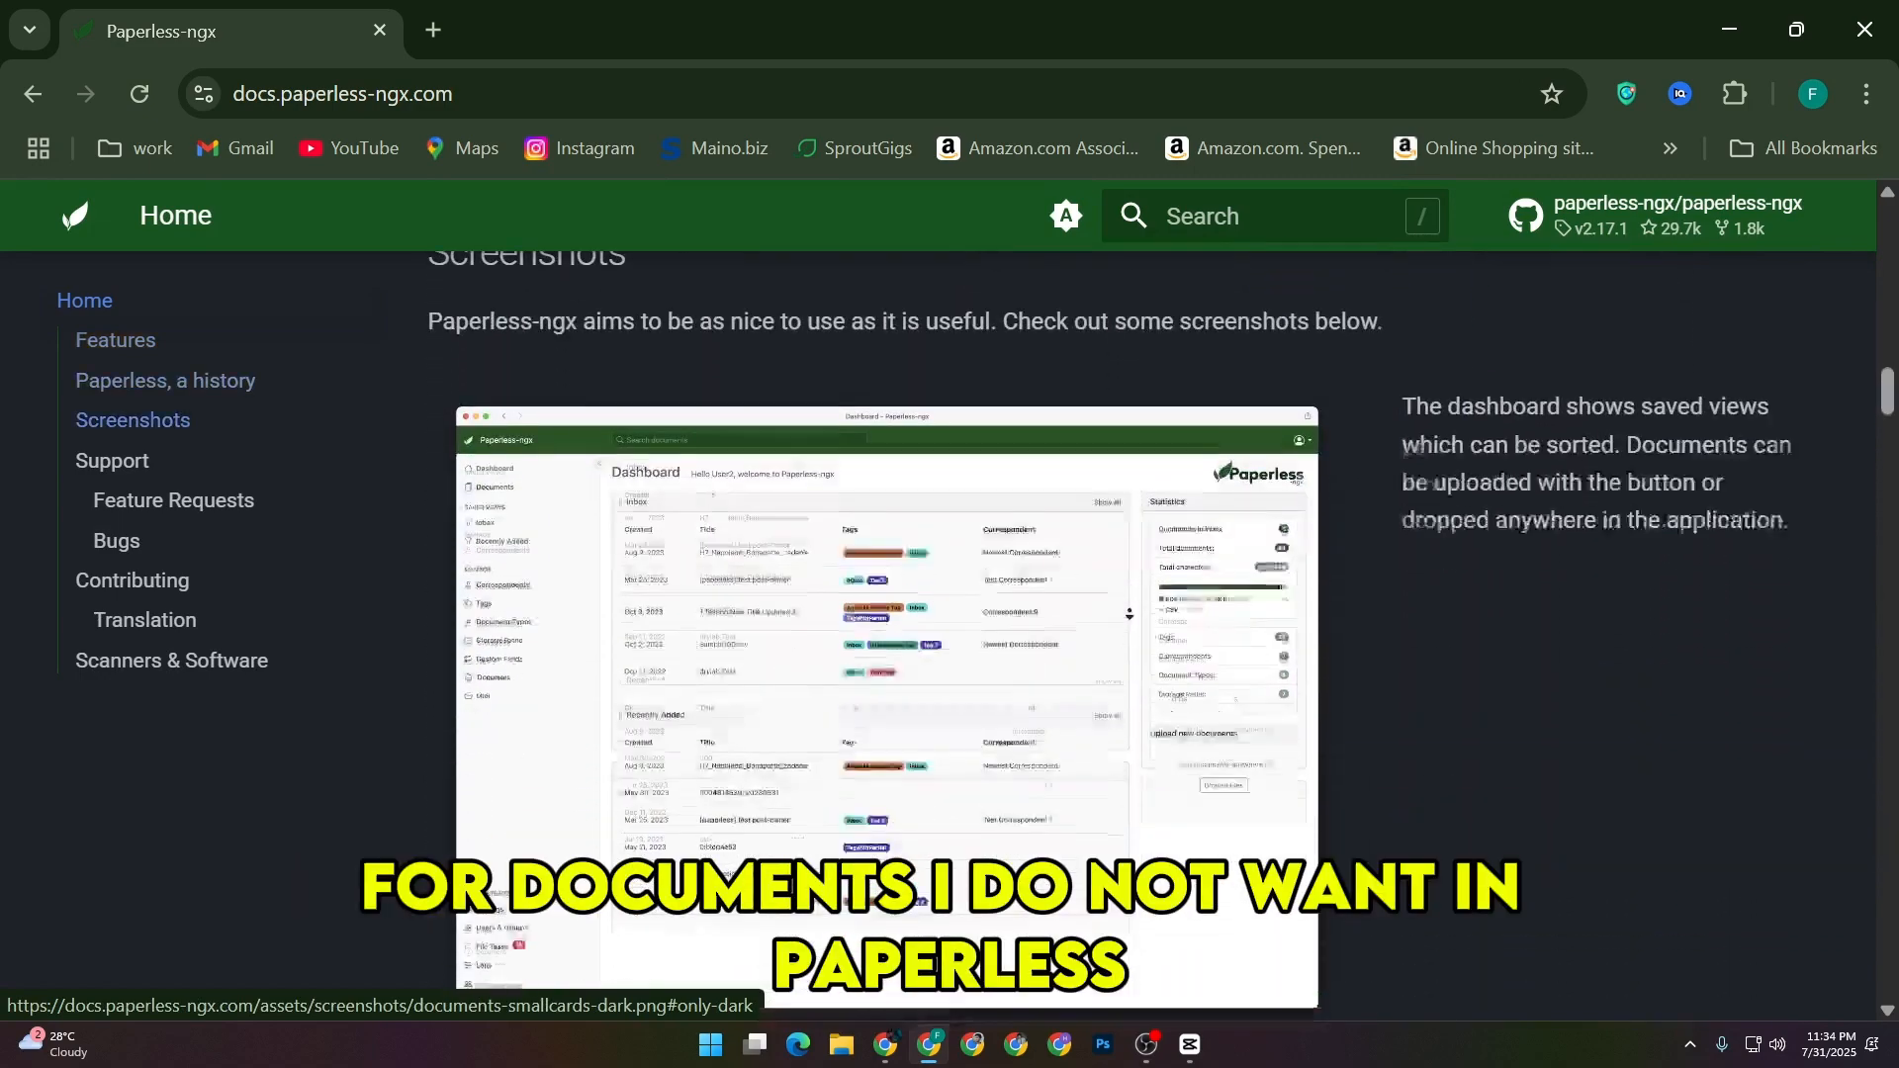
scroll(down, 3)
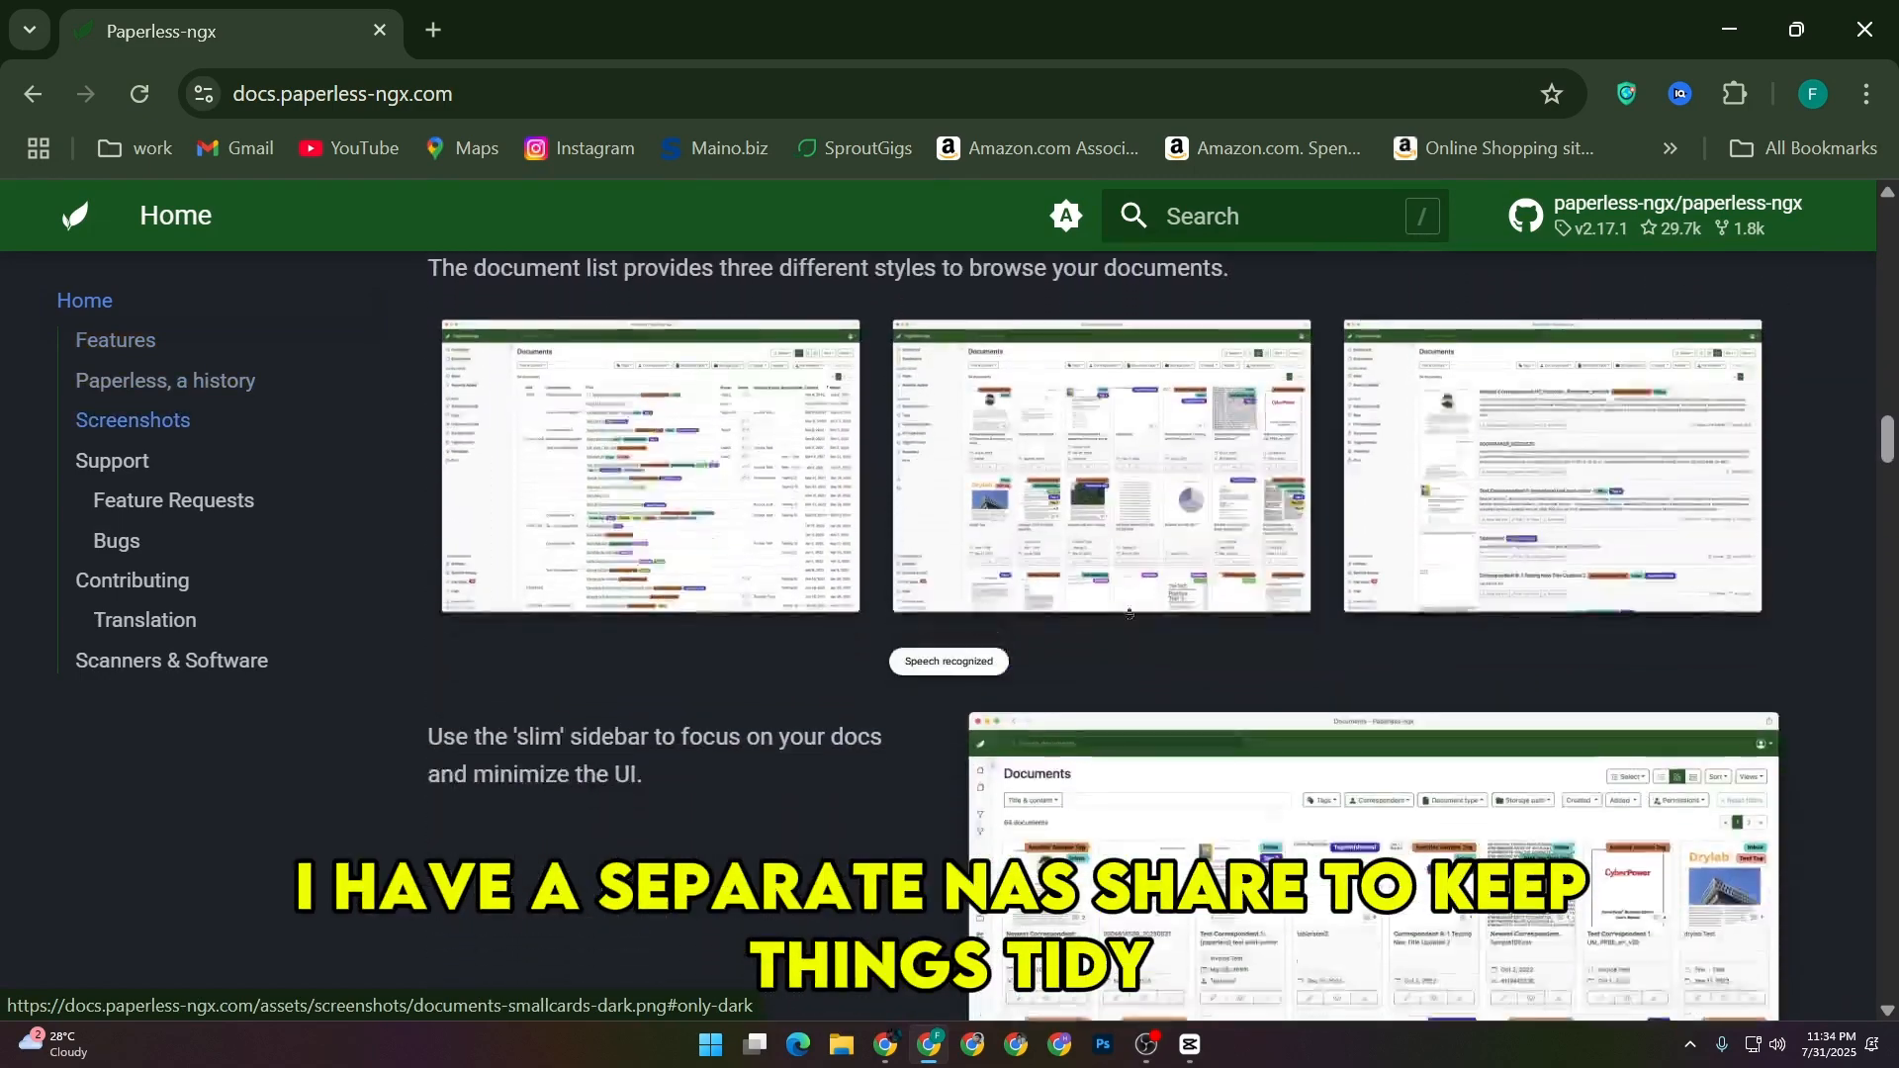
scroll(down, 3)
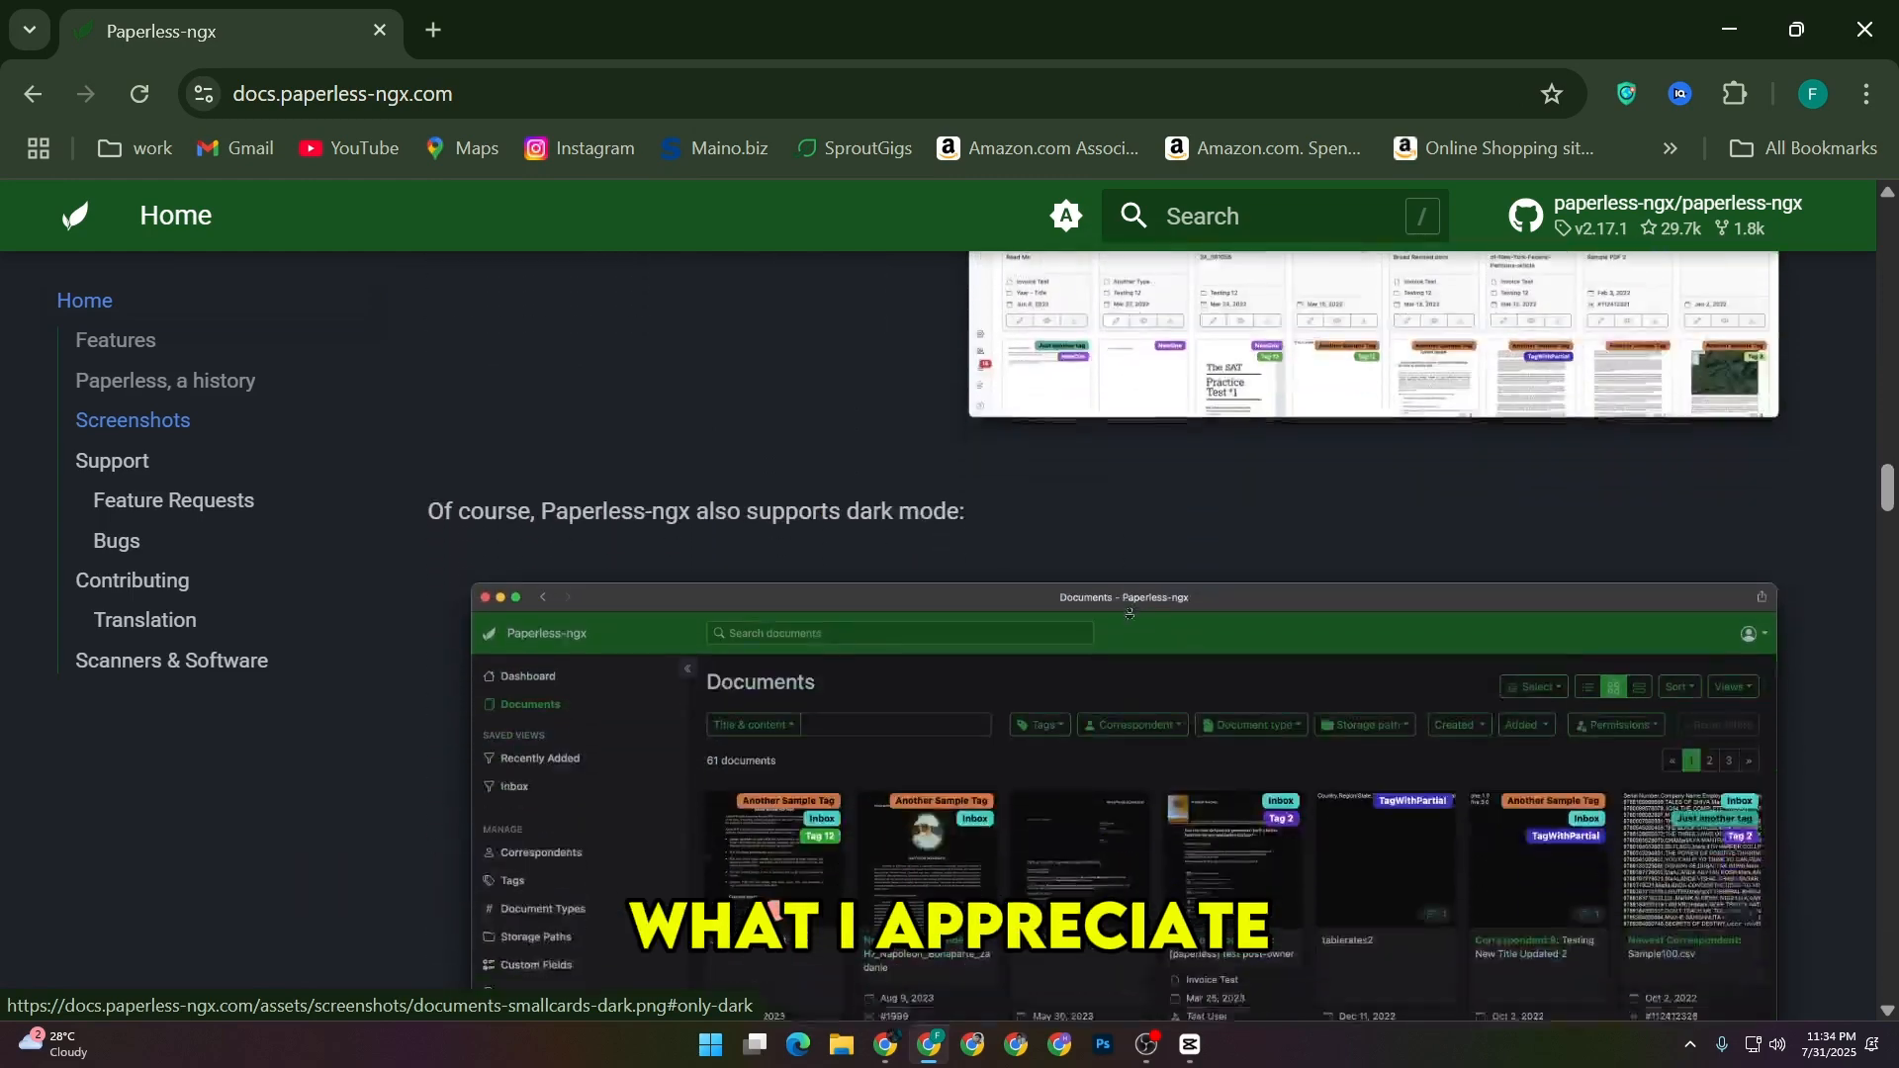
scroll(down, 3)
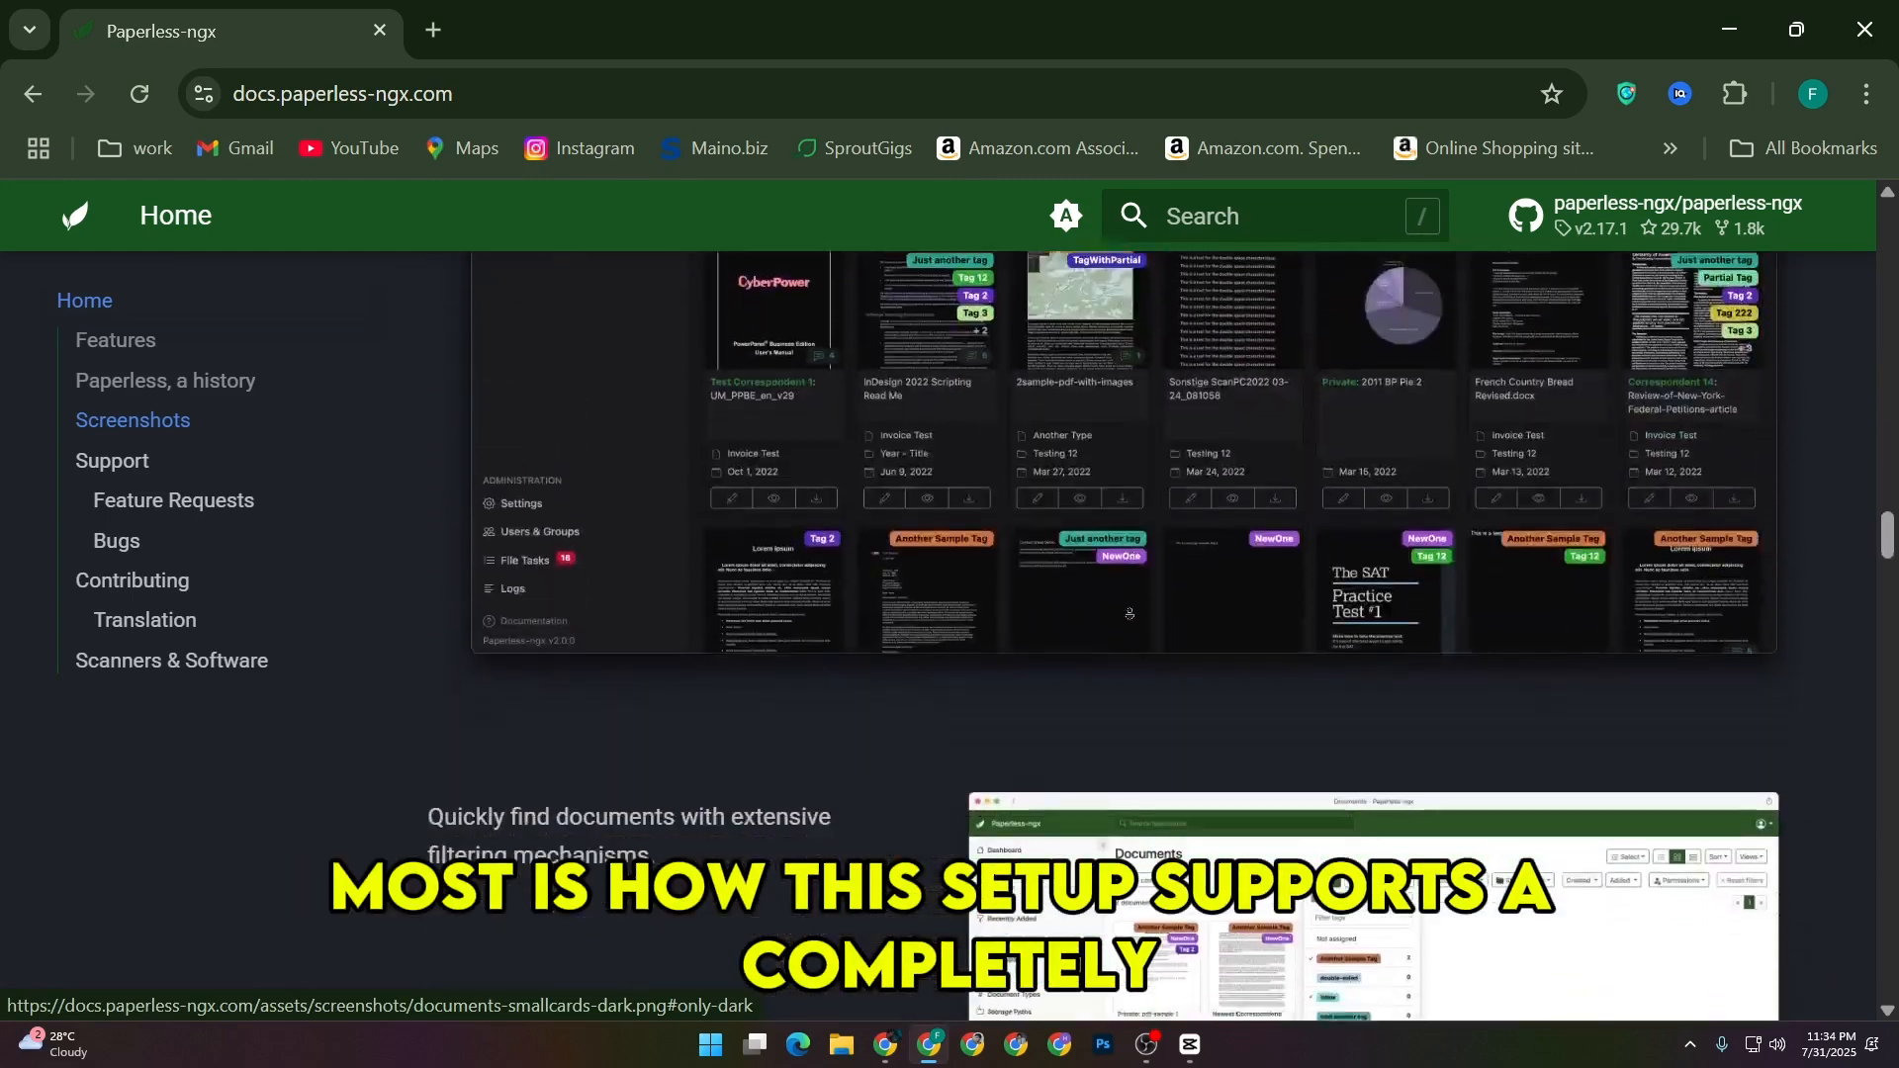
scroll(down, 3)
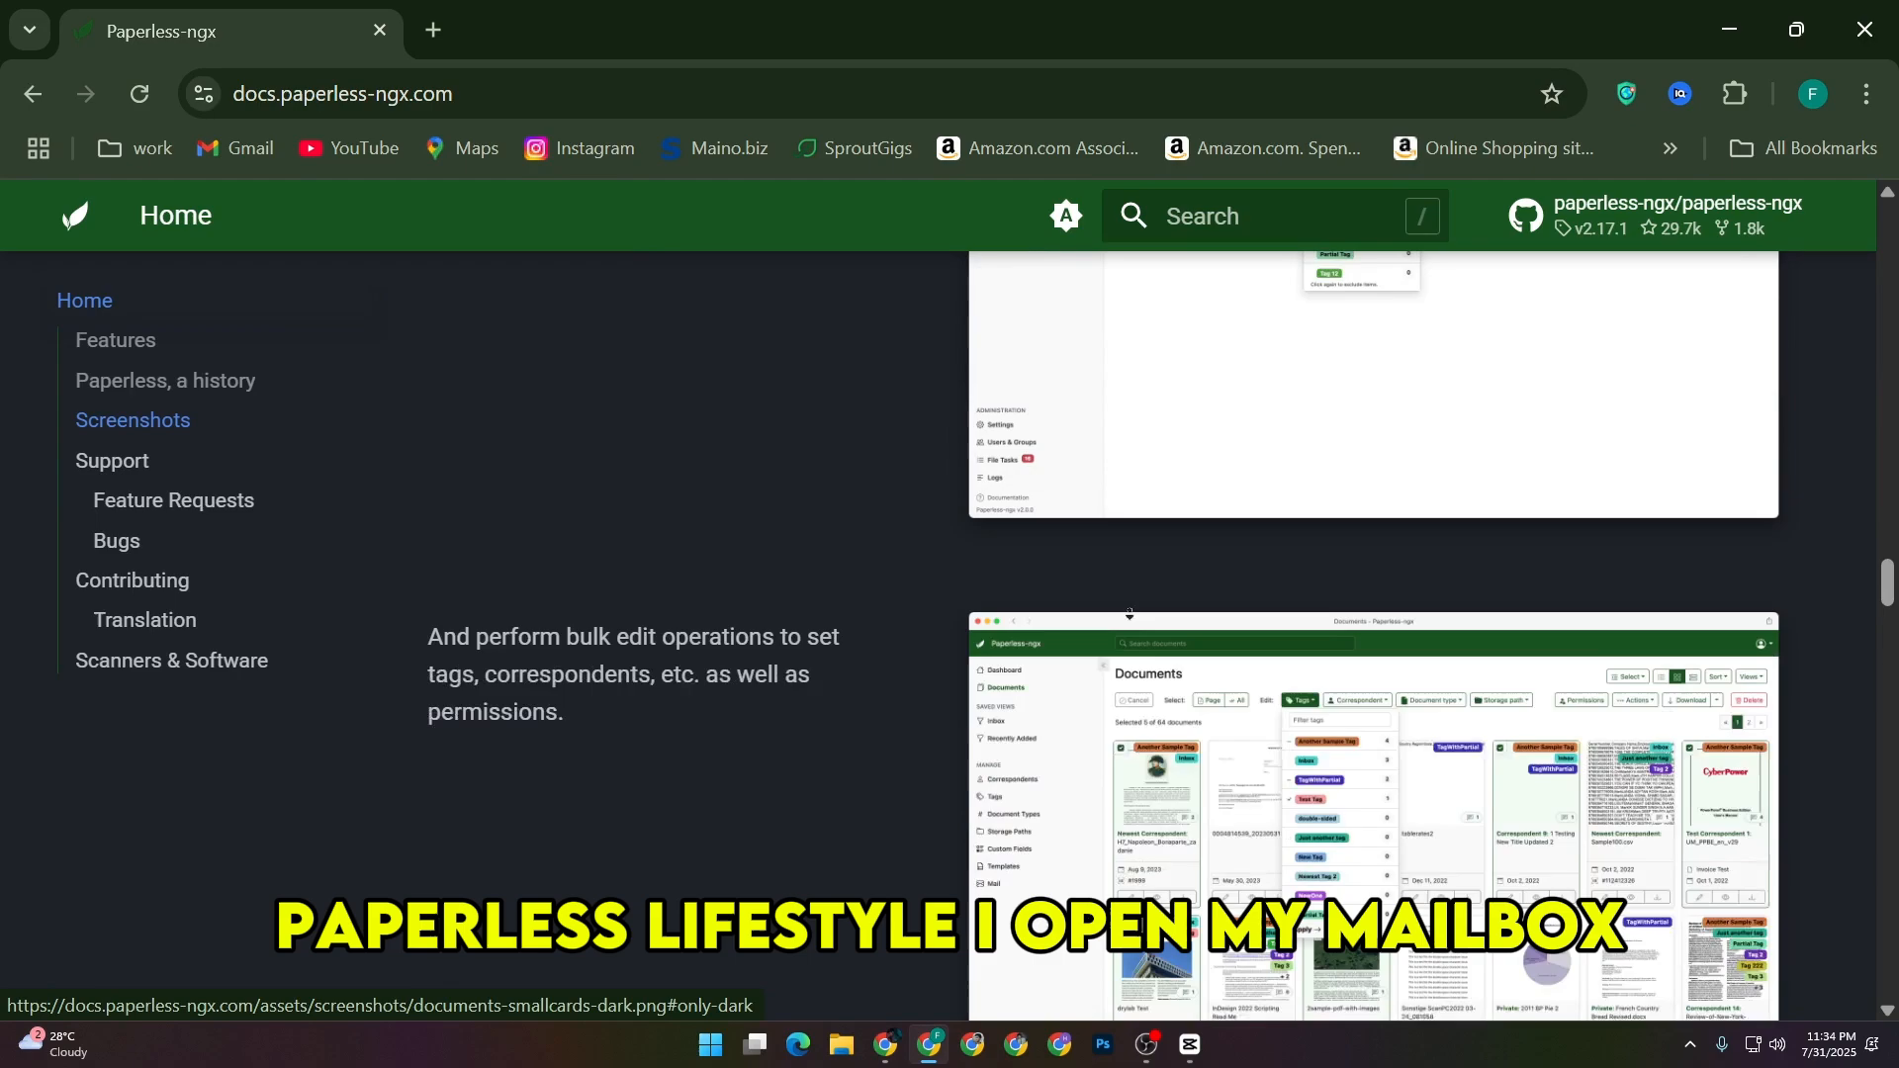
scroll(down, 3)
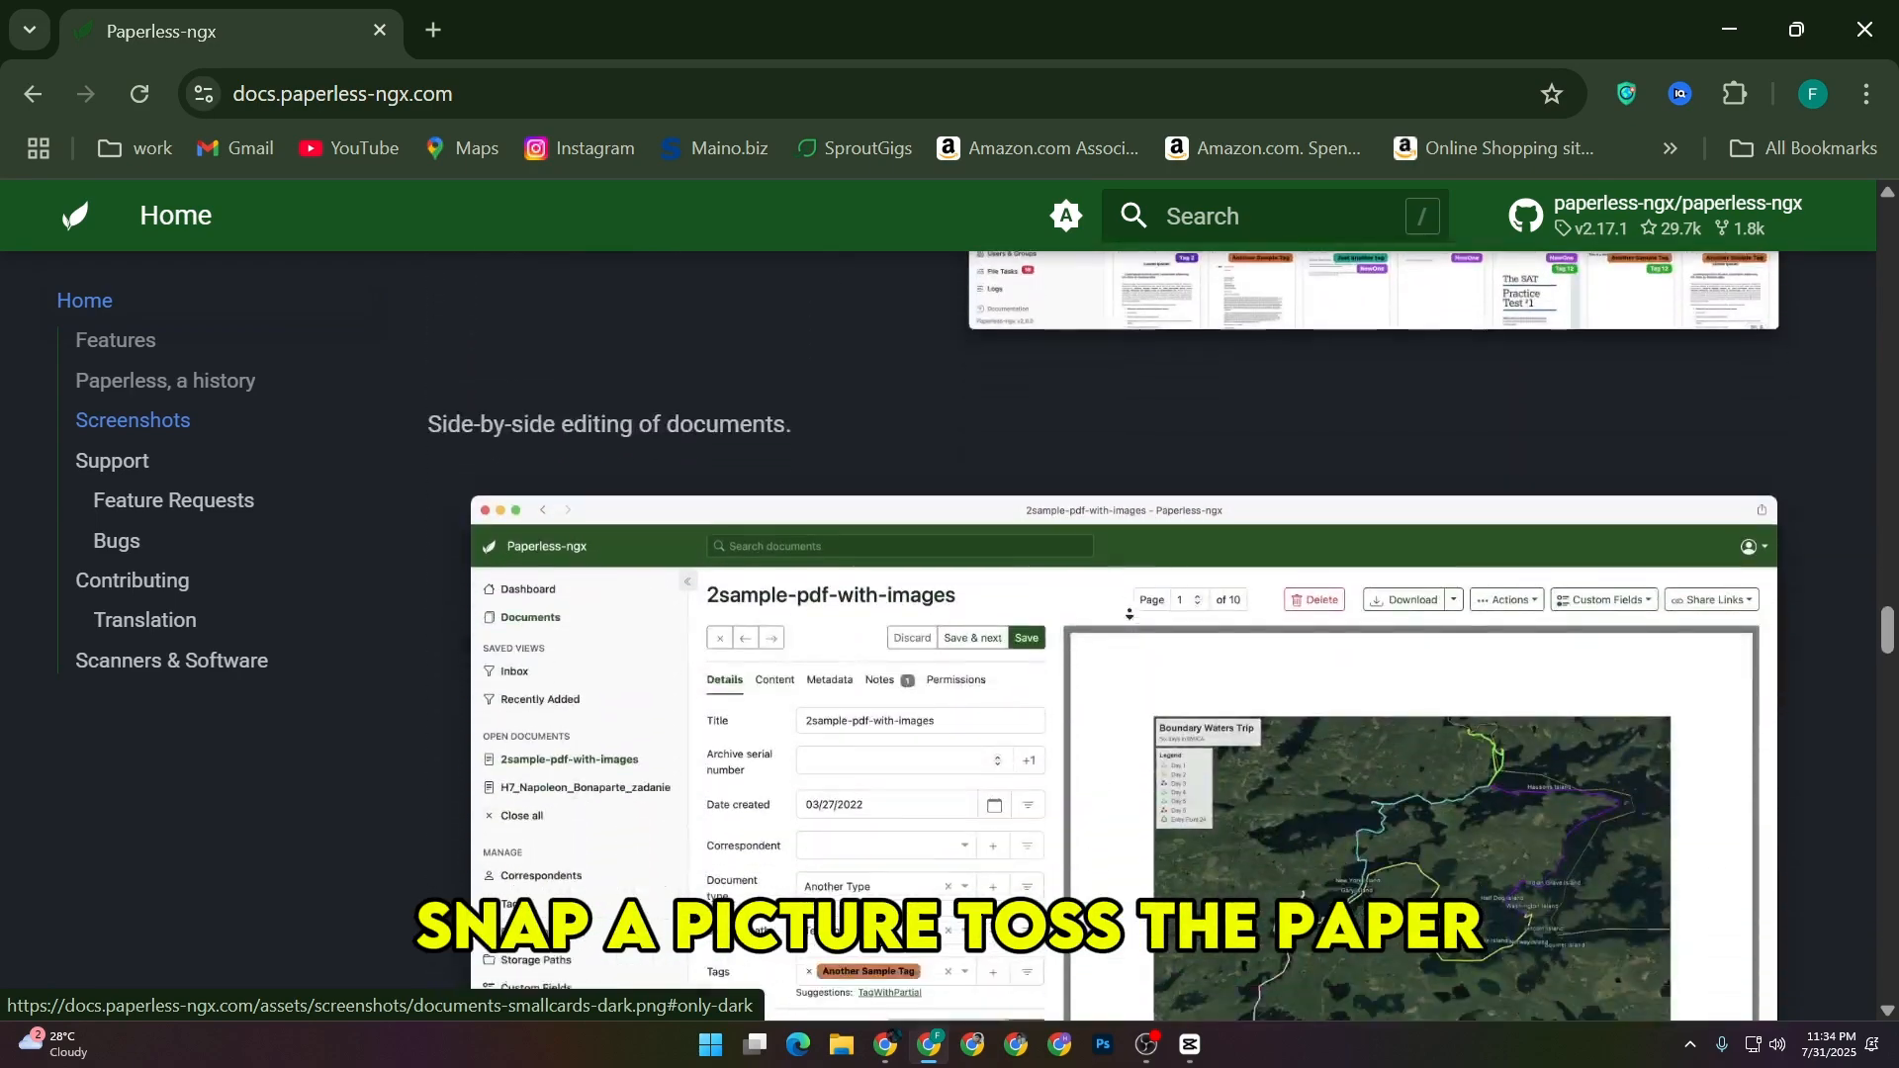
Continue down through Support and Contributing to the Scanners & Software footer
scroll(down, 3)
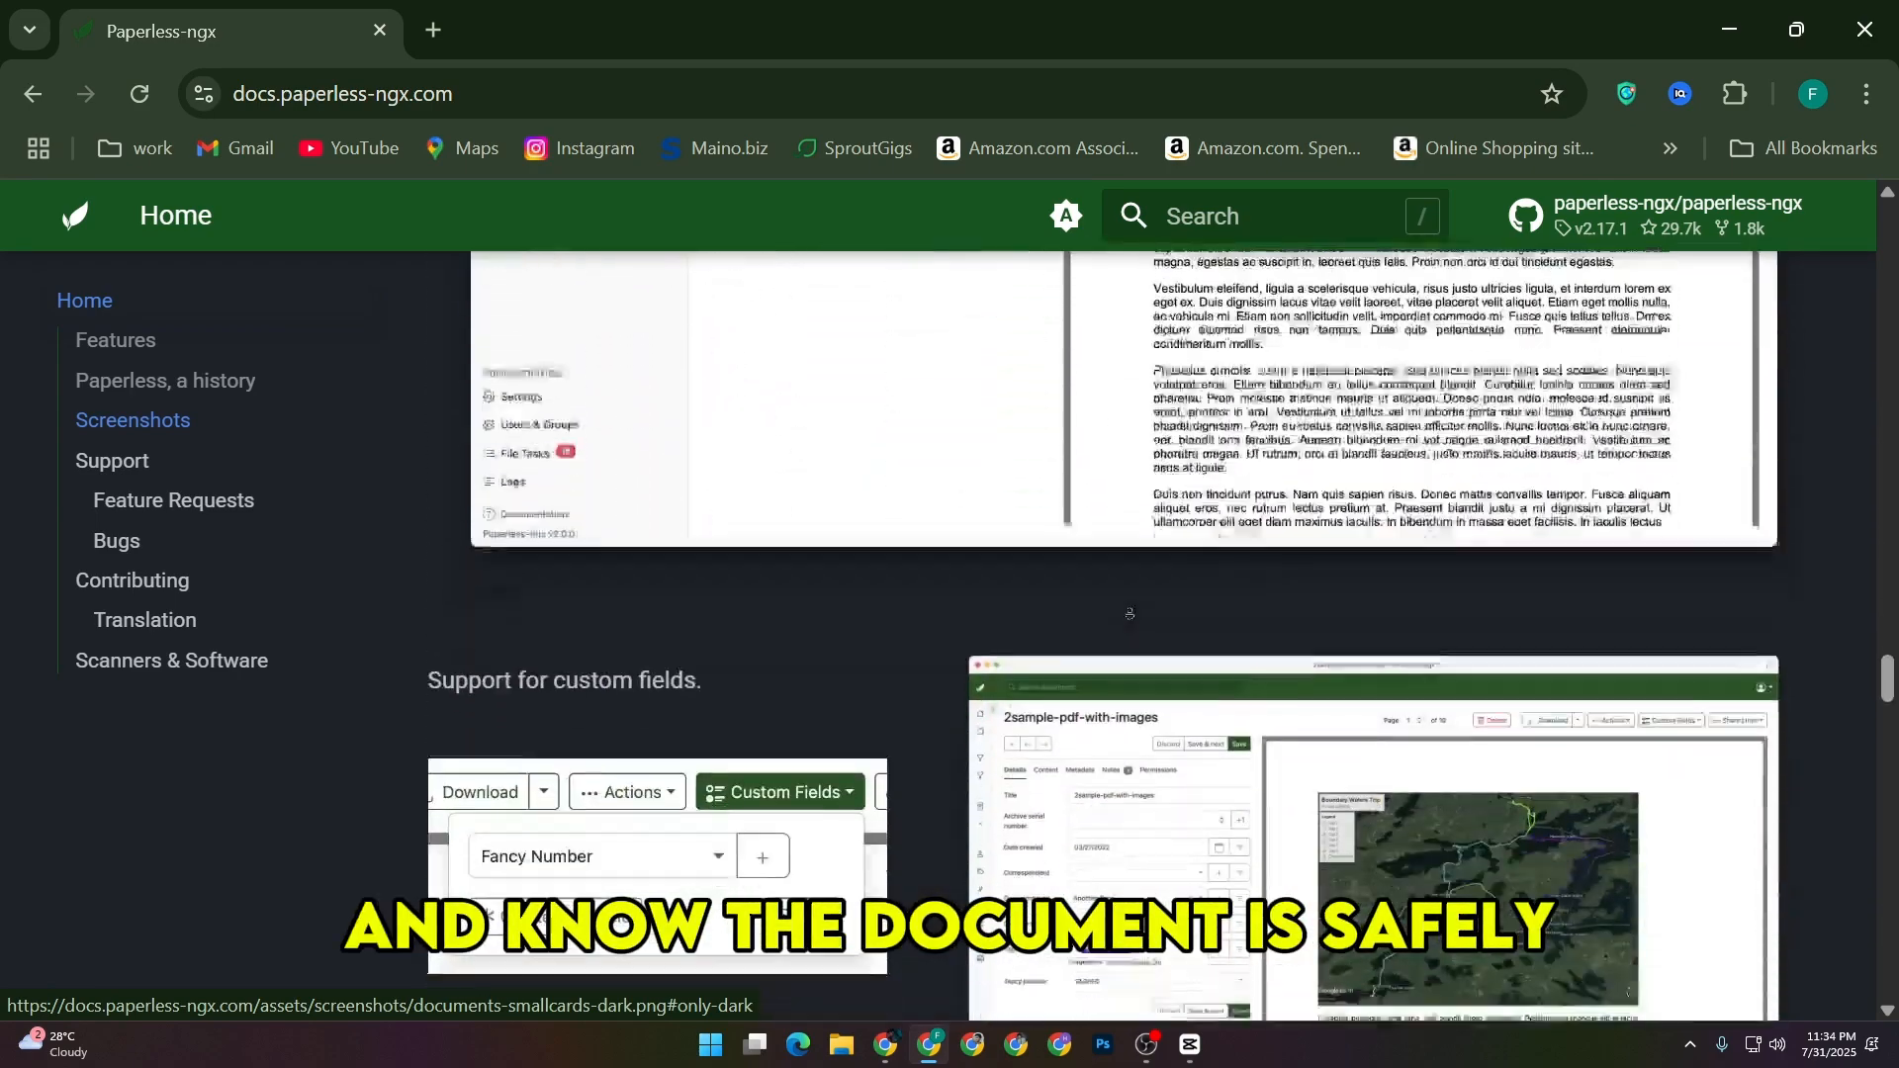
scroll(down, 3)
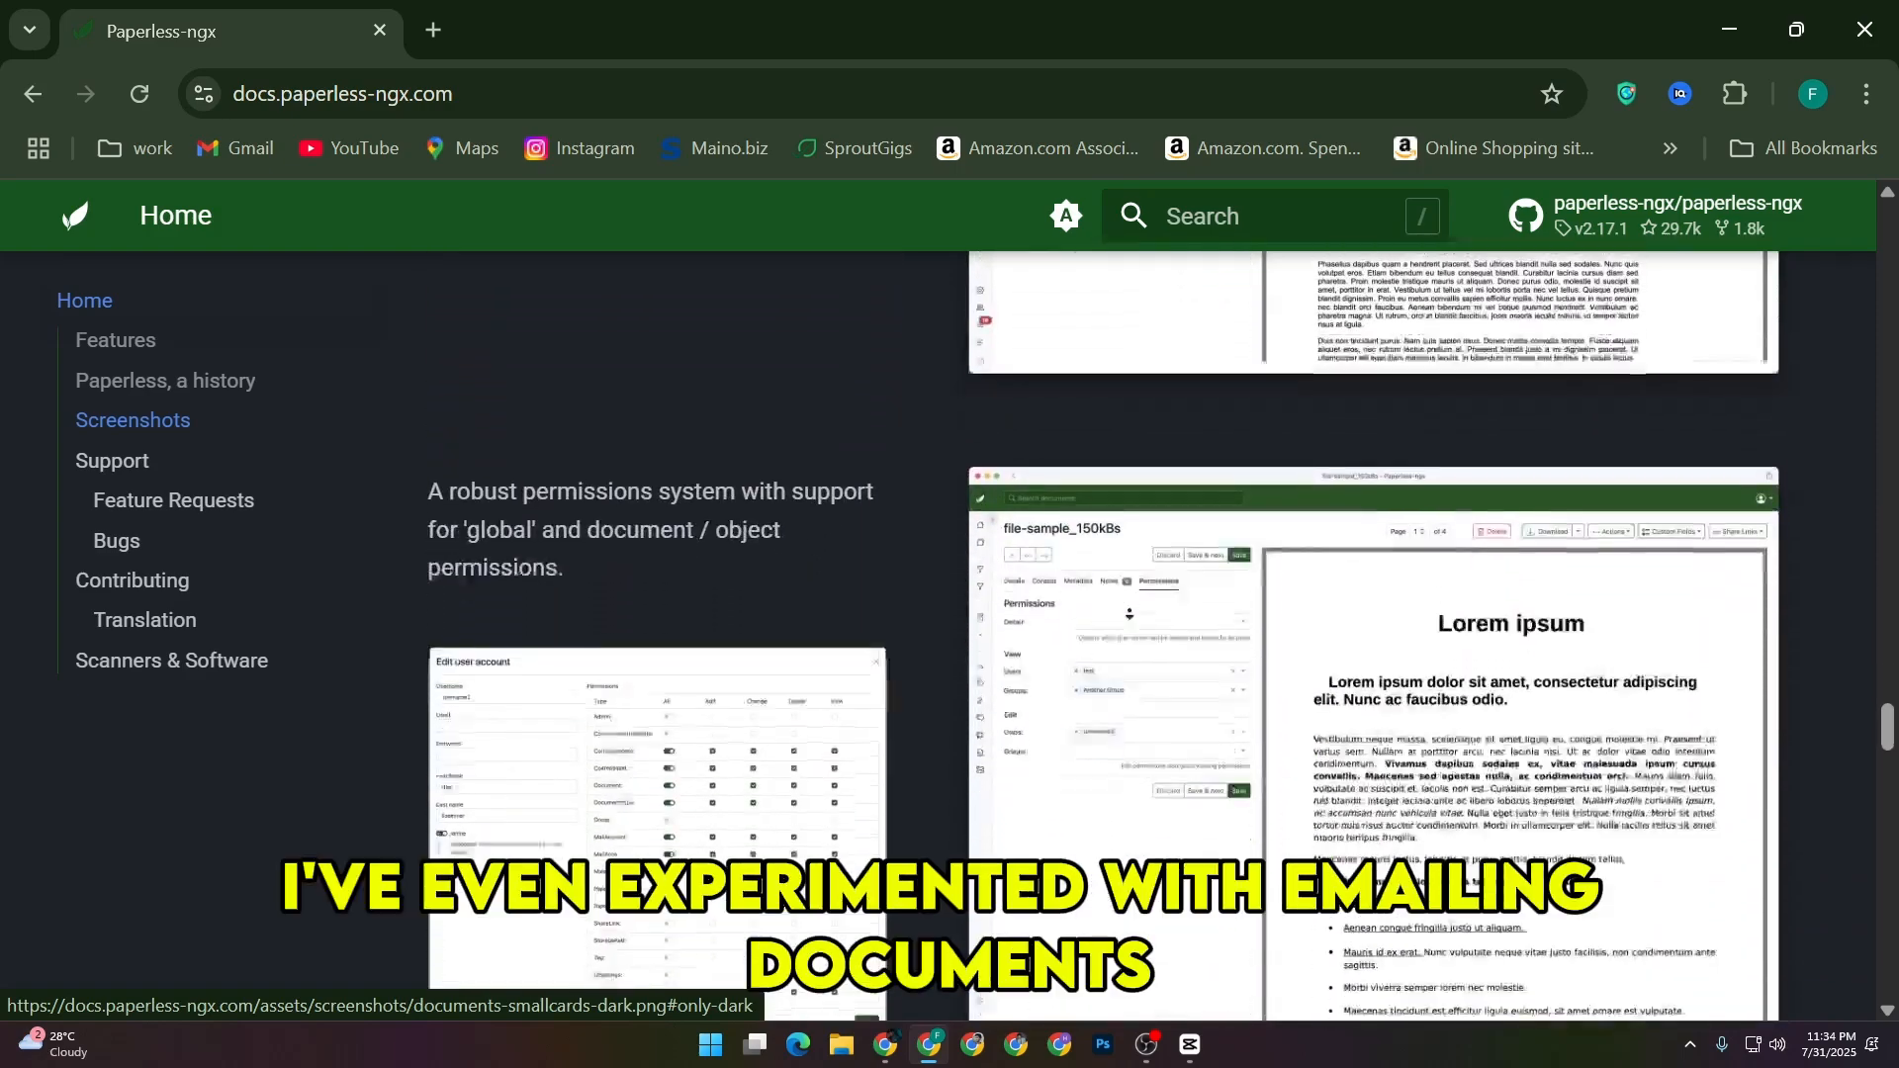
scroll(down, 3)
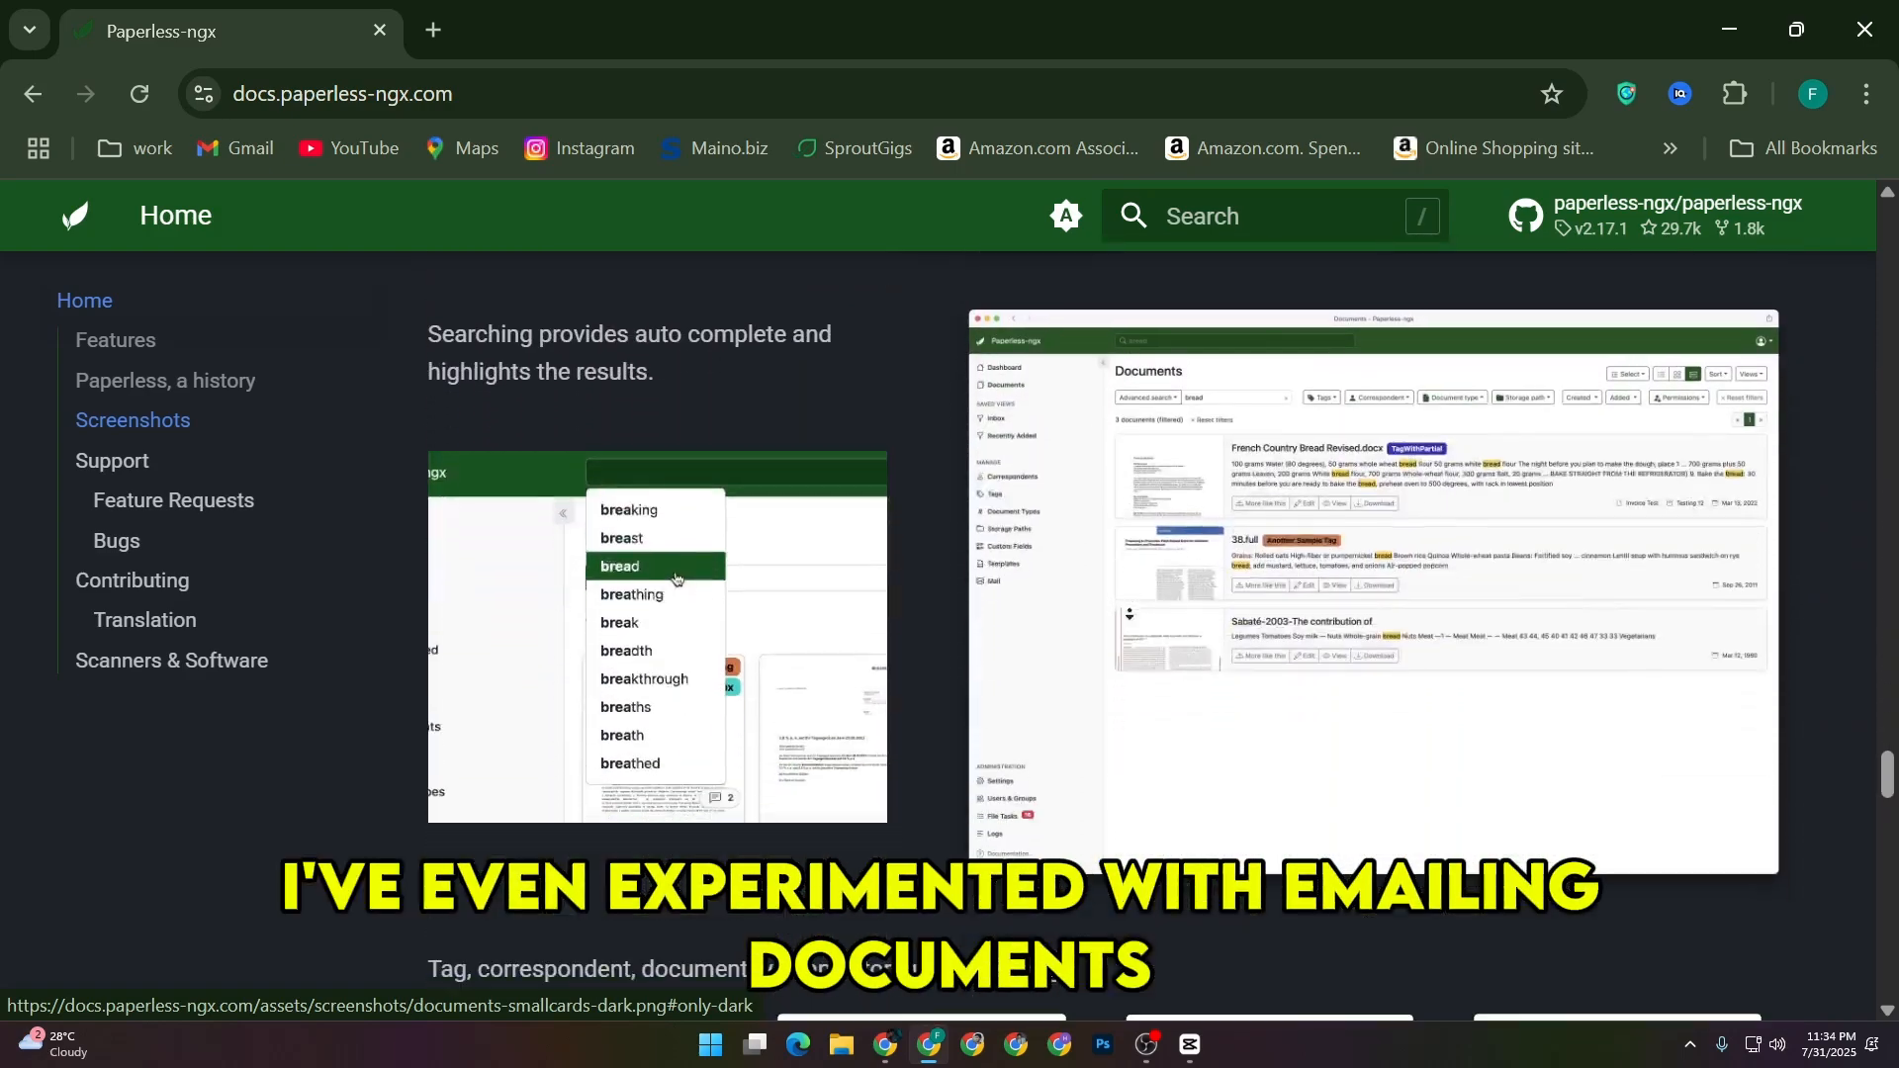
scroll(down, 3)
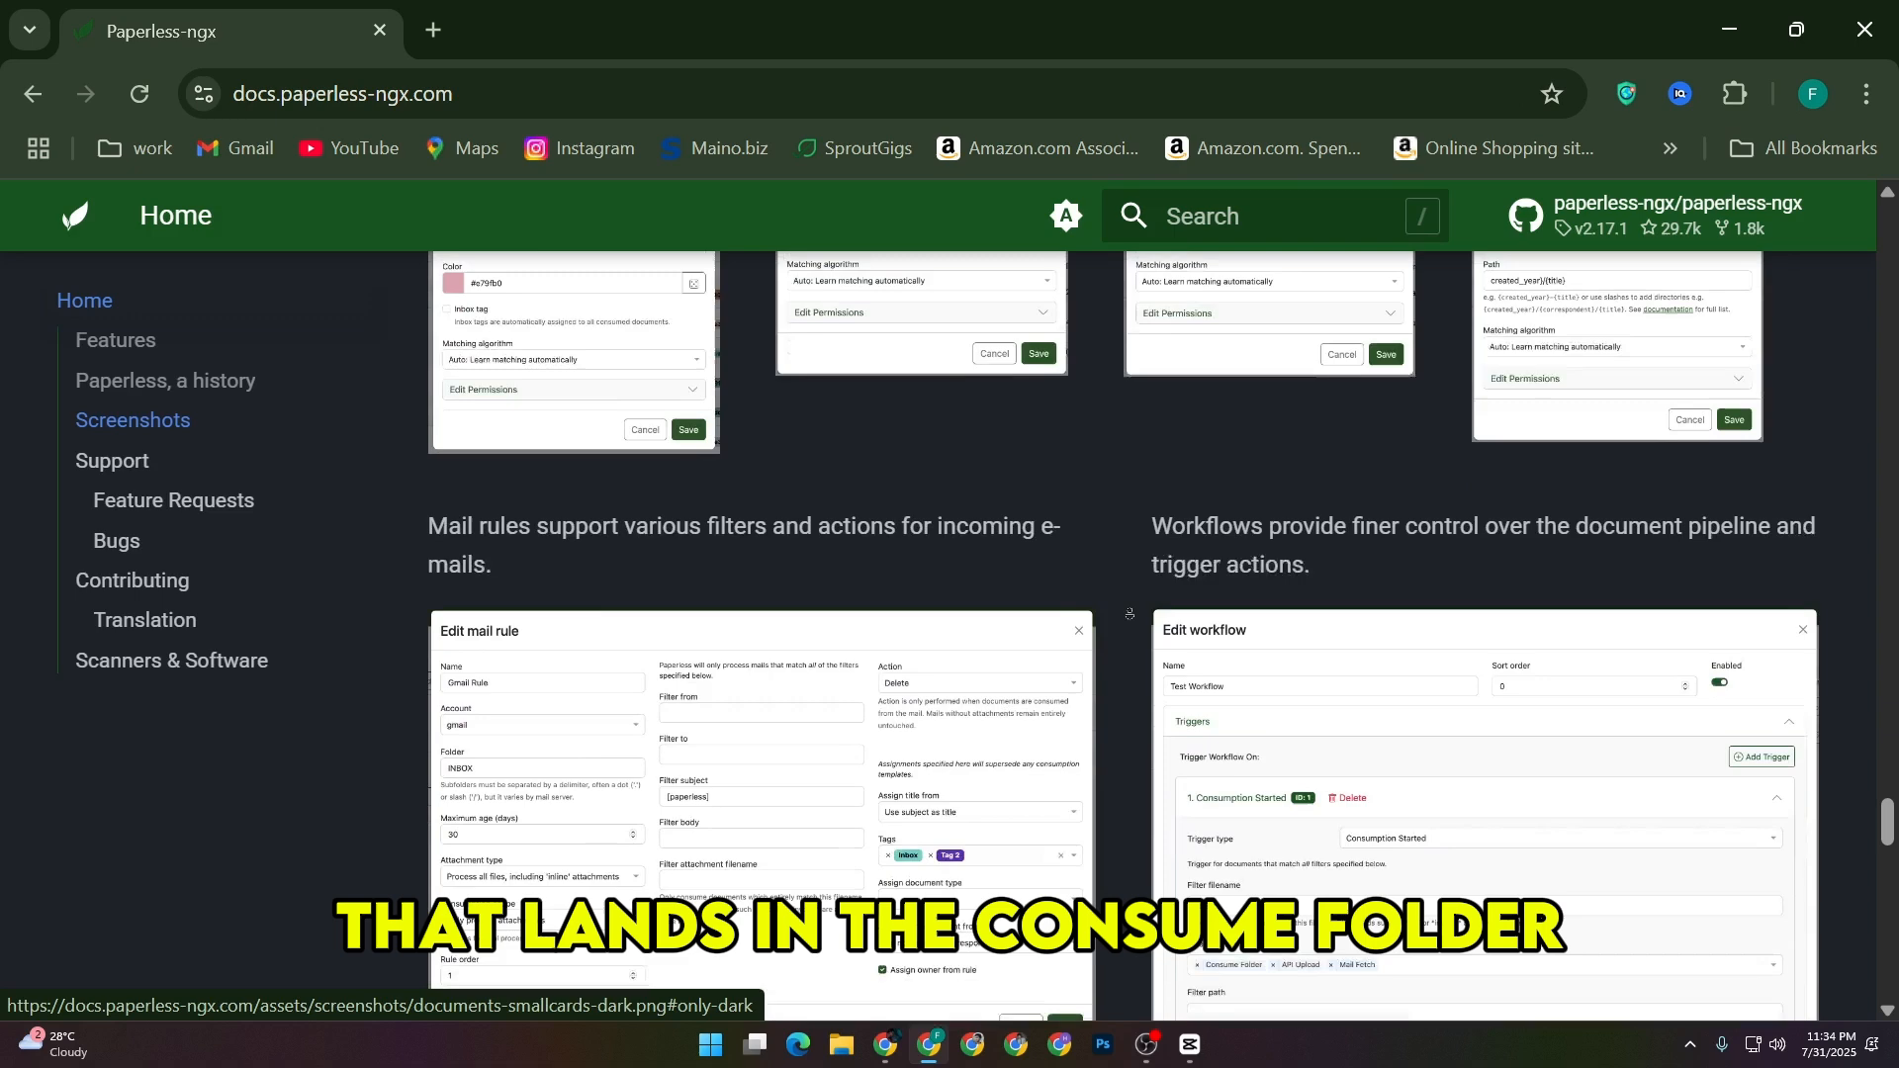
scroll(down, 3)
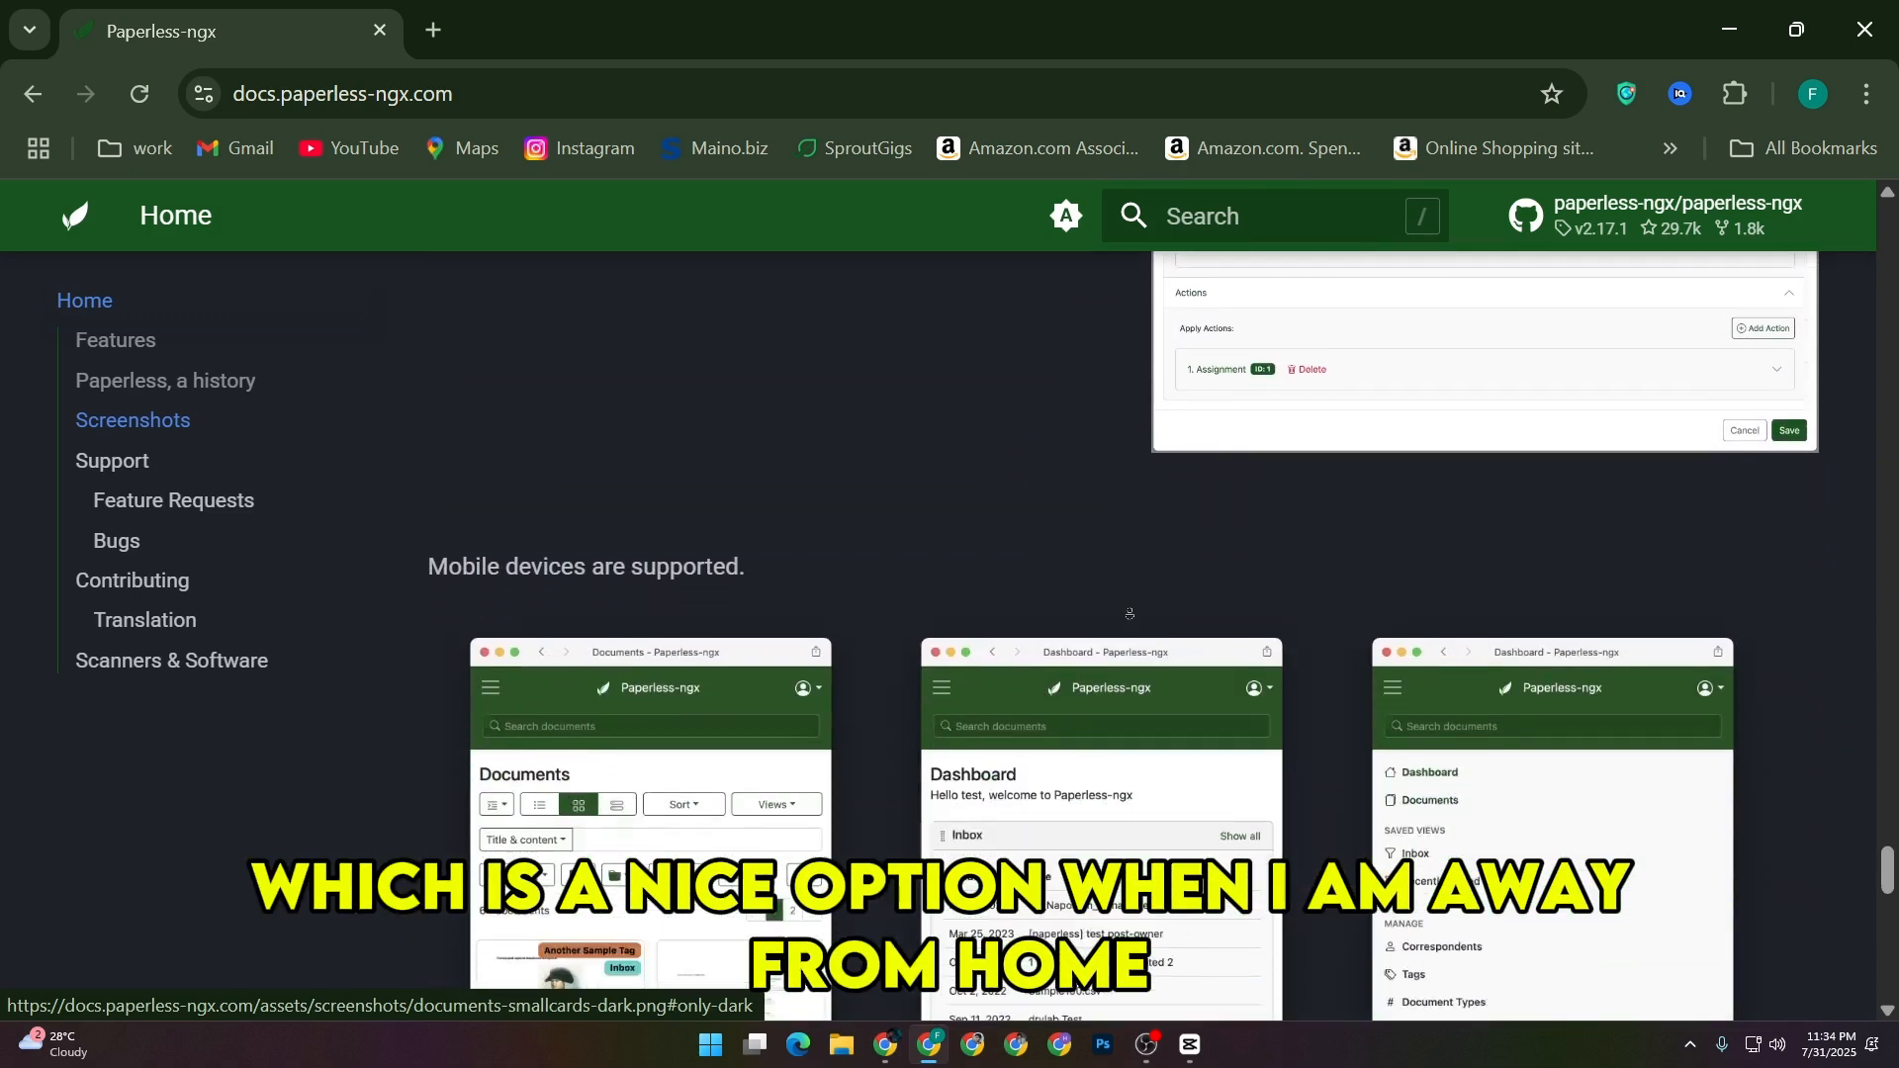
scroll(down, 3)
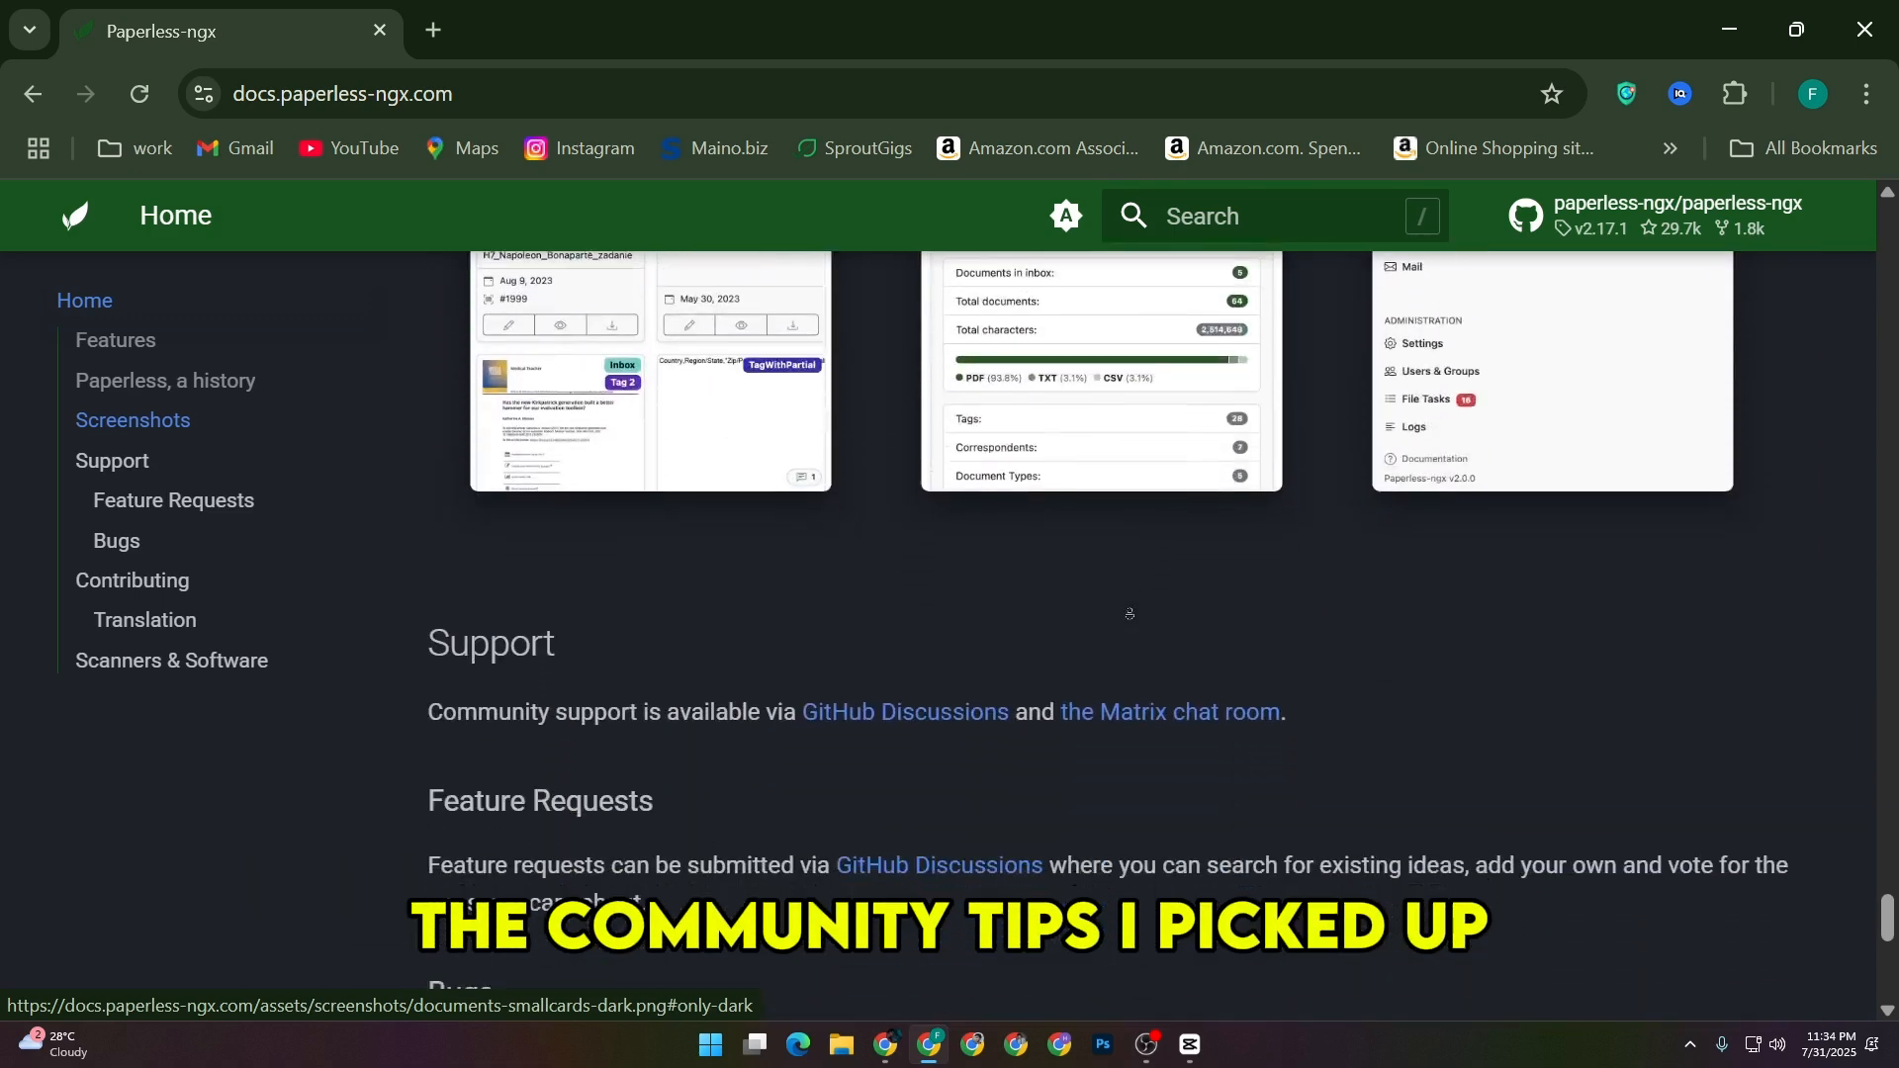
scroll(down, 3)
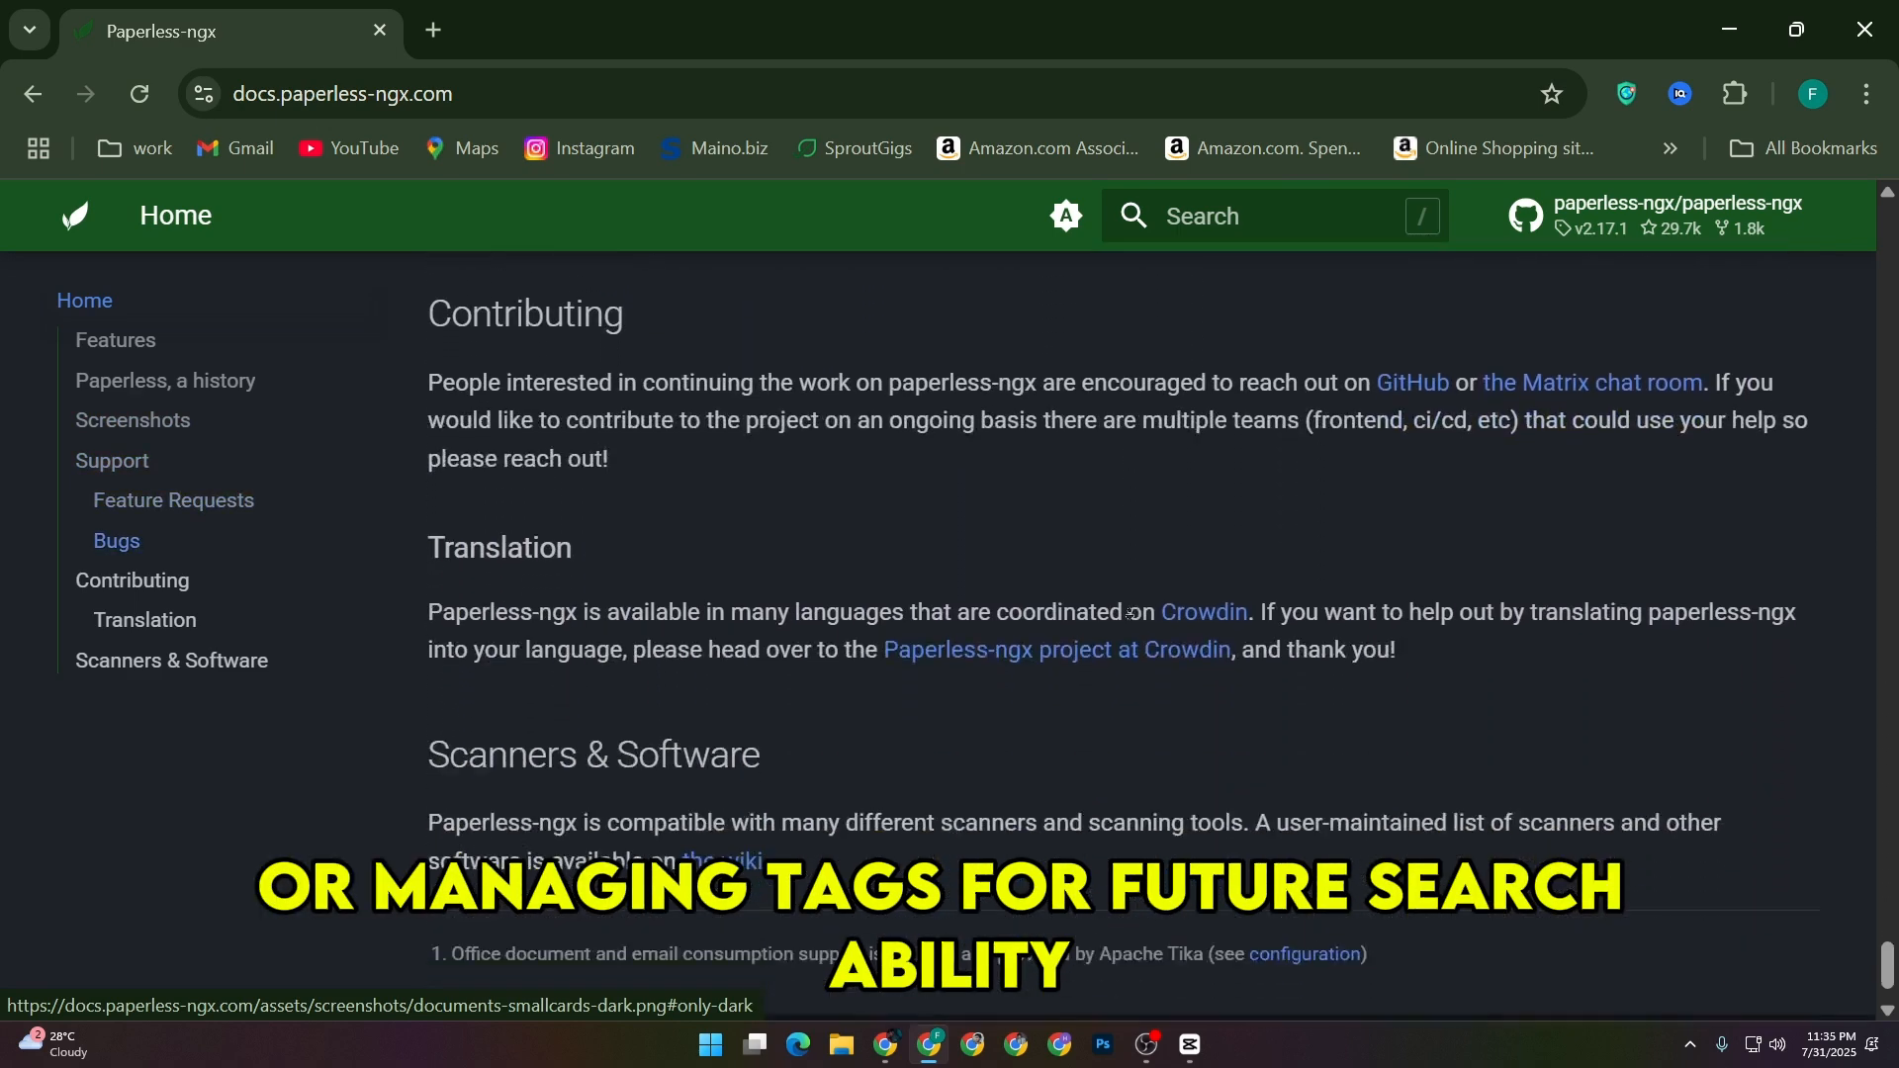
scroll(down, 3)
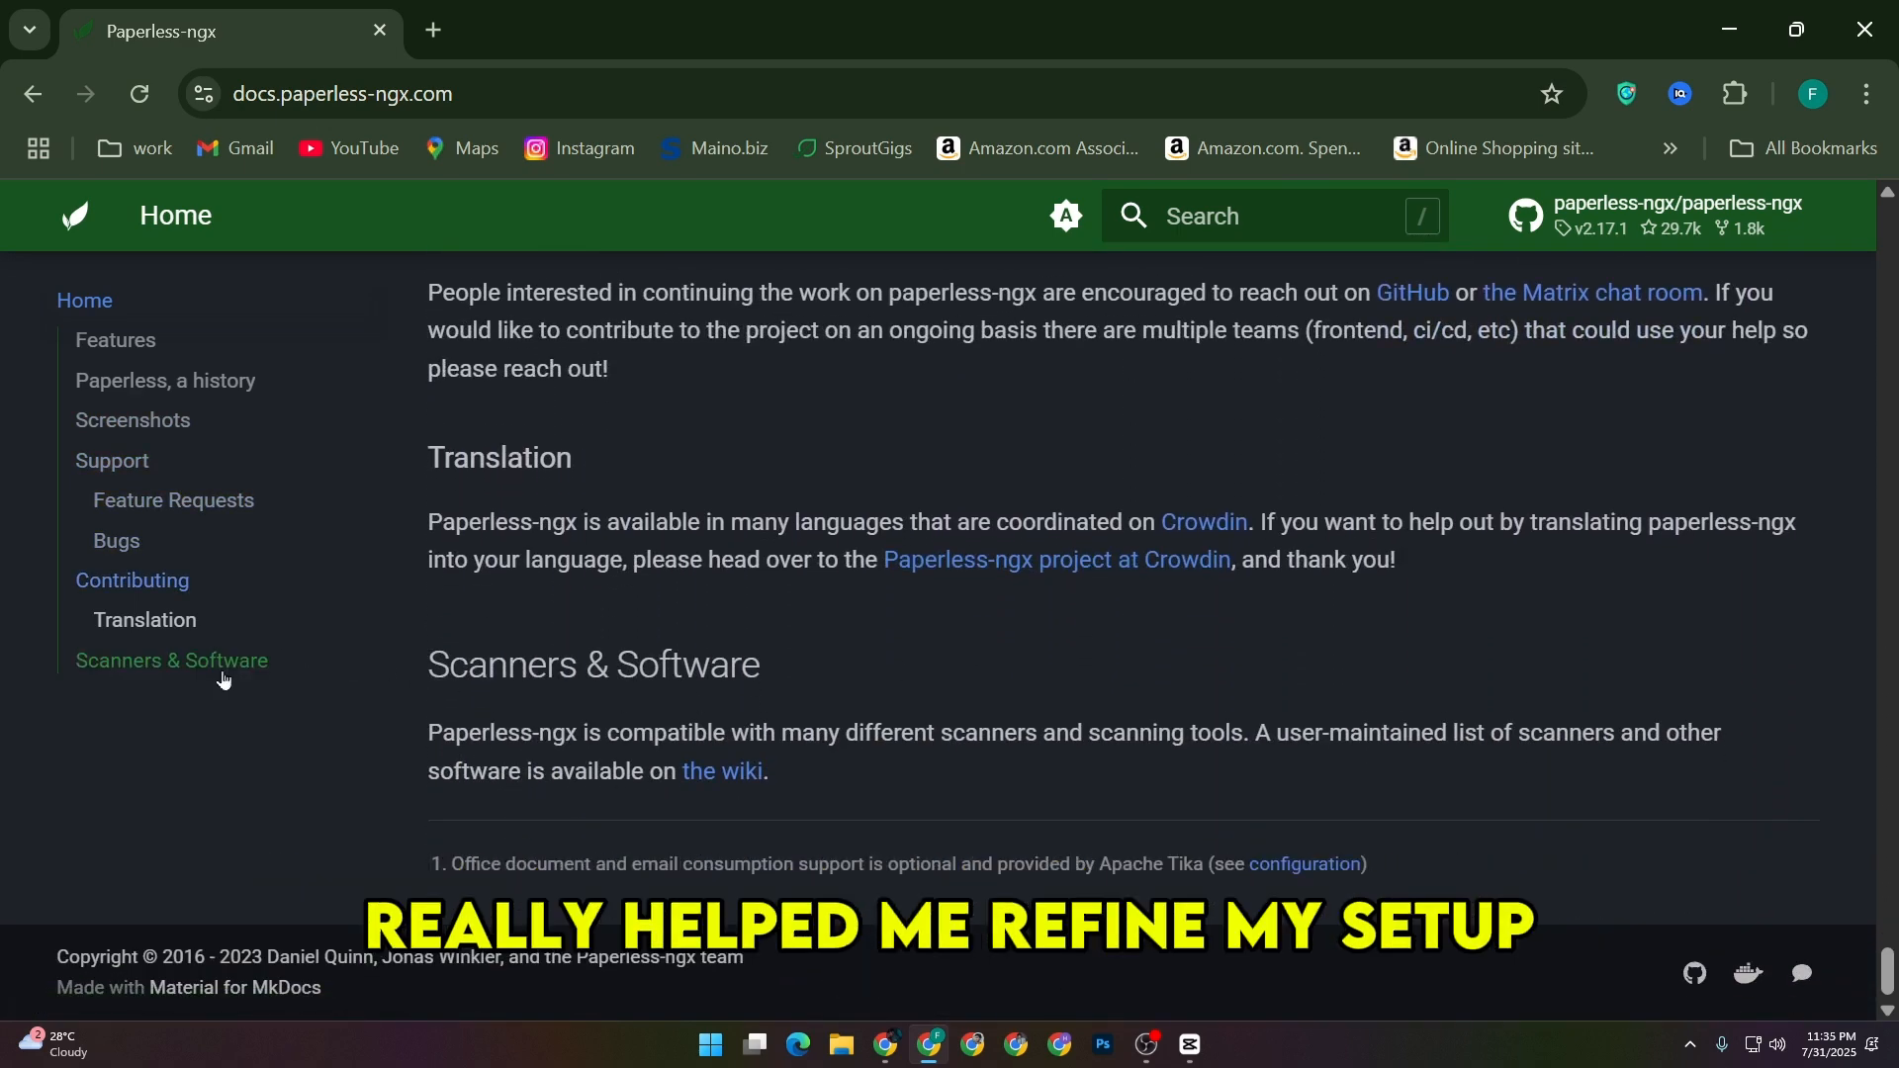
Jump up via Scanners & Software, Contributing, Feature Requests and history to Features
click(170, 661)
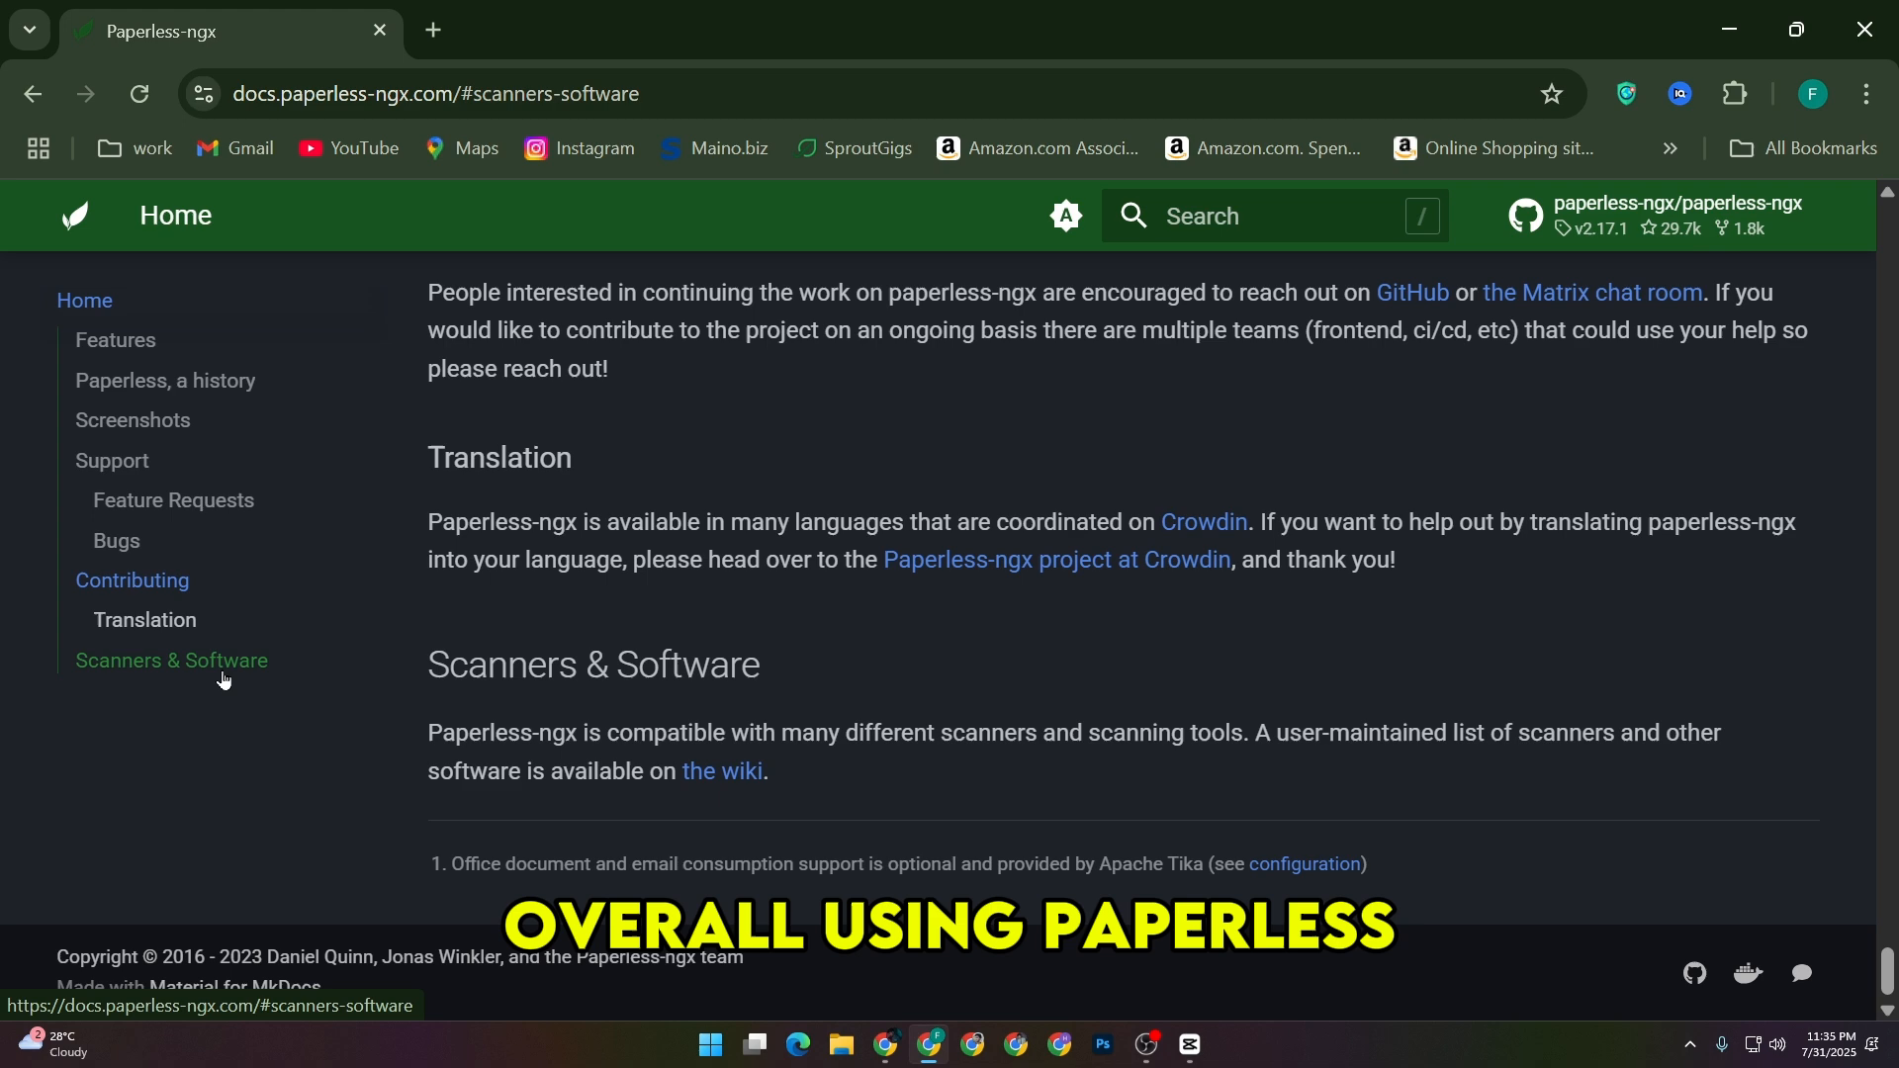
click(130, 582)
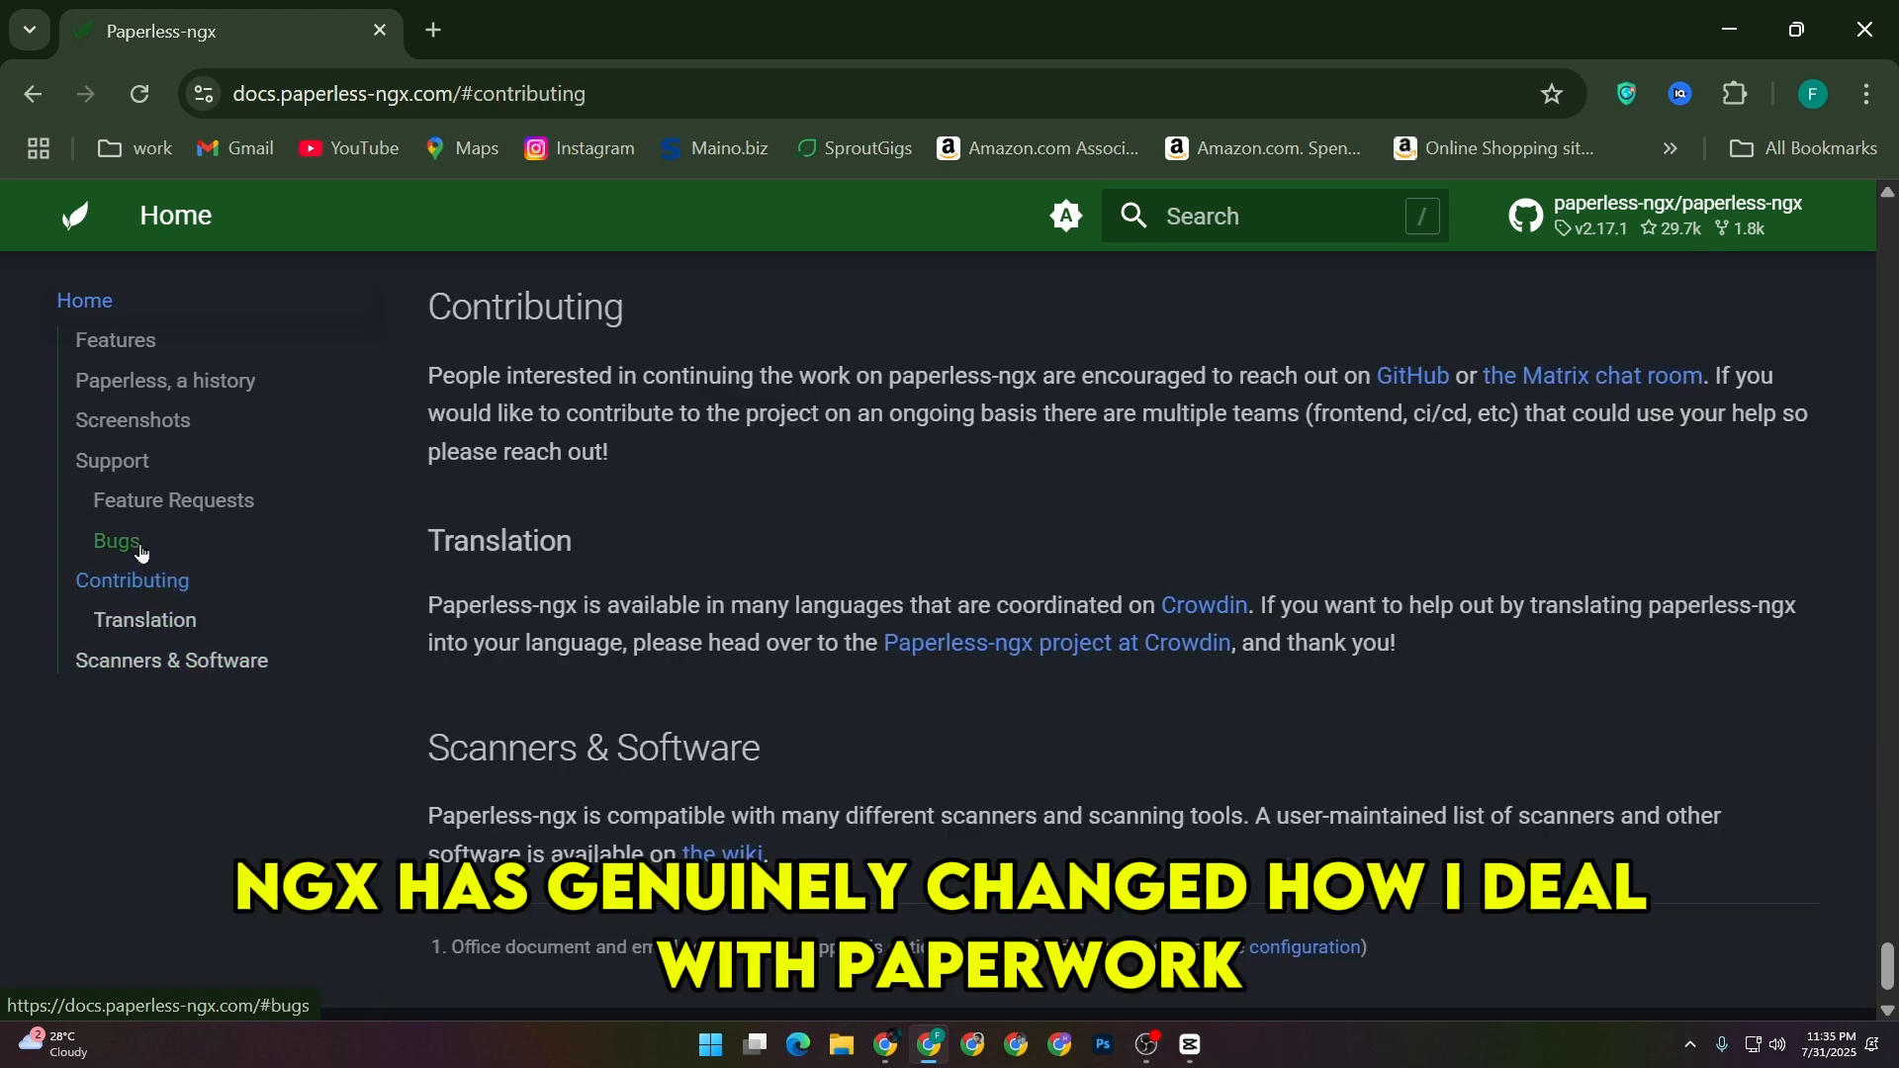
click(174, 501)
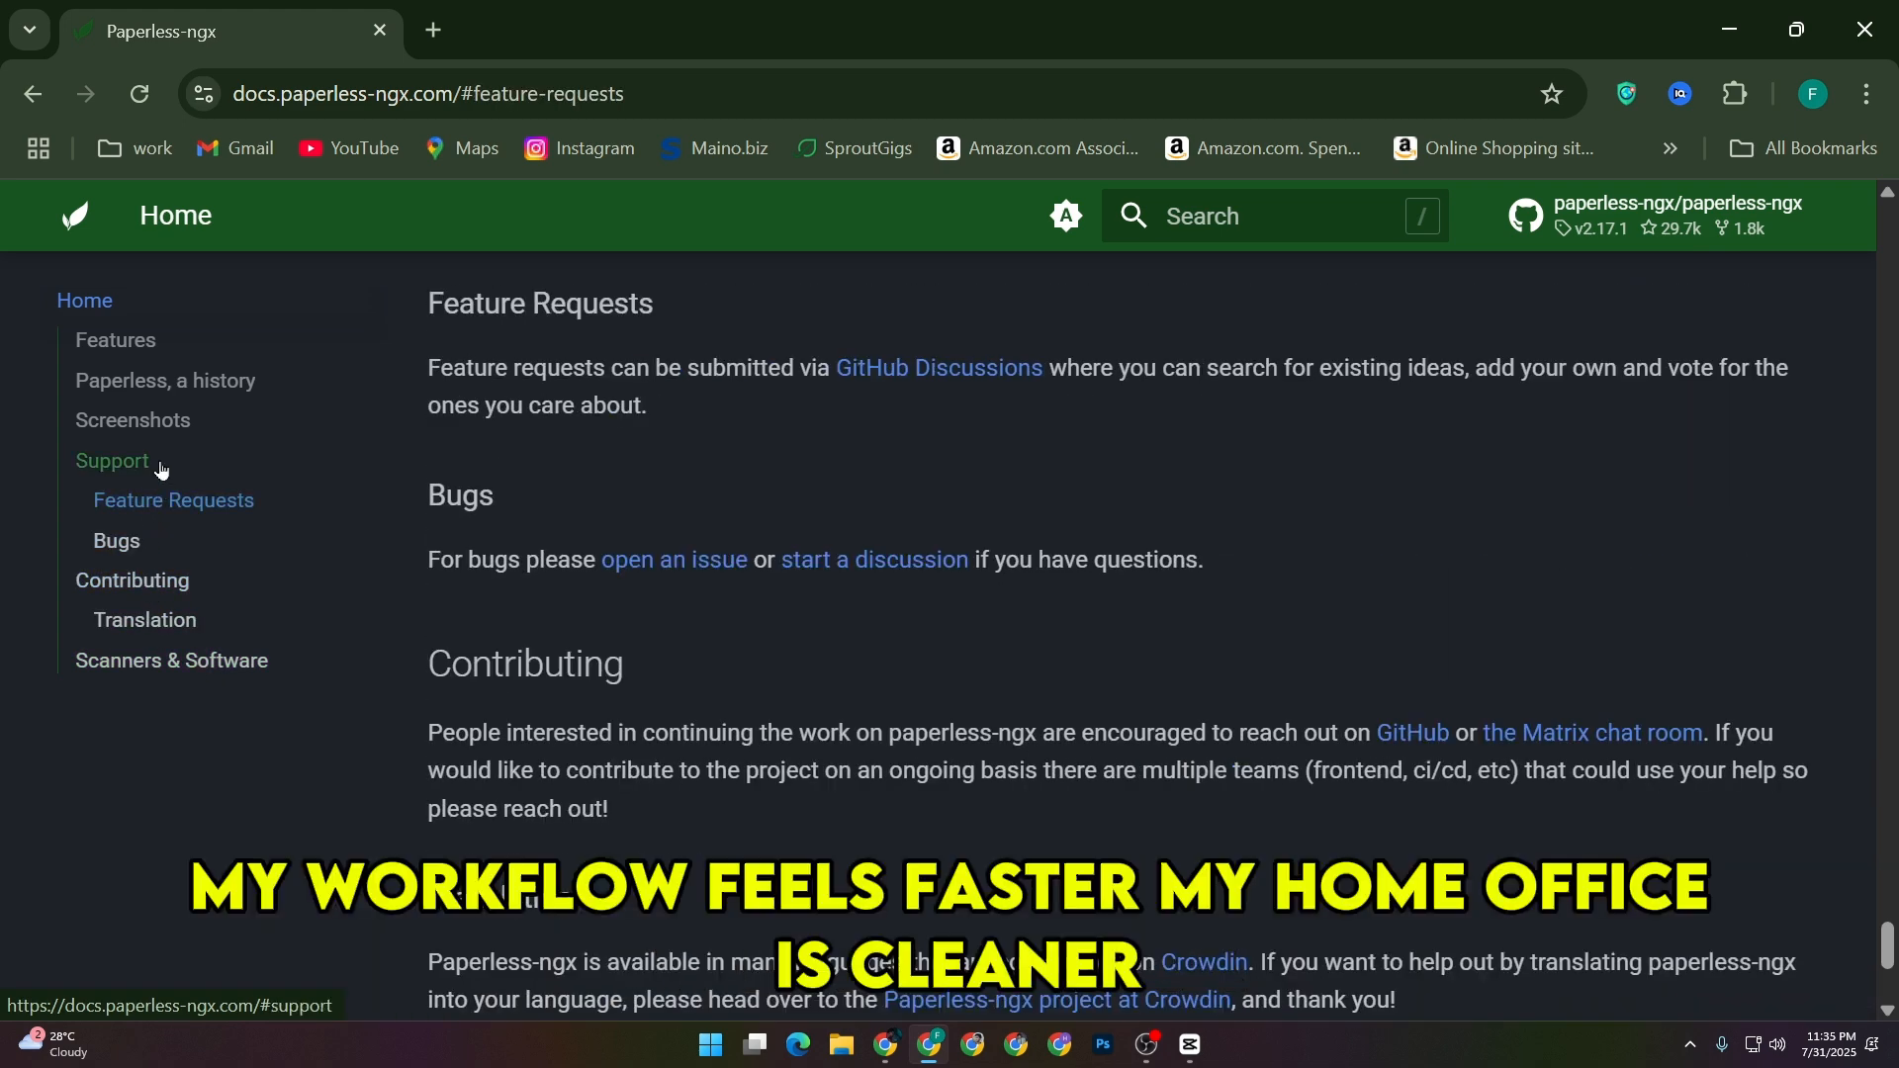
click(164, 382)
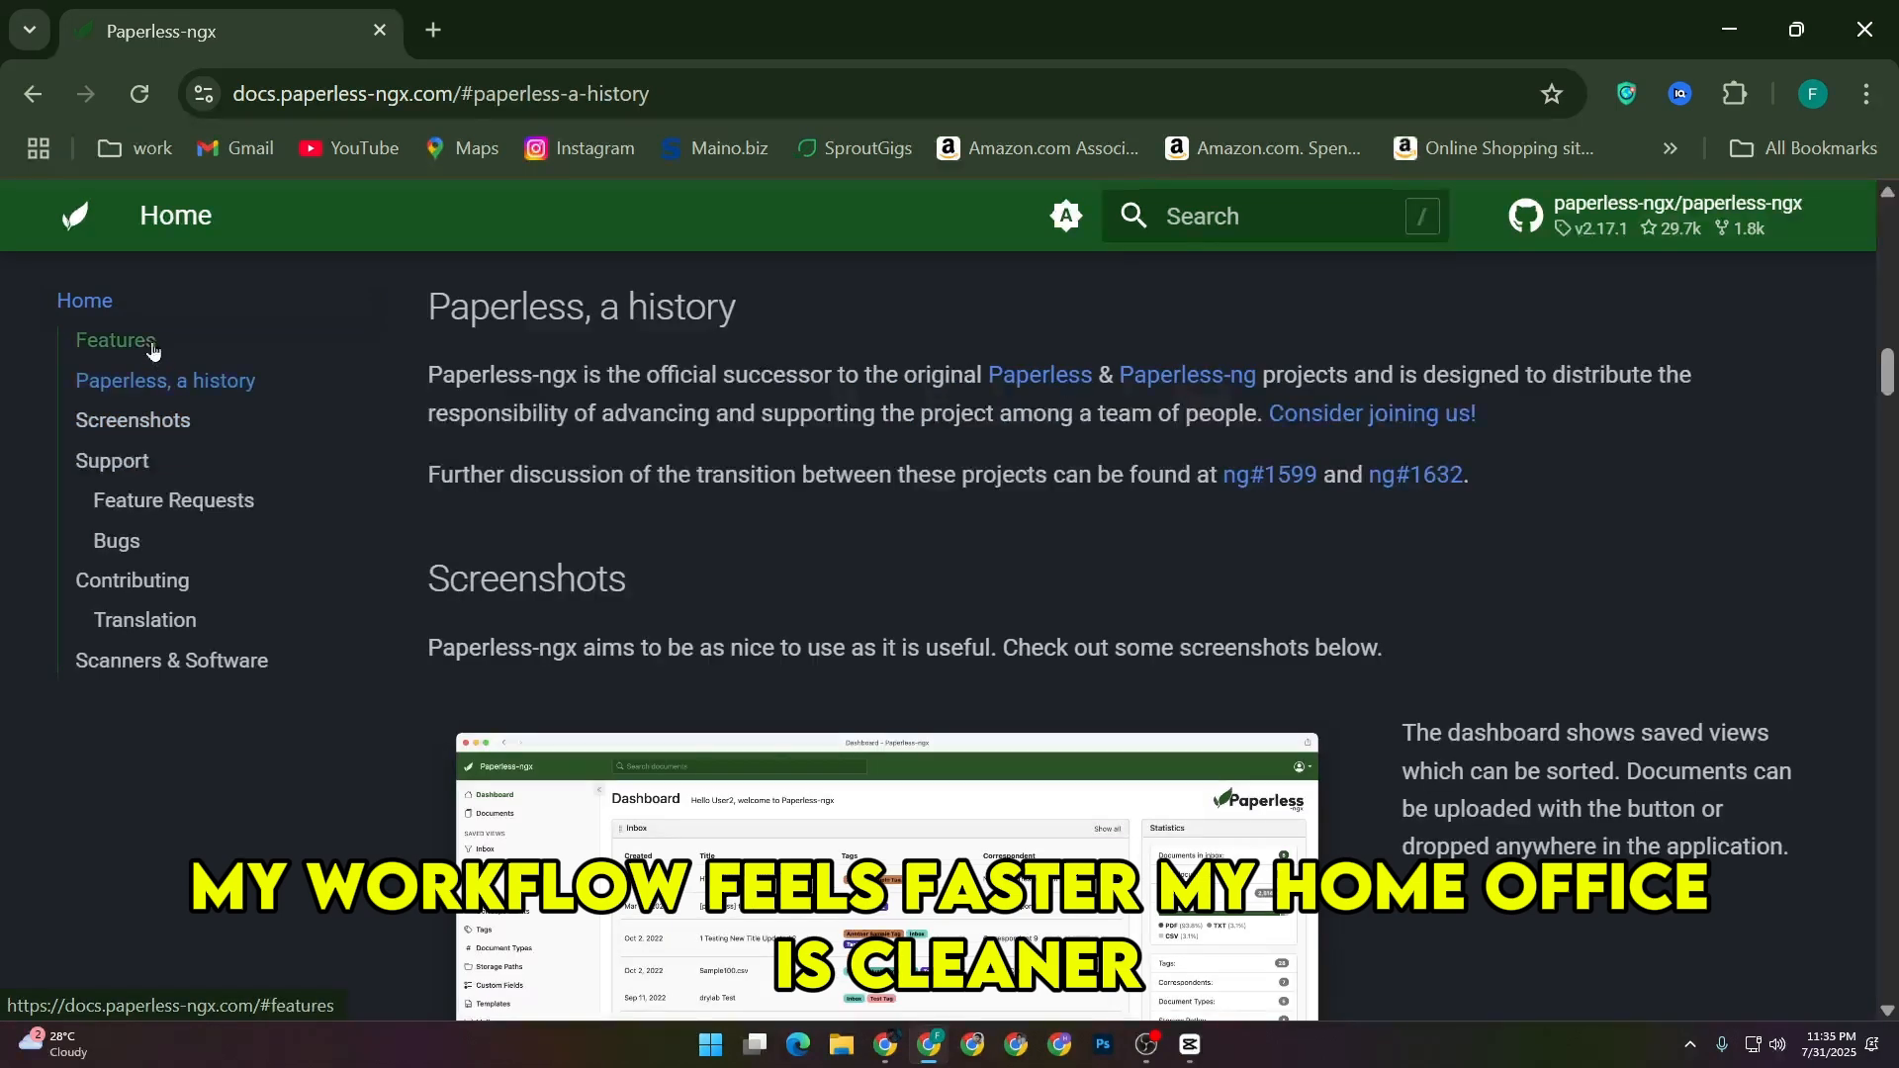
click(115, 341)
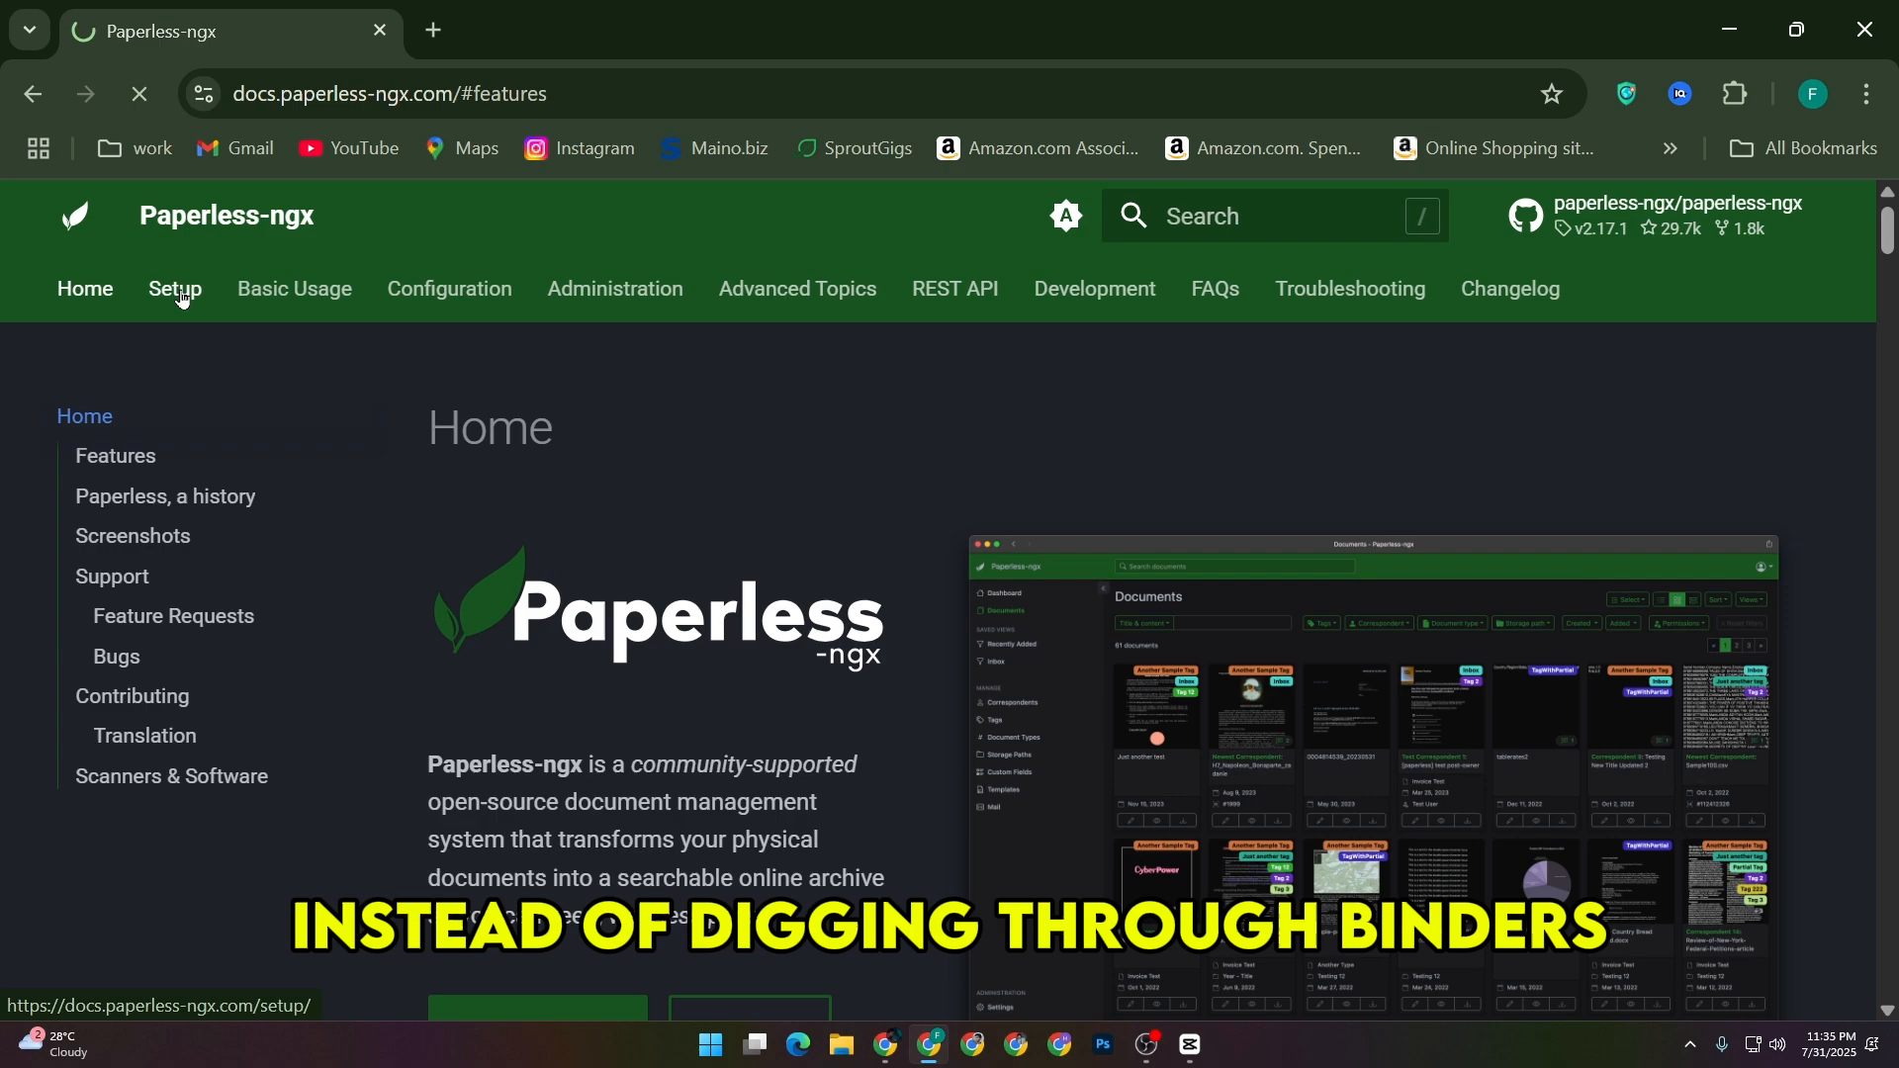
Read the Setup guide's Docker Compose installation steps down to the Rootless notes
click(174, 288)
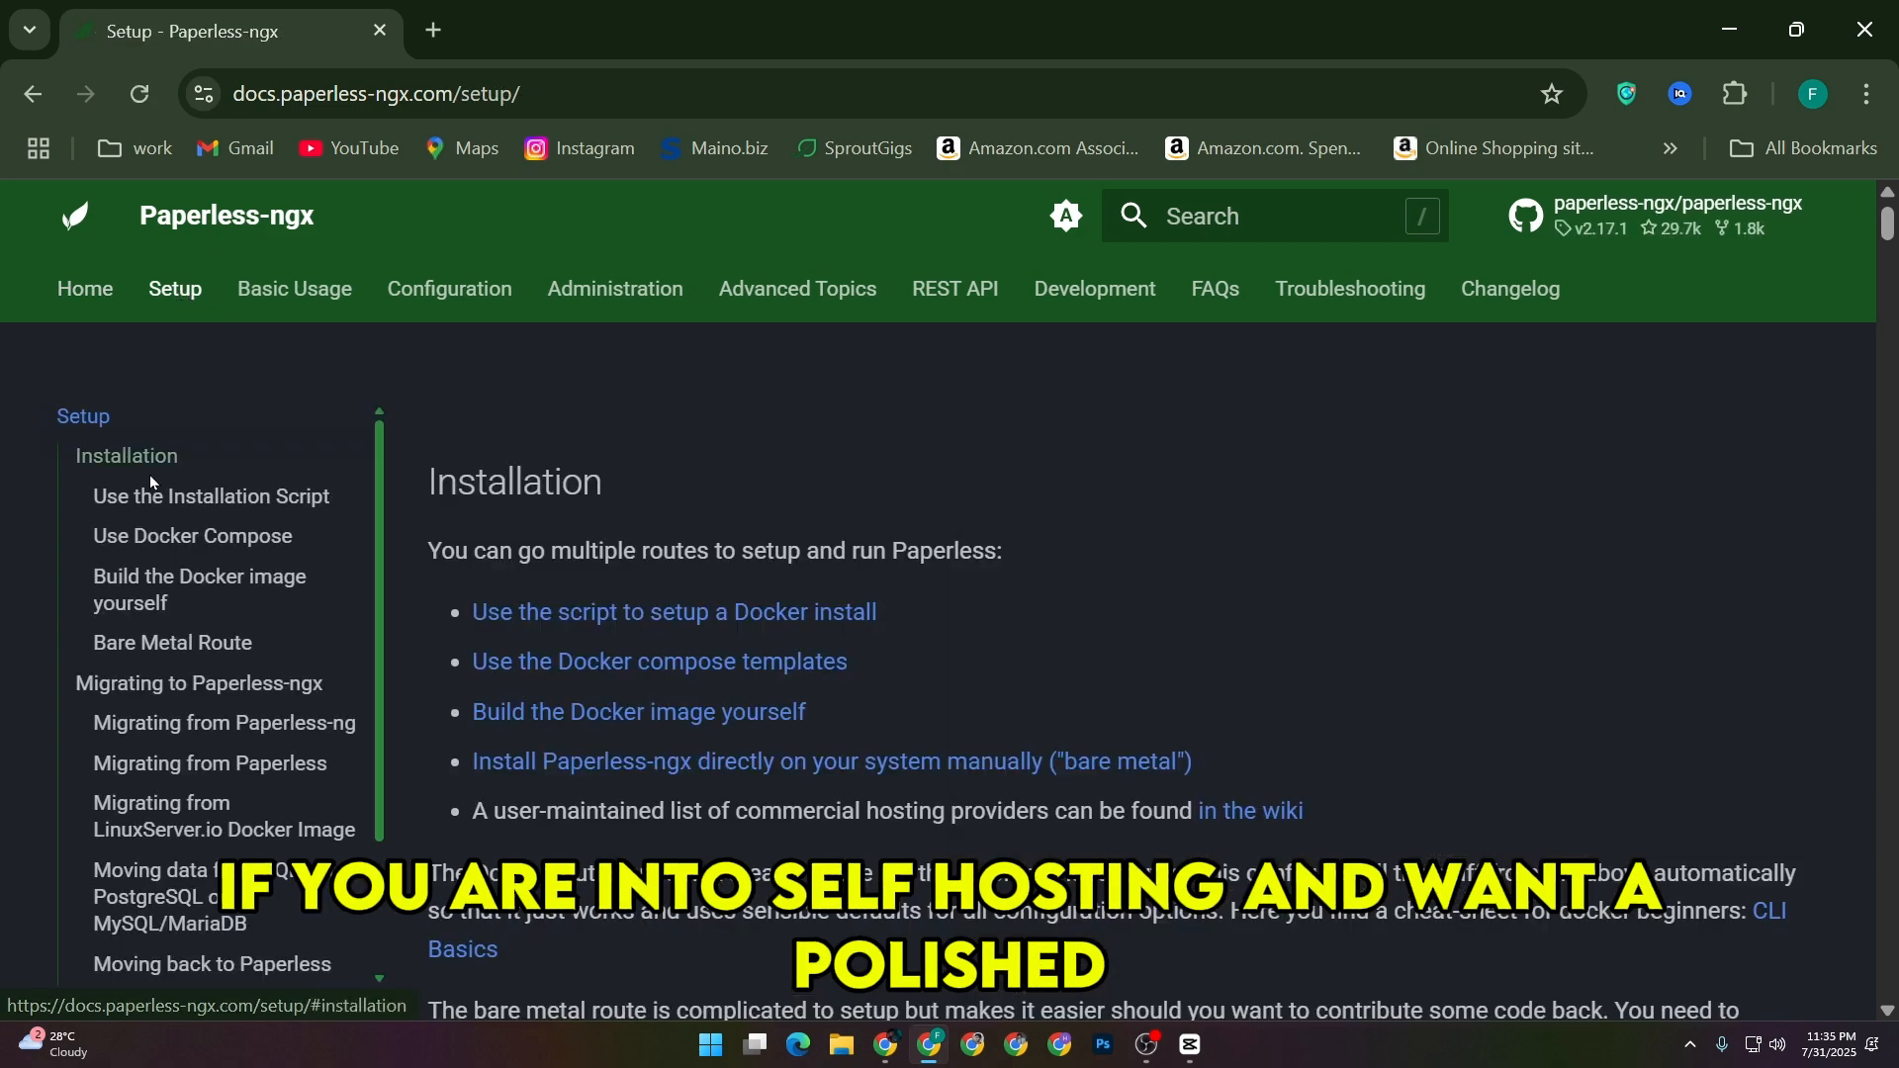
scroll(down, 3)
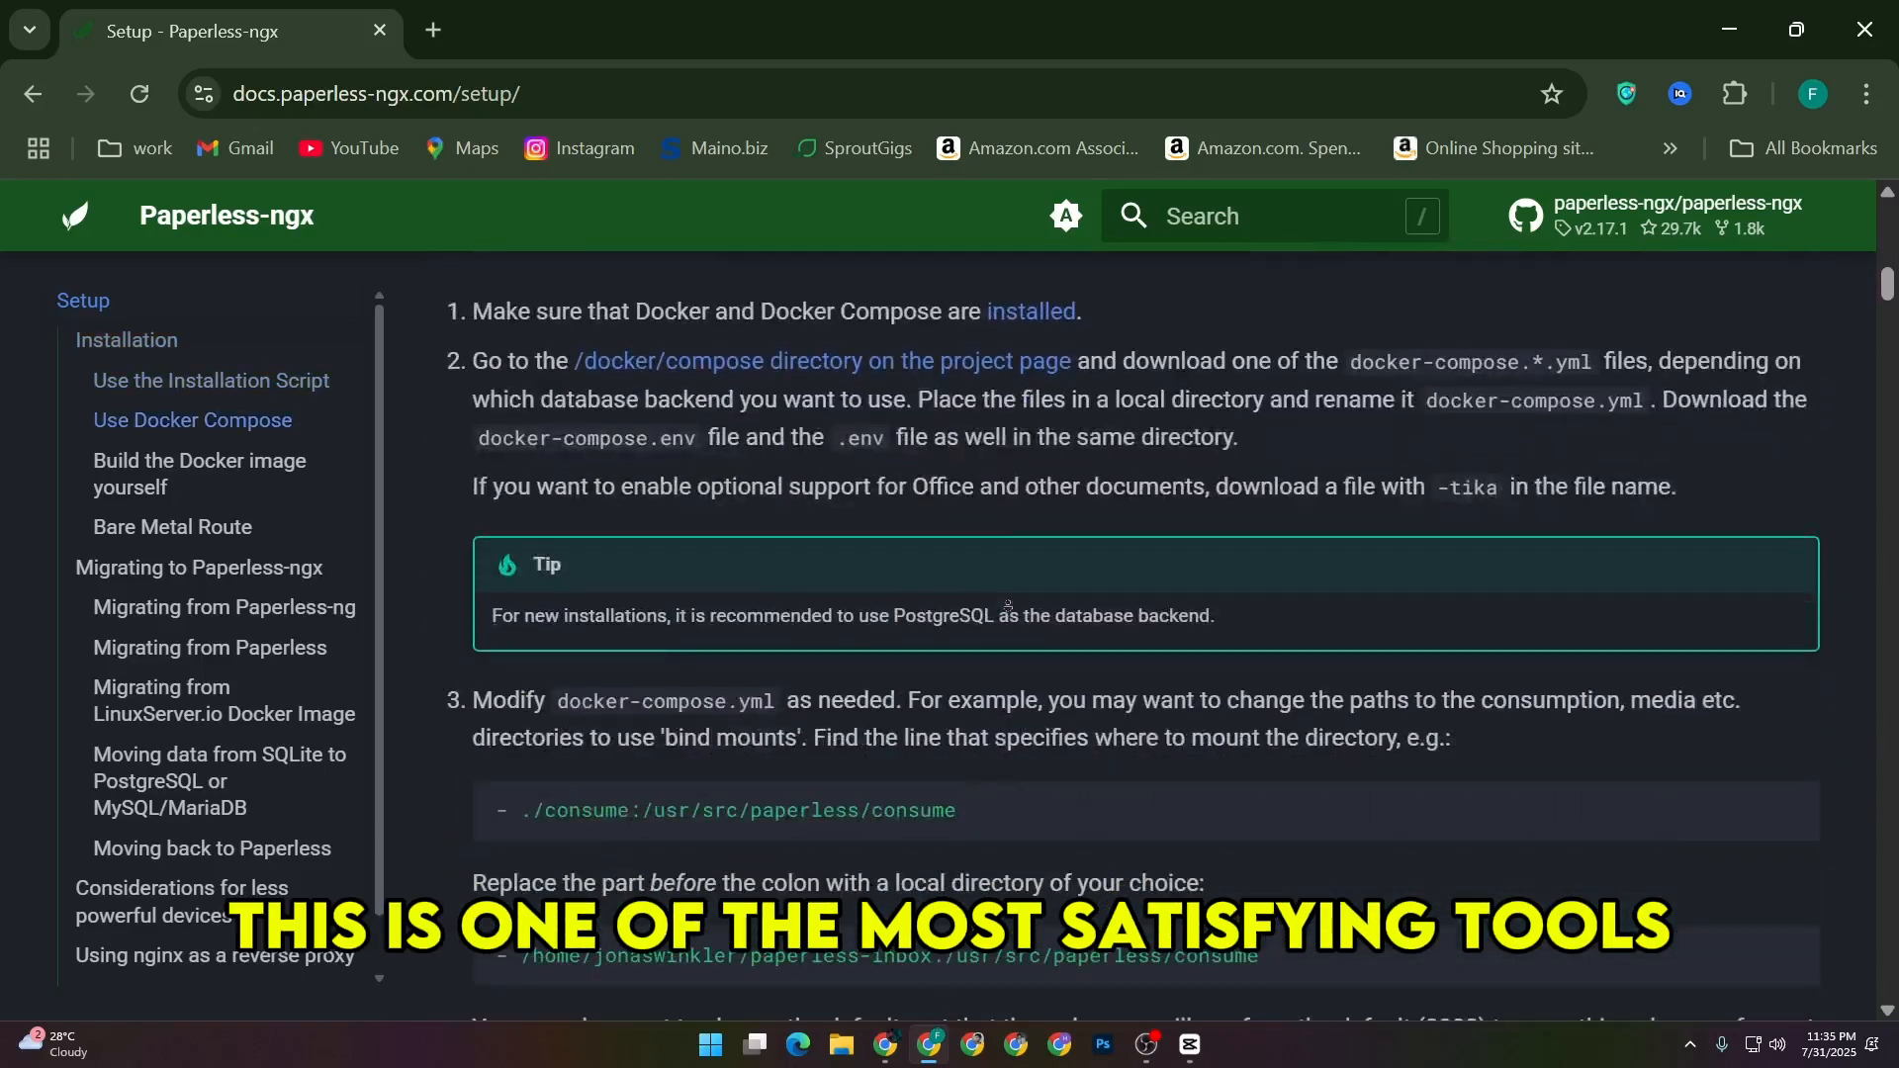
scroll(down, 3)
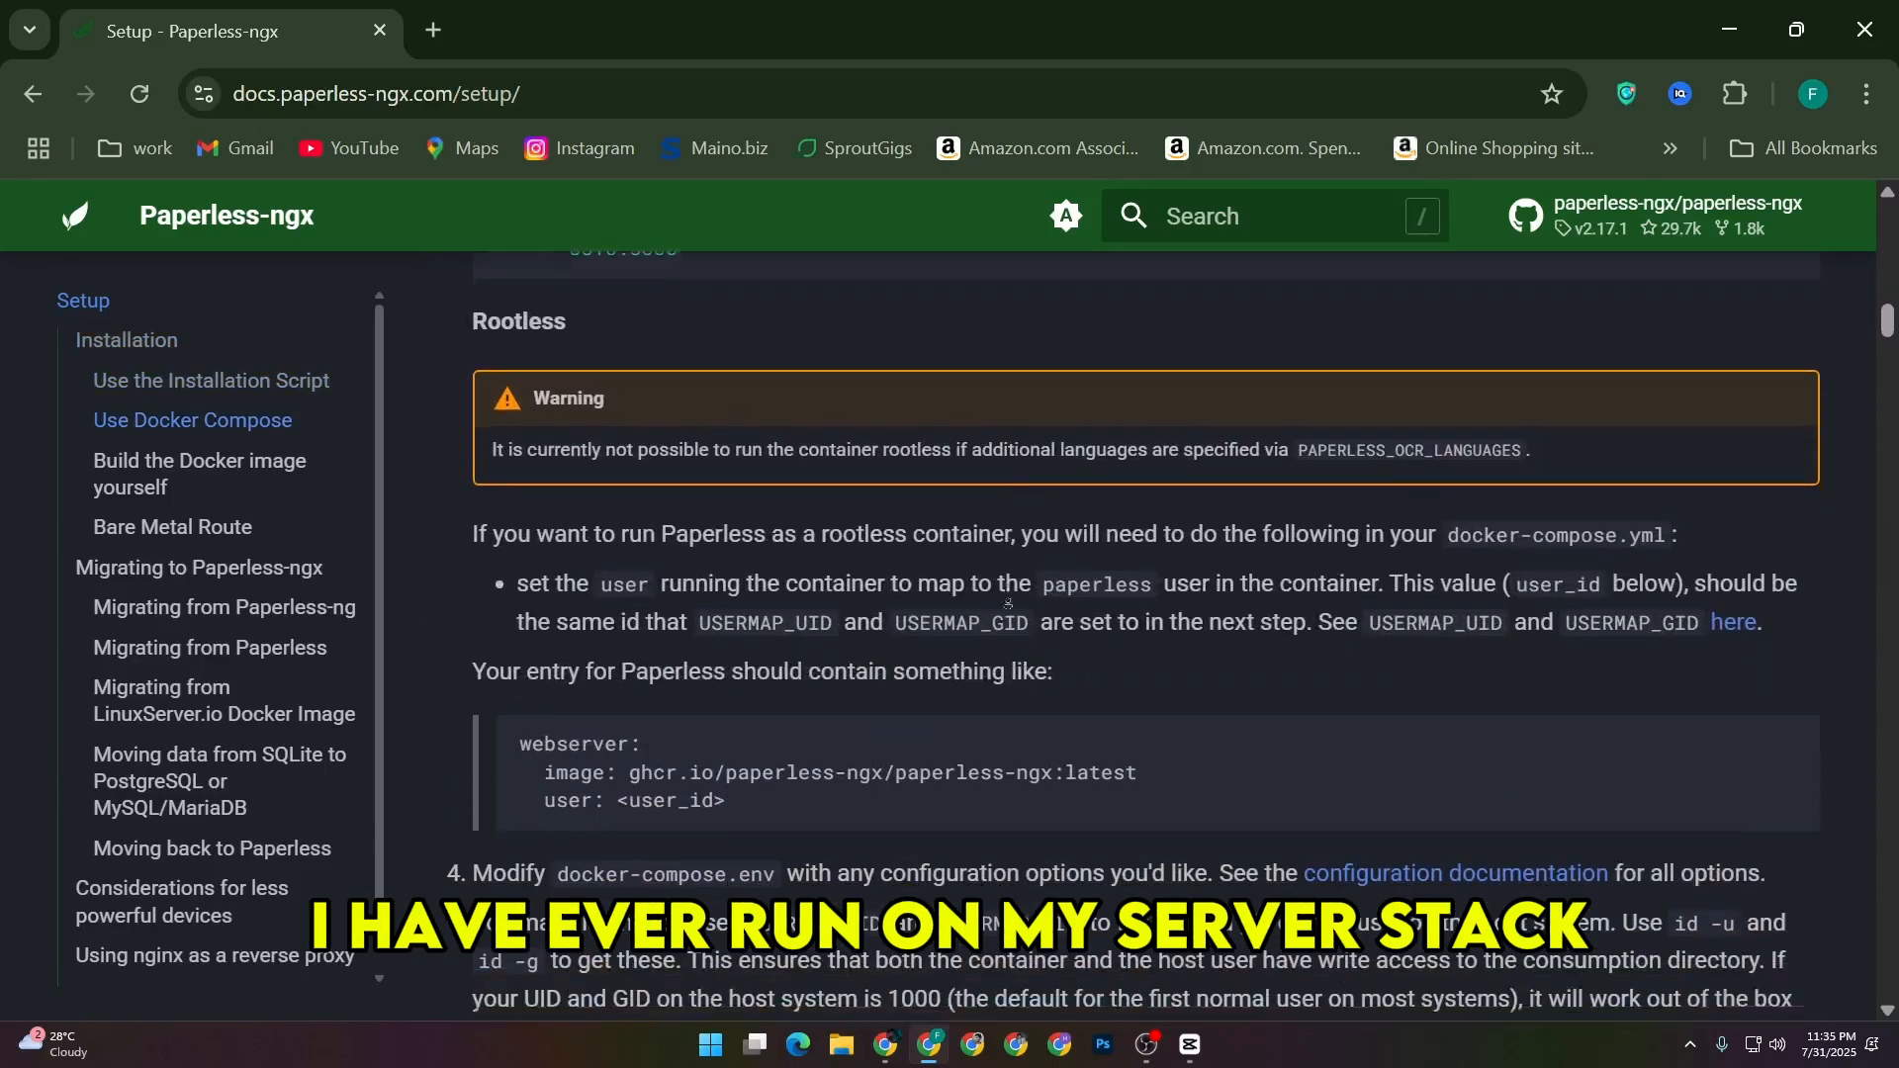